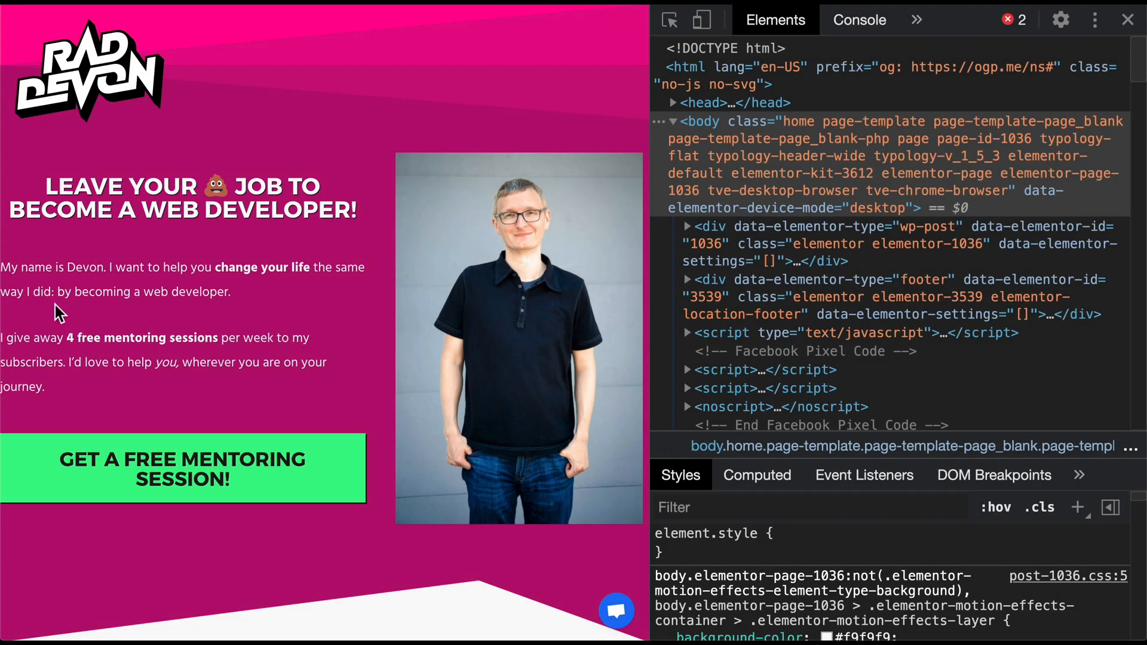
mouse_move(611, 221)
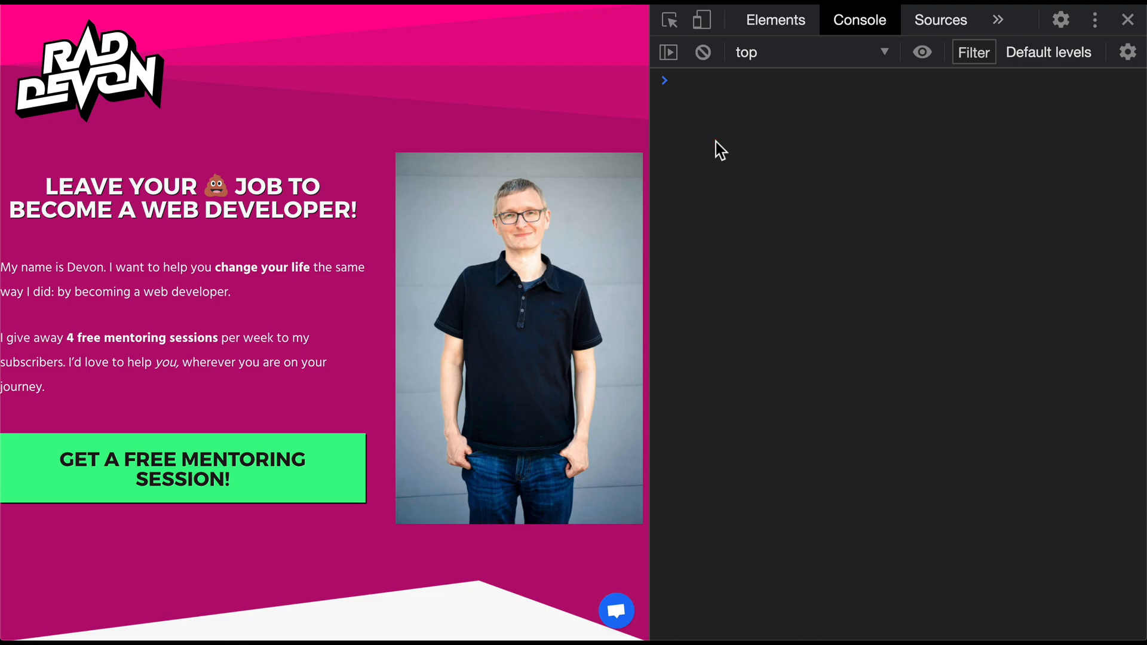
- Run document.querySelector('.elementor-heading-title') in the Console to find the page headline
left_click(805, 81)
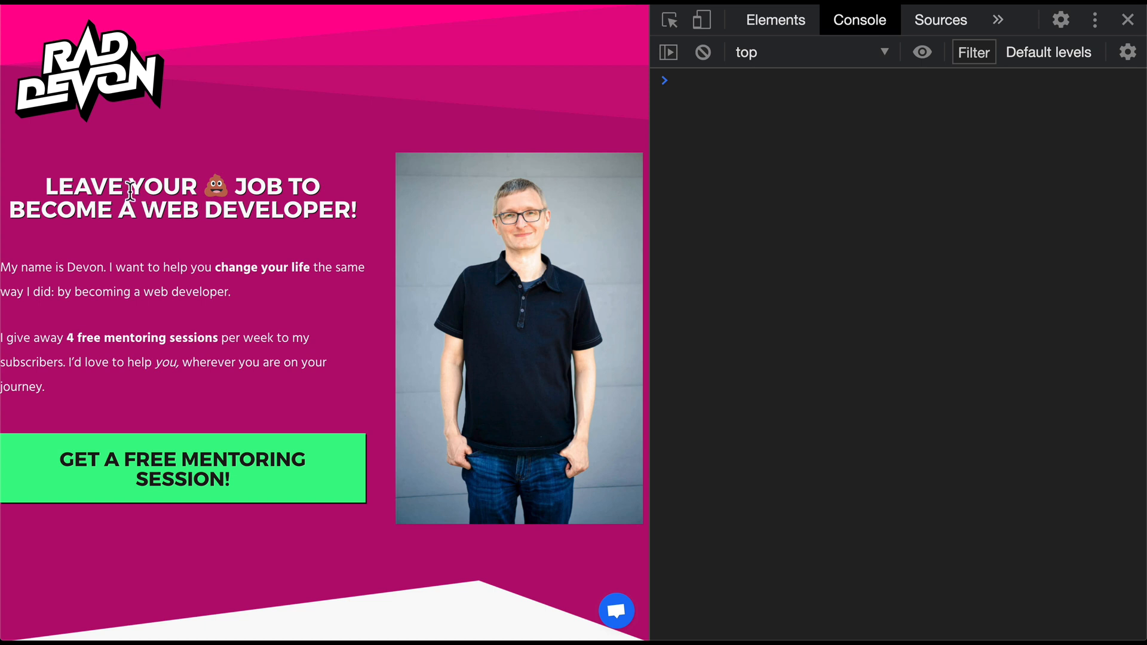
type("document.querySelector('.elementor-heading-title")
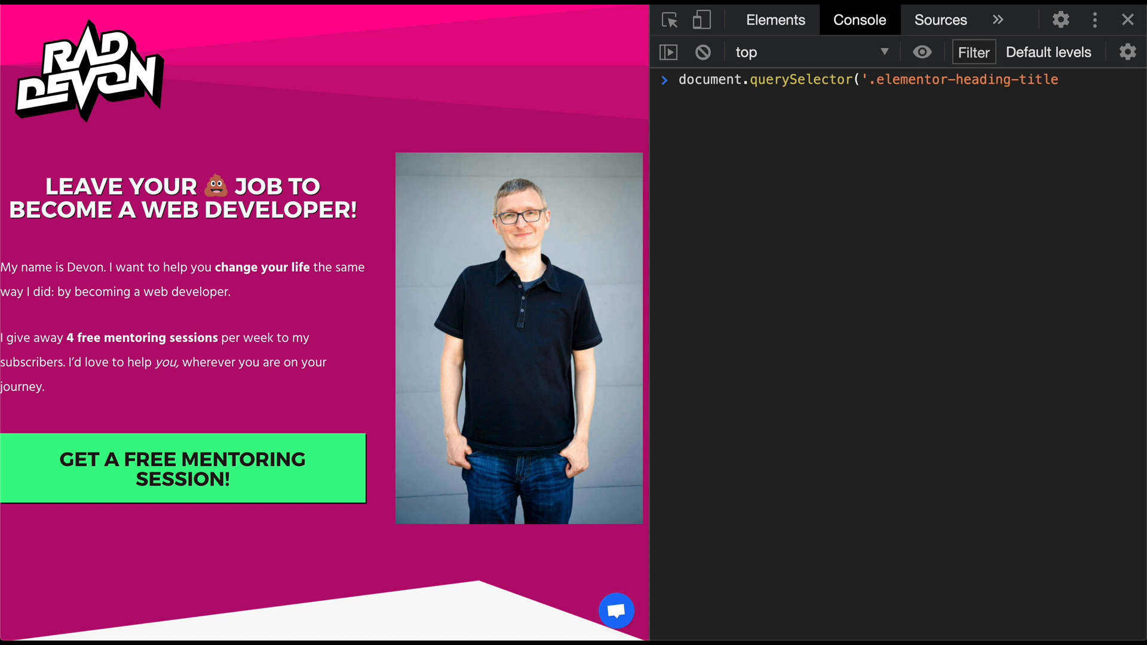
key("Enter")
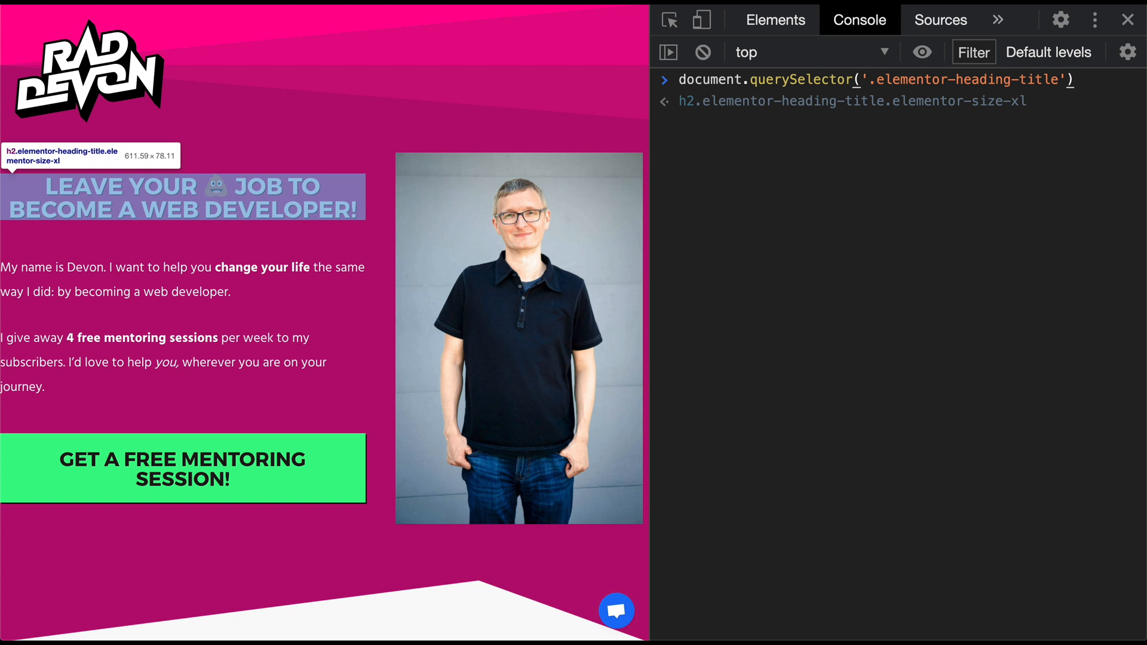
- Extend the headline query with .parentElement.parentElement to reach its outer container
type(".align")
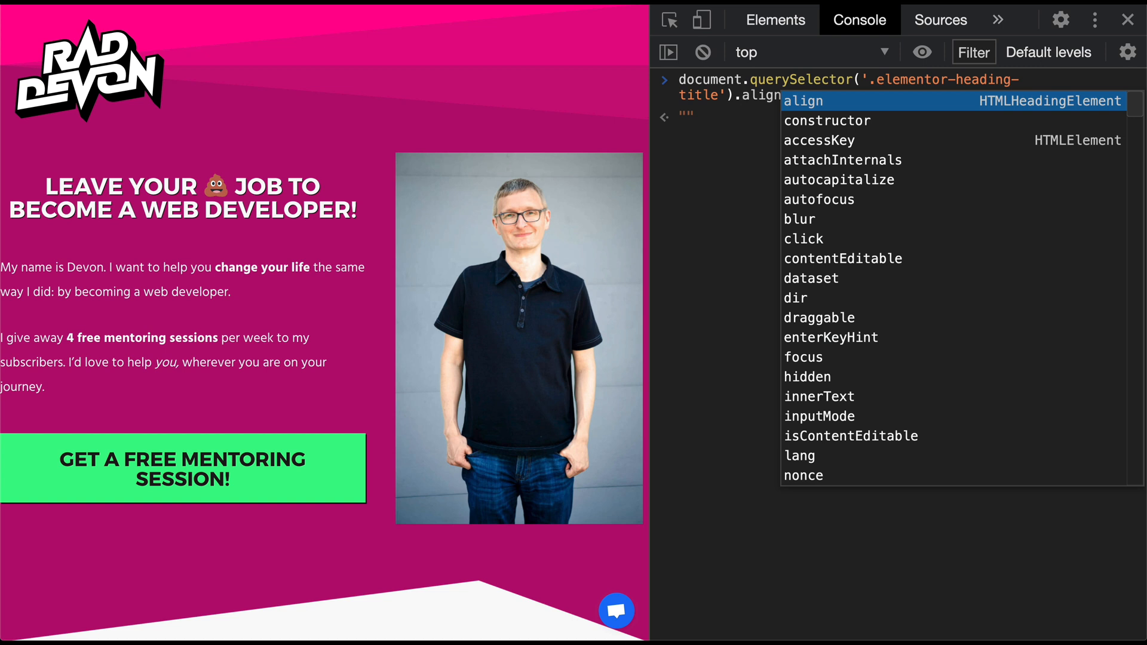
type("pare")
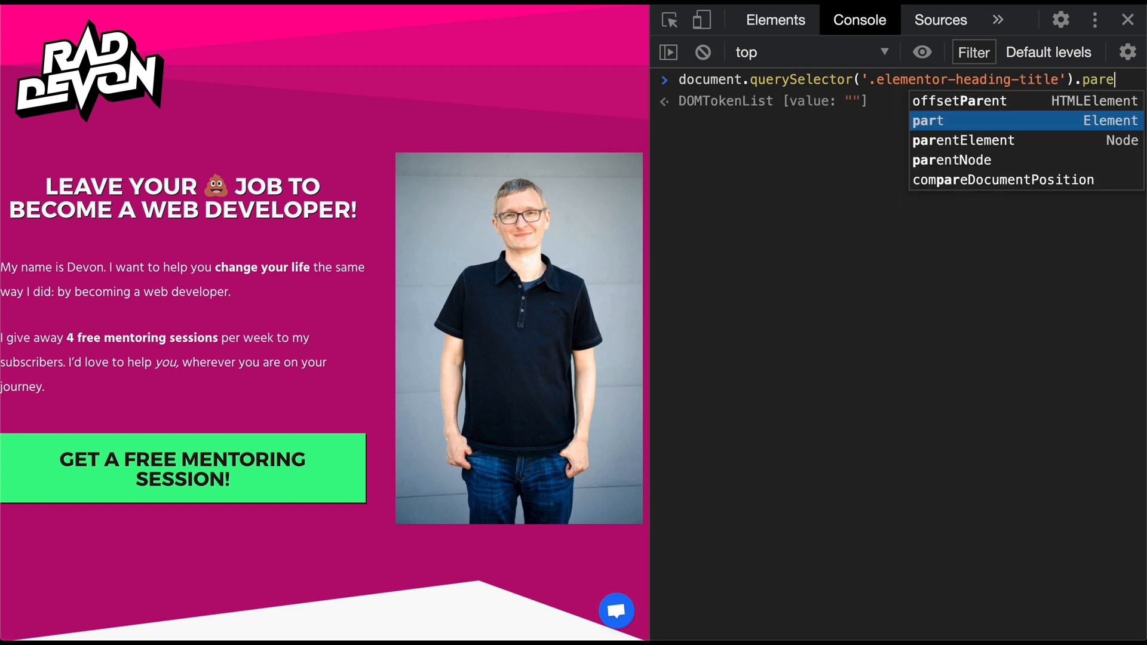
key("Enter")
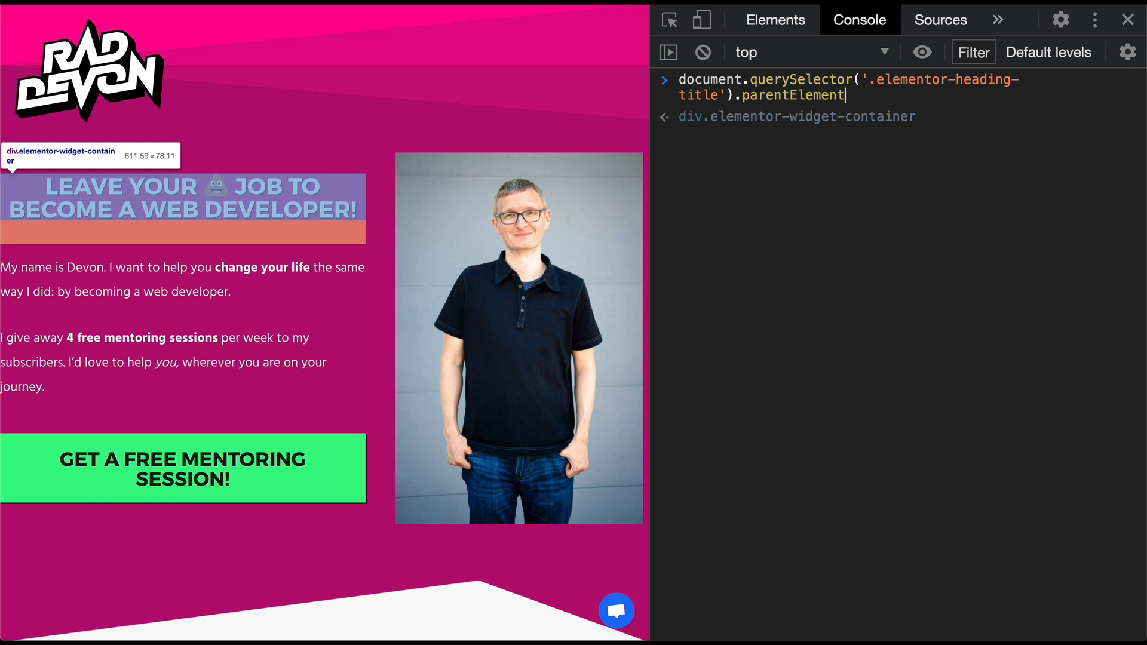
type(".parentElement")
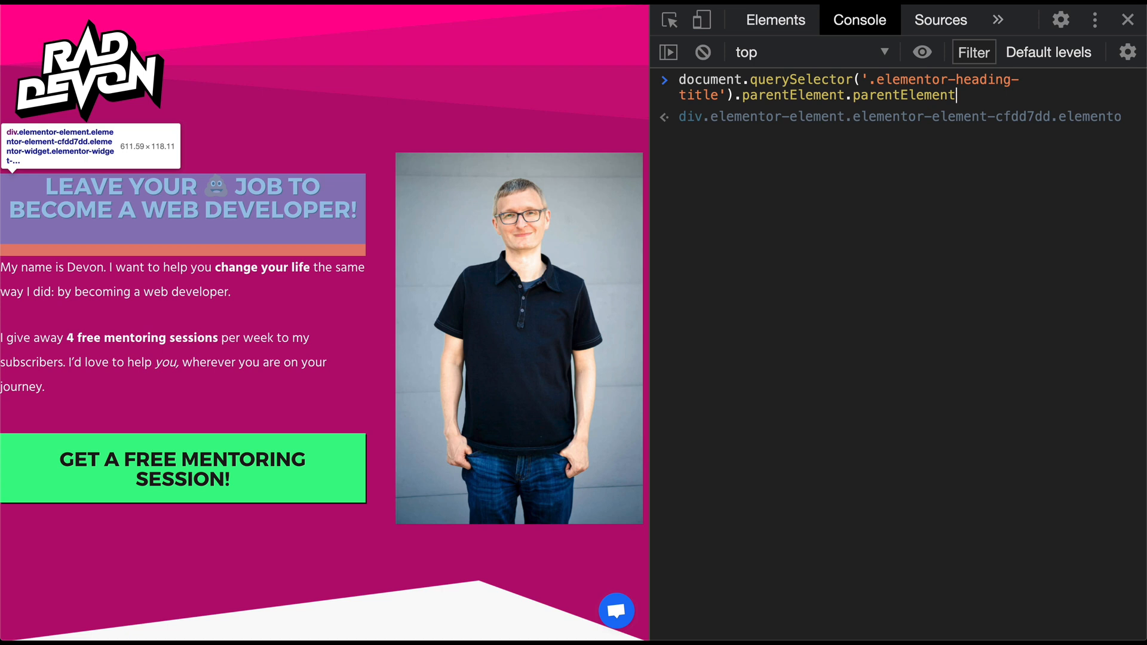
type(".parentElement")
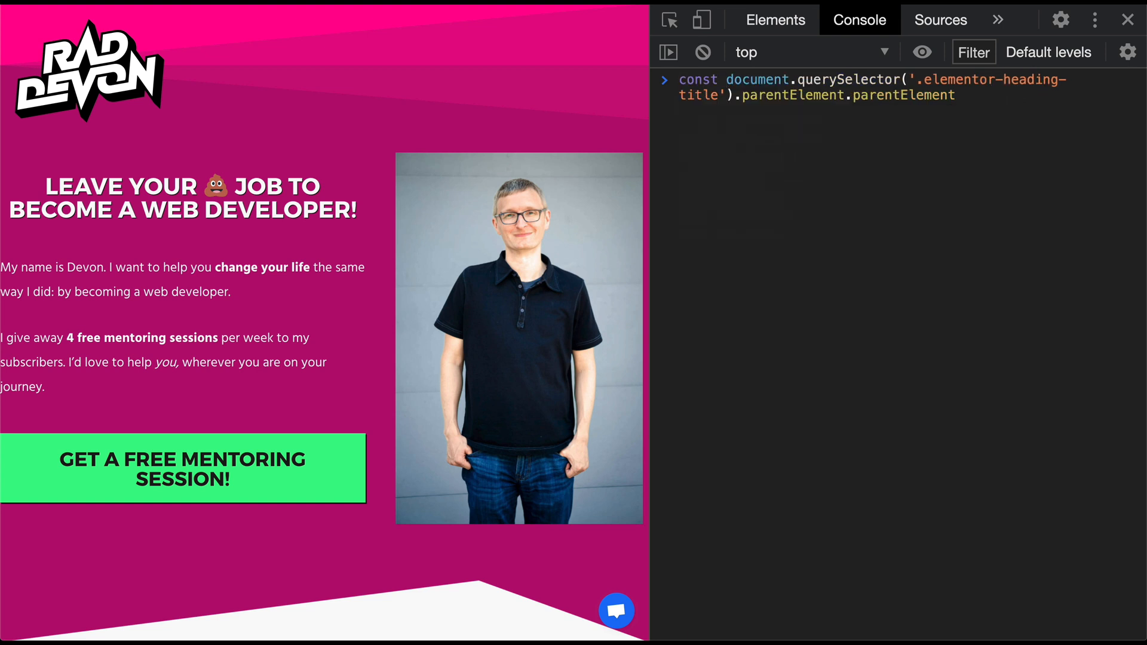
- Save the headline's outer widget div as the headlineContainer constant and echo it
left_click(724, 79)
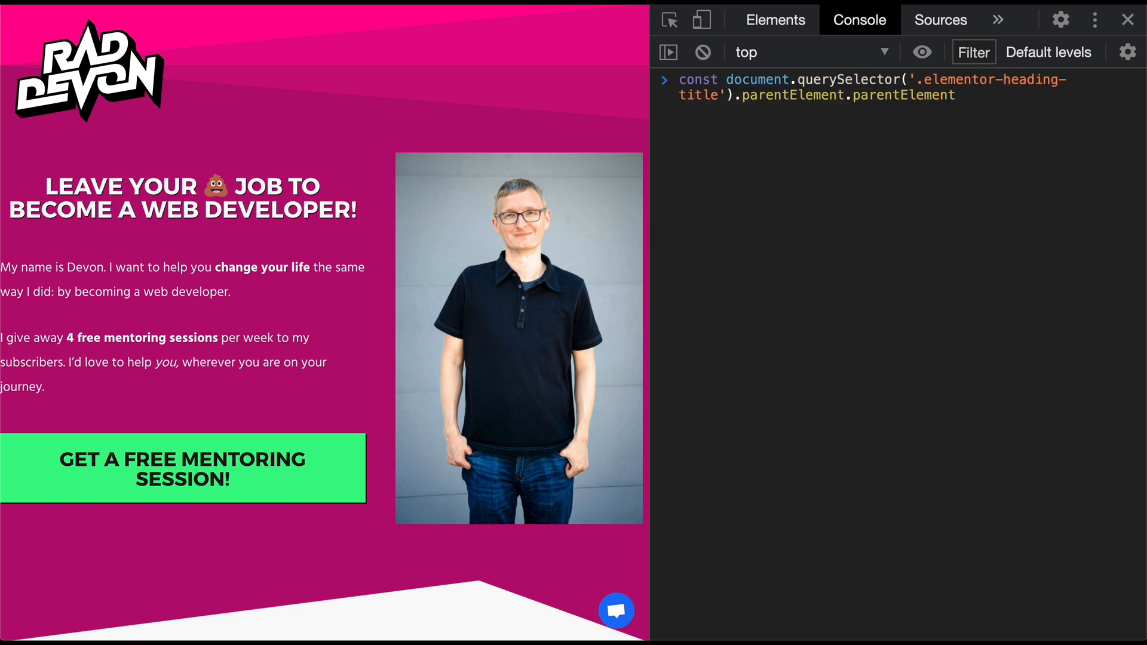
type("headlineContainer =")
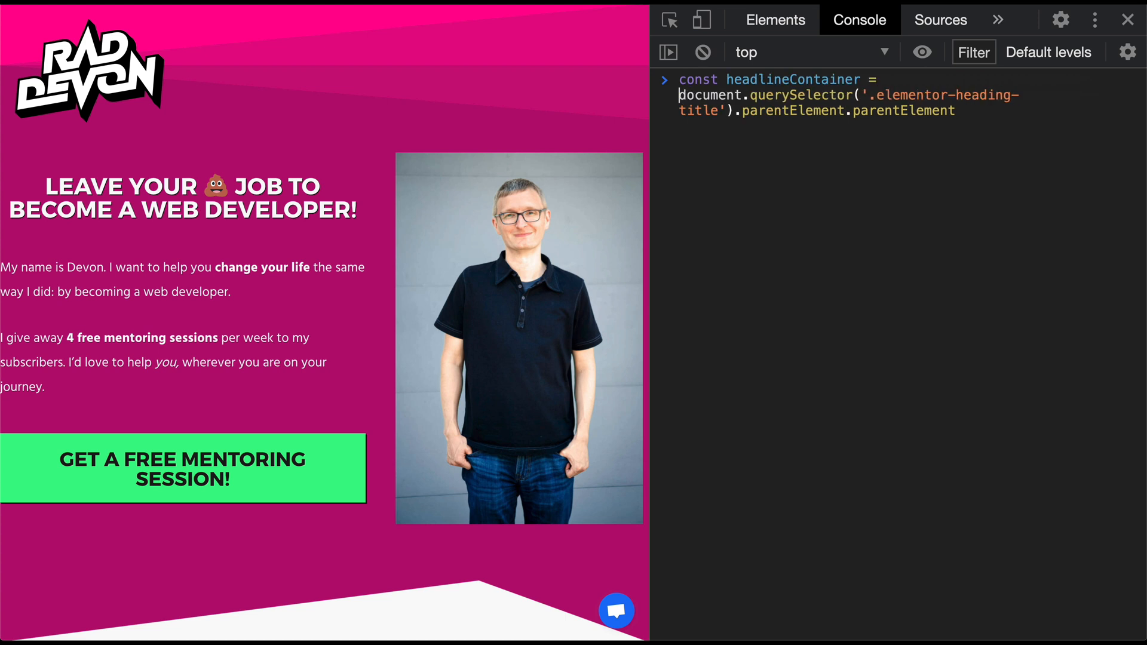
key("Enter")
type("headlineContainer")
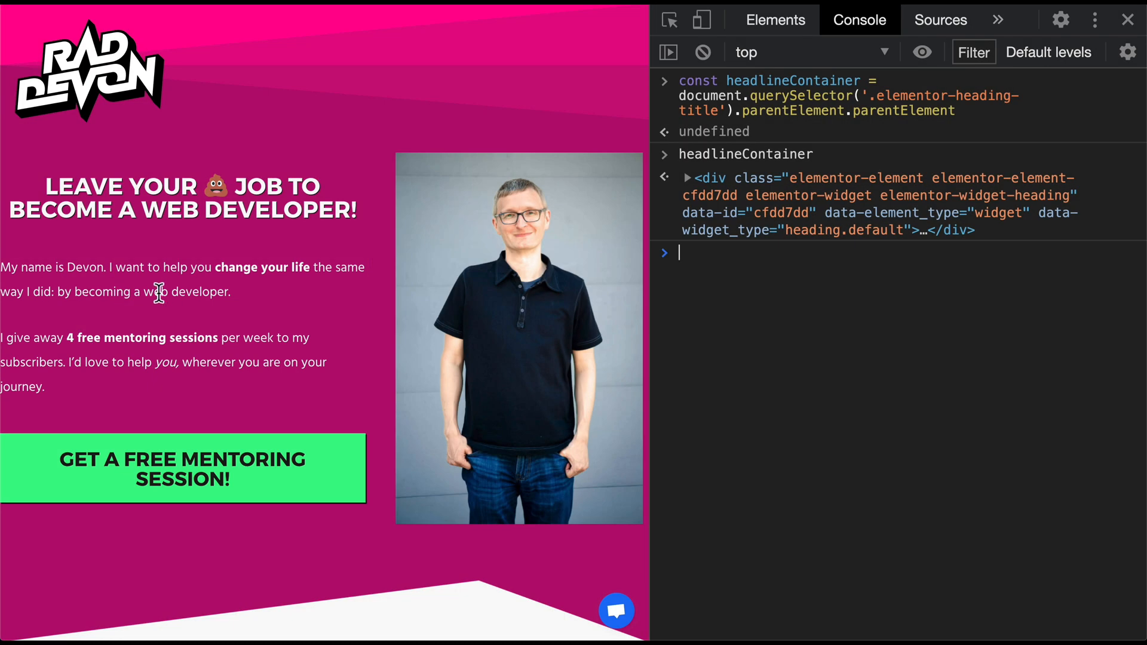
mouse_move(145, 289)
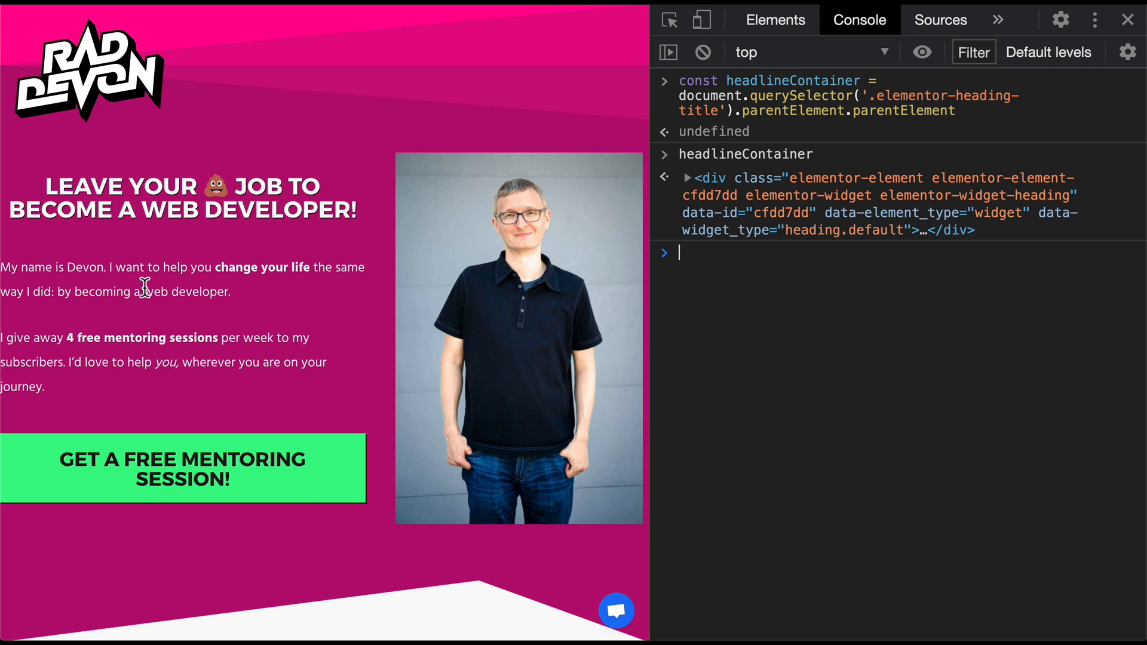
mouse_move(62, 291)
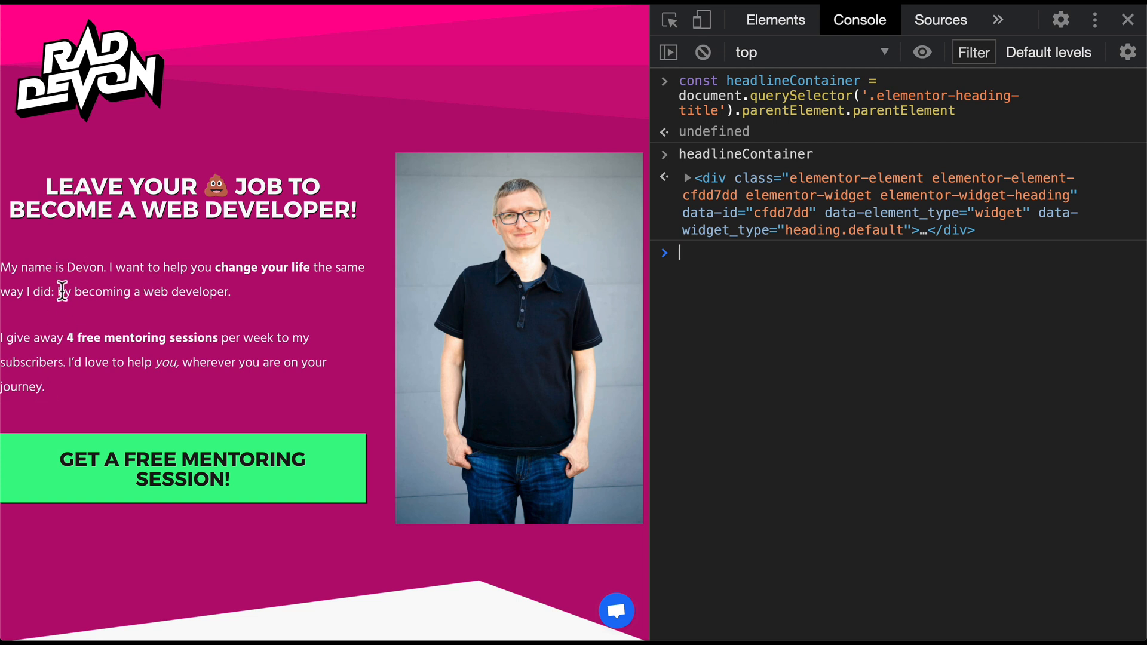
- Inspect the intro paragraph and reveal its div.elementor-text-editor container in the Elements tree
right_click(82, 267)
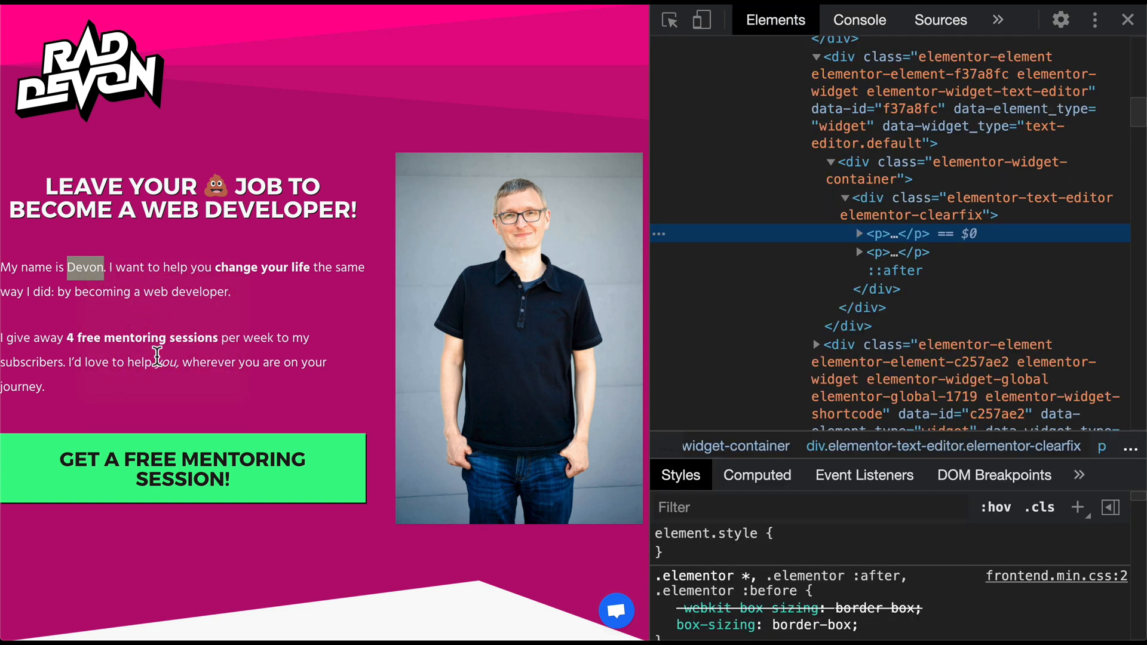
mouse_move(883, 233)
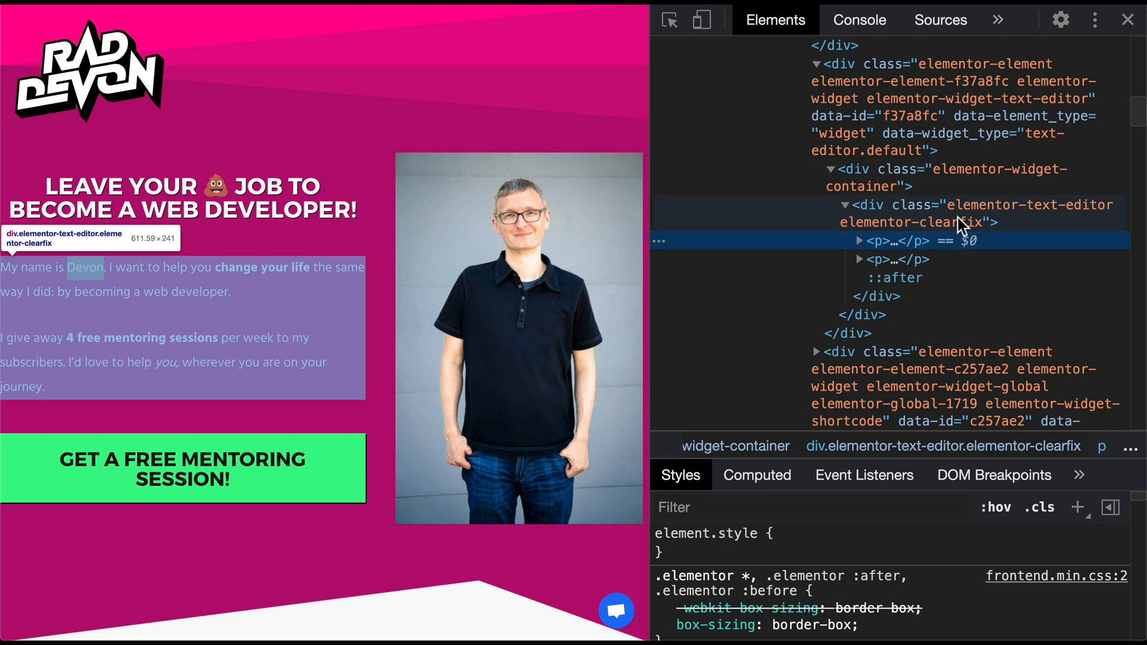
mouse_move(1001, 216)
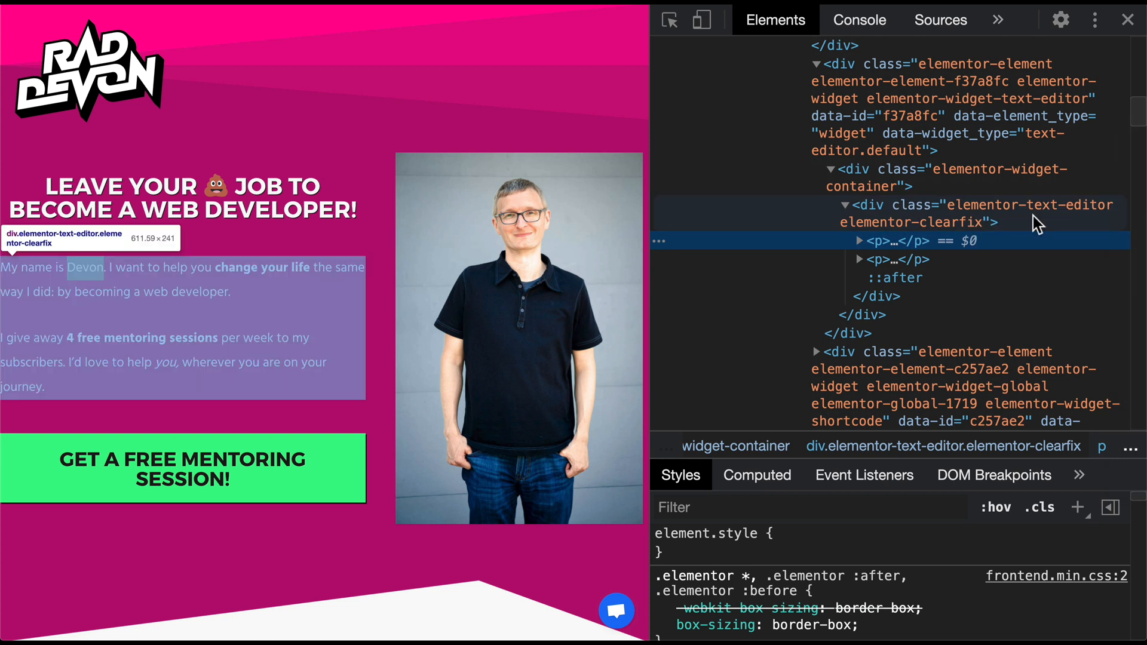
scroll("down", 3)
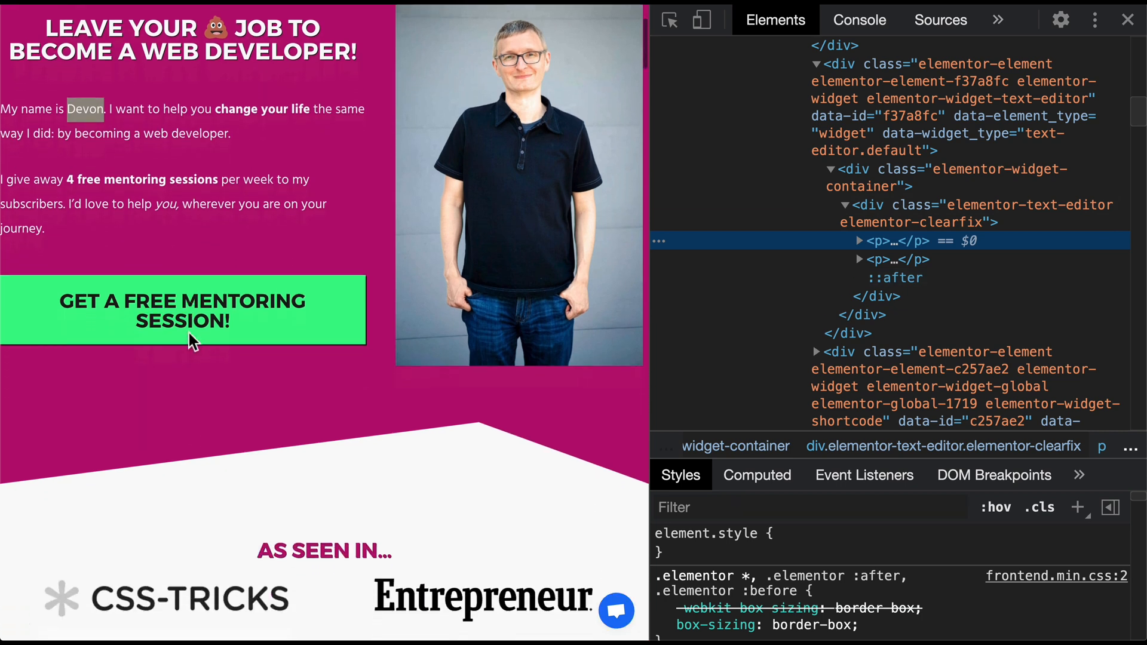
scroll("down", 3)
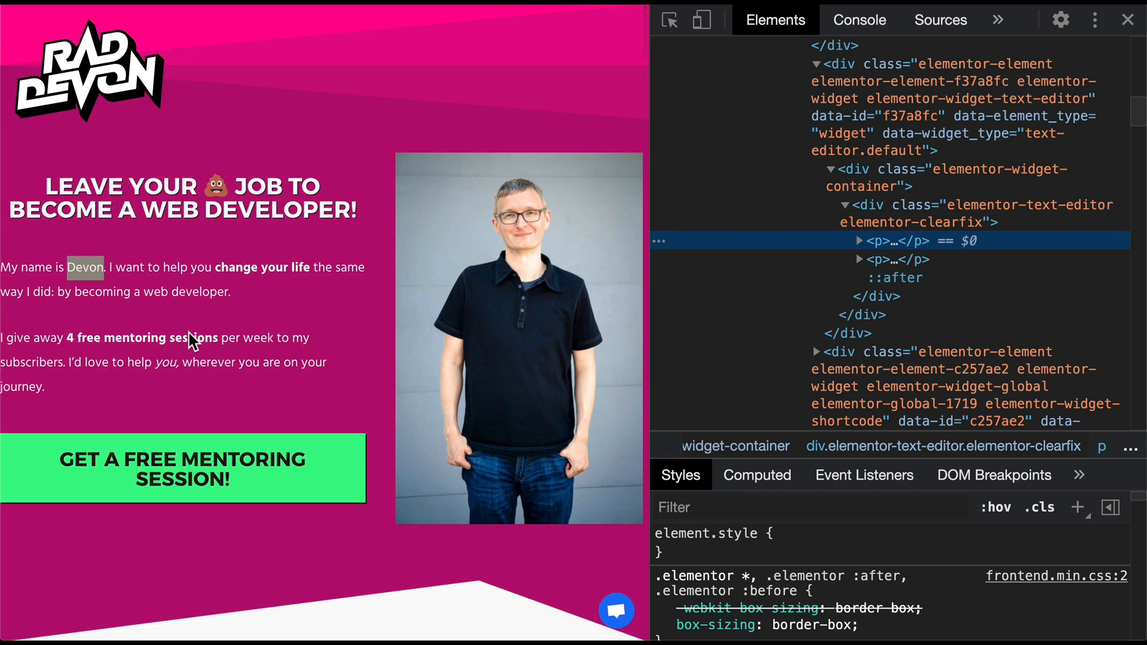
mouse_move(192, 333)
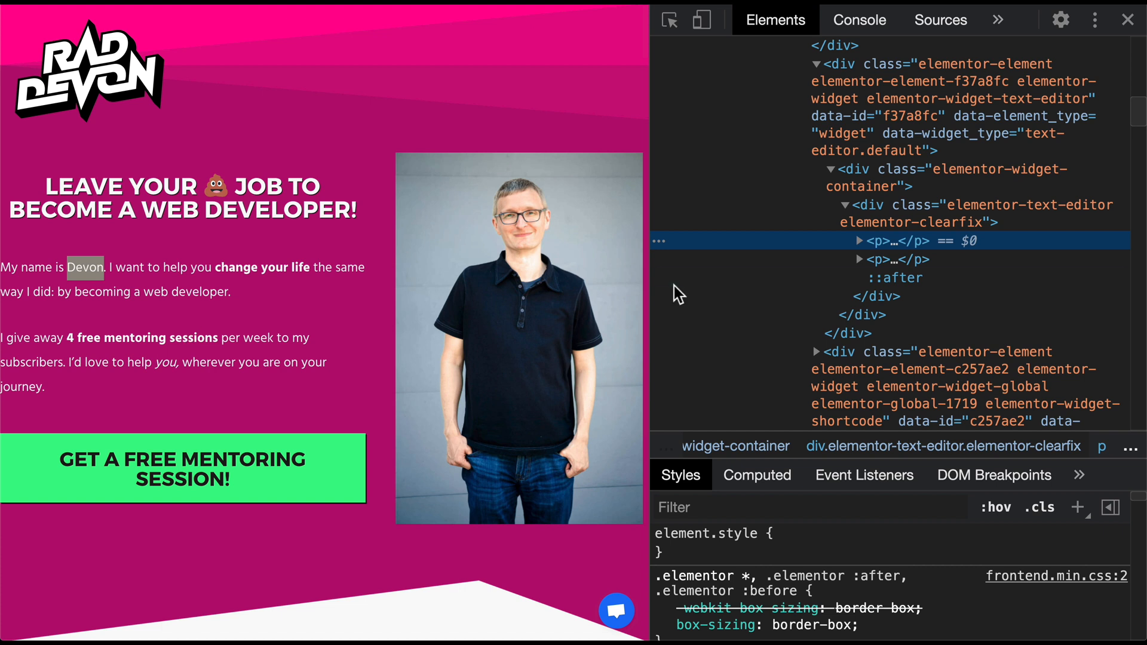
mouse_move(938, 213)
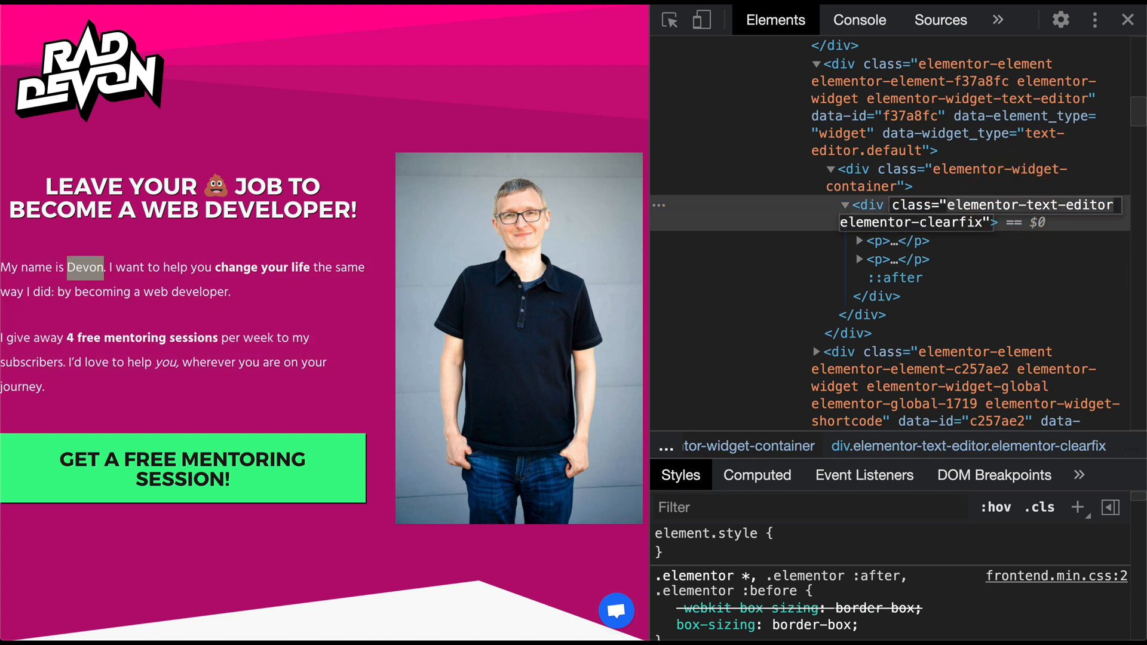
- Store the .elementor-text-editor div in a paragraphContainer constant
left_click(859, 19)
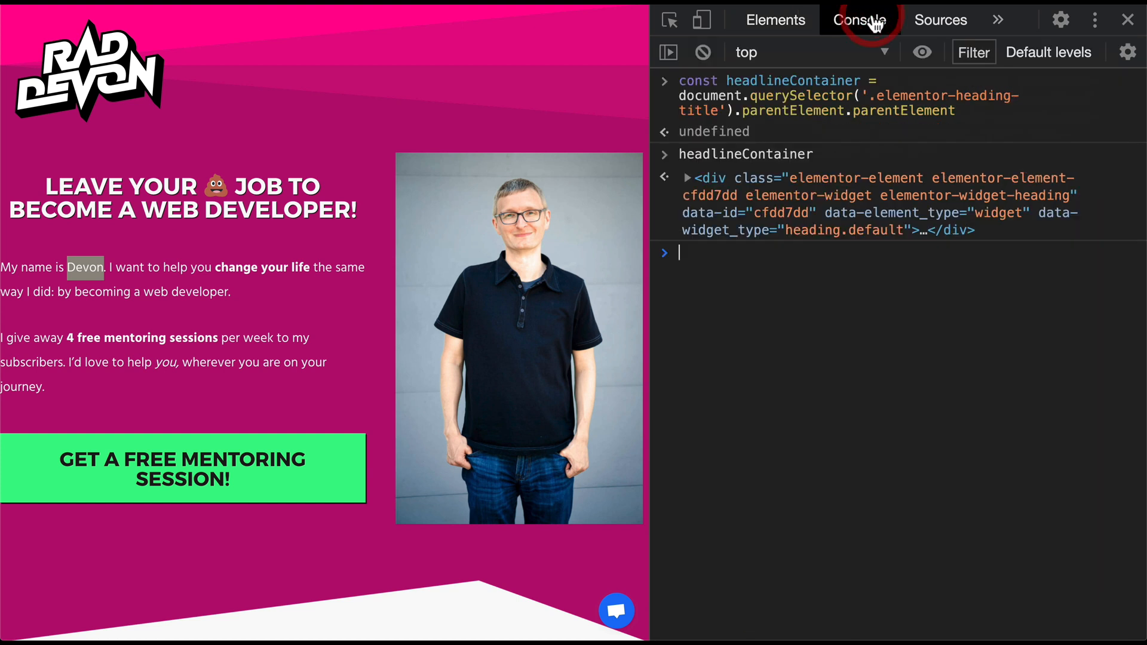
type("const par")
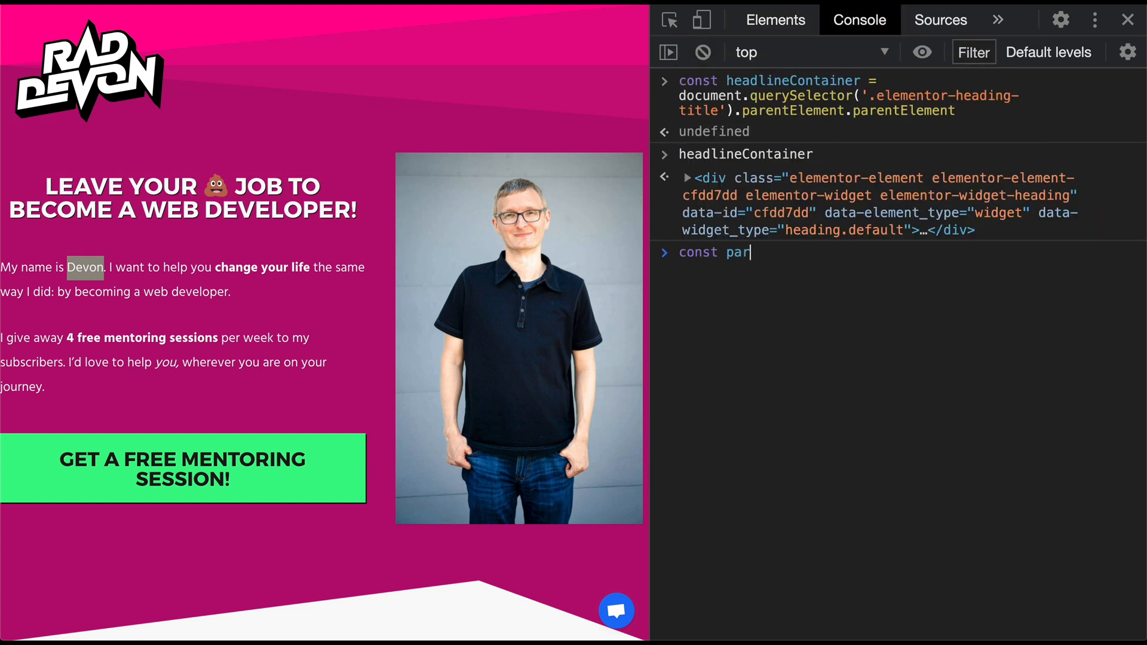
type("agraphContainer = docum")
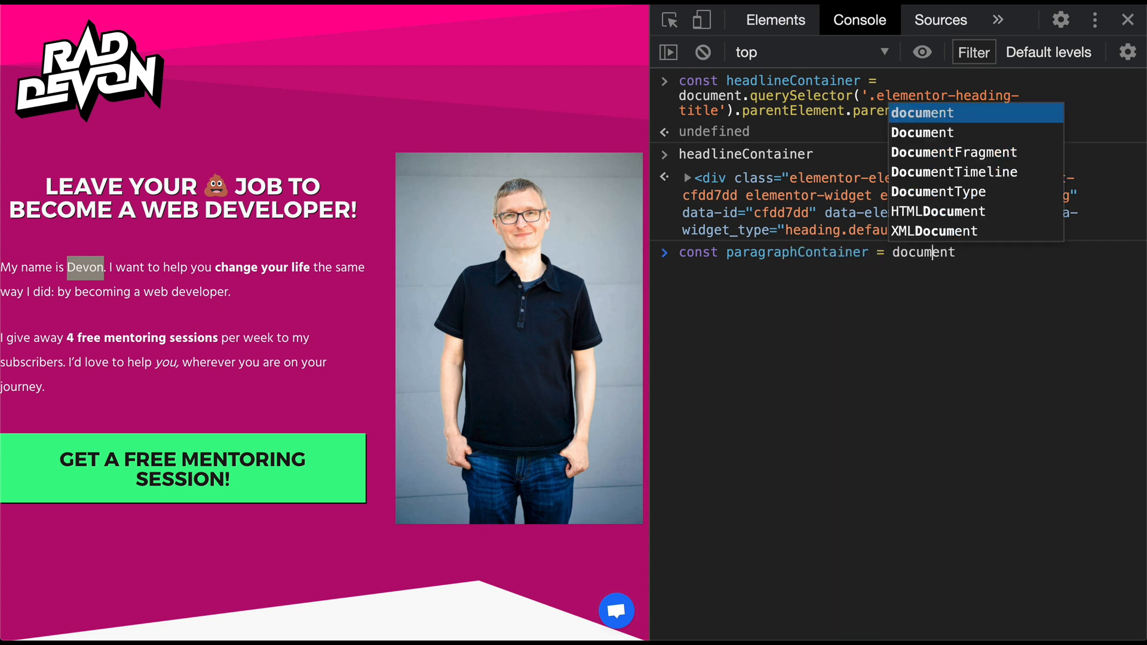
type(".querySelector")
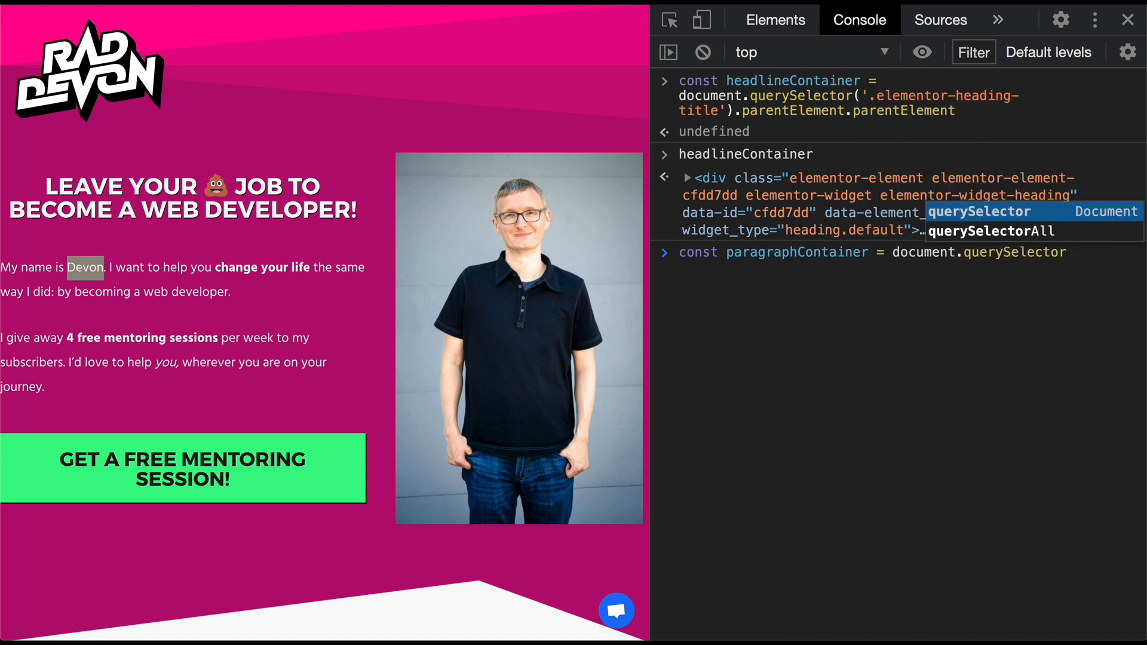
type("('elementor-text-editor")
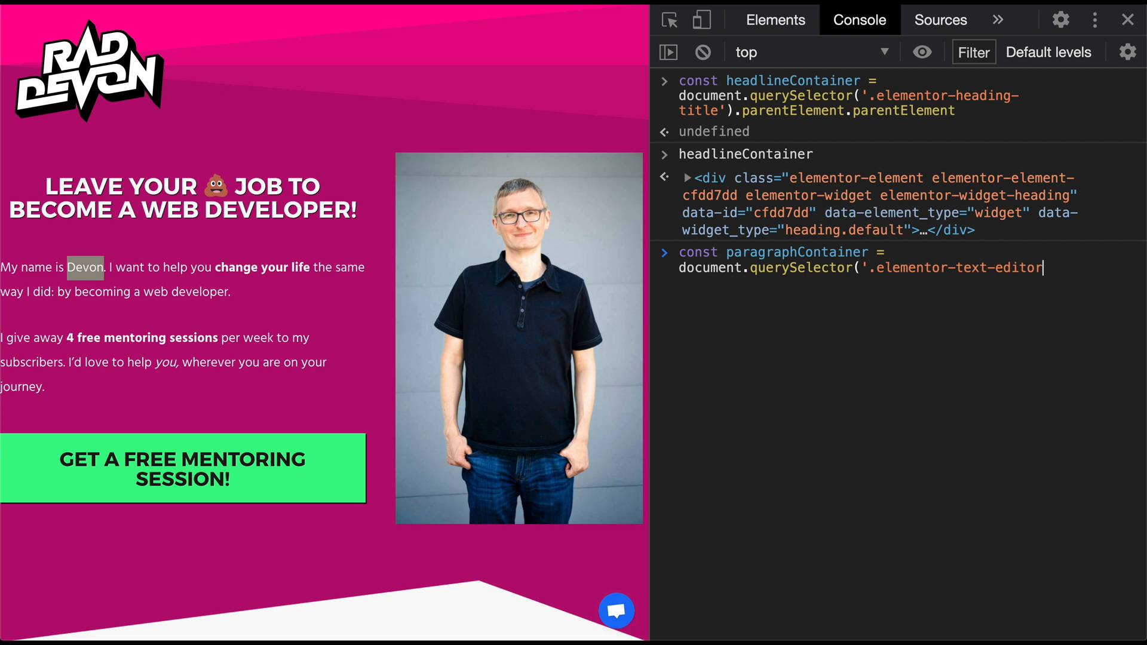
type("')")
type("paragraphContainer")
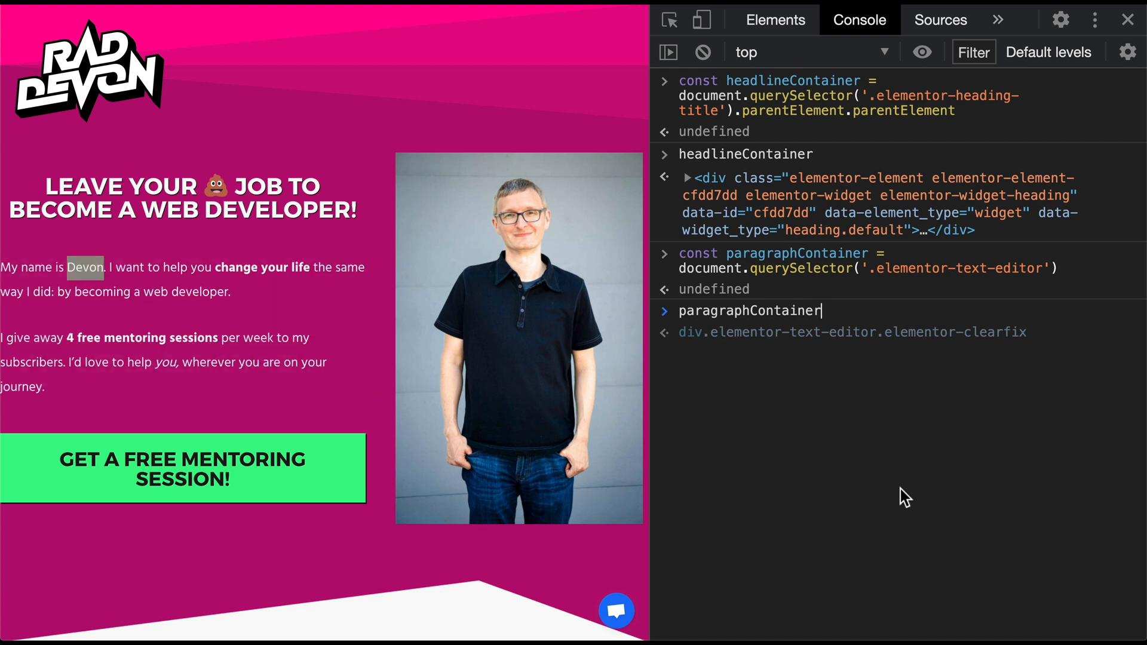
- Insert headlineContainer into paragraphContainer before its second child paragraph
type(".insertBefore")
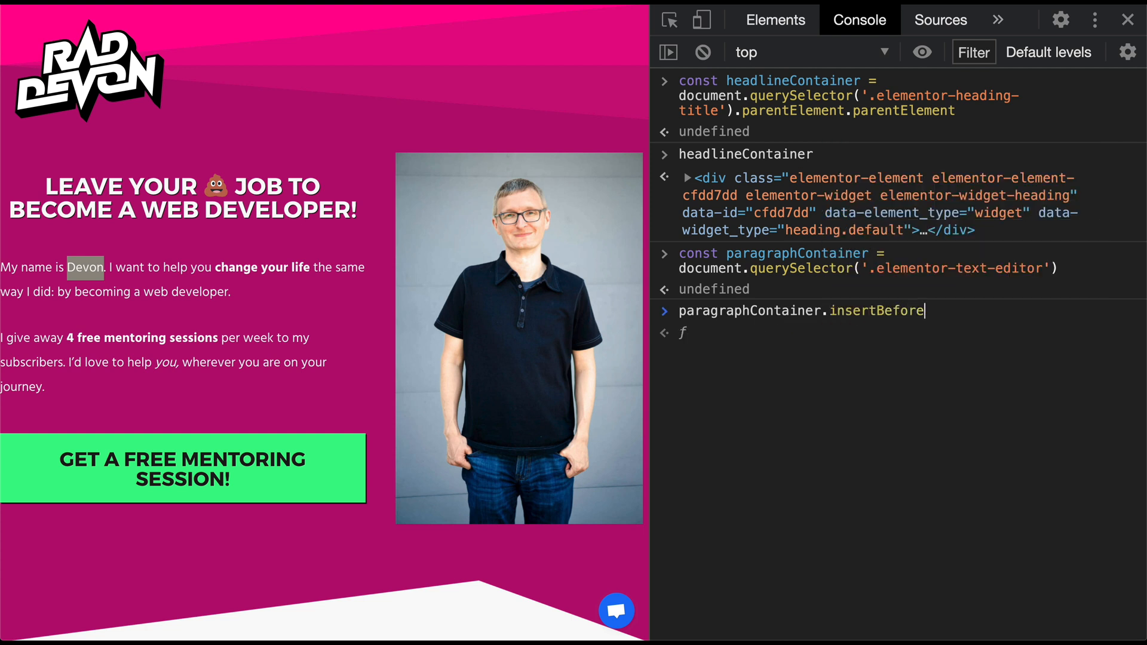
type("(")
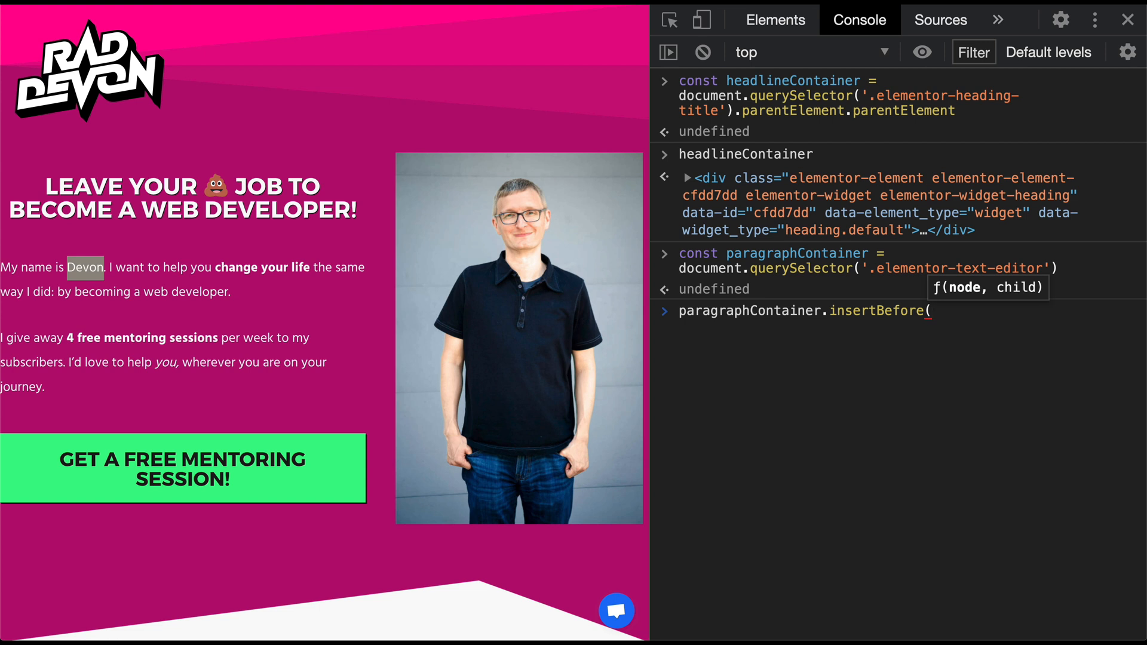
type("headlineContainer")
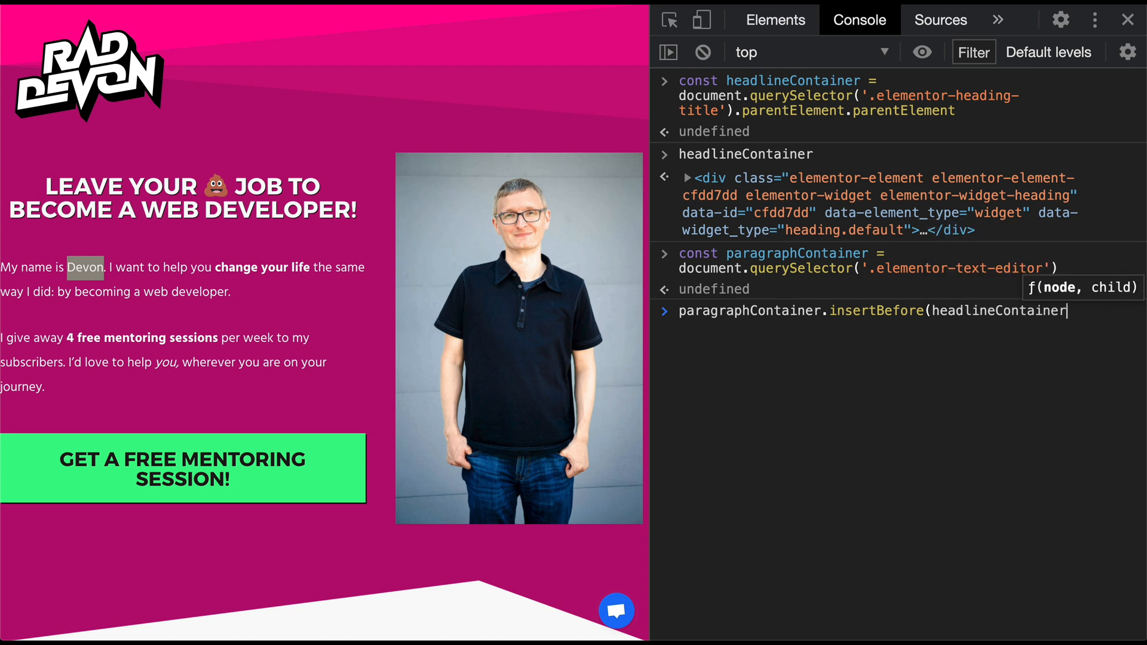
type(",")
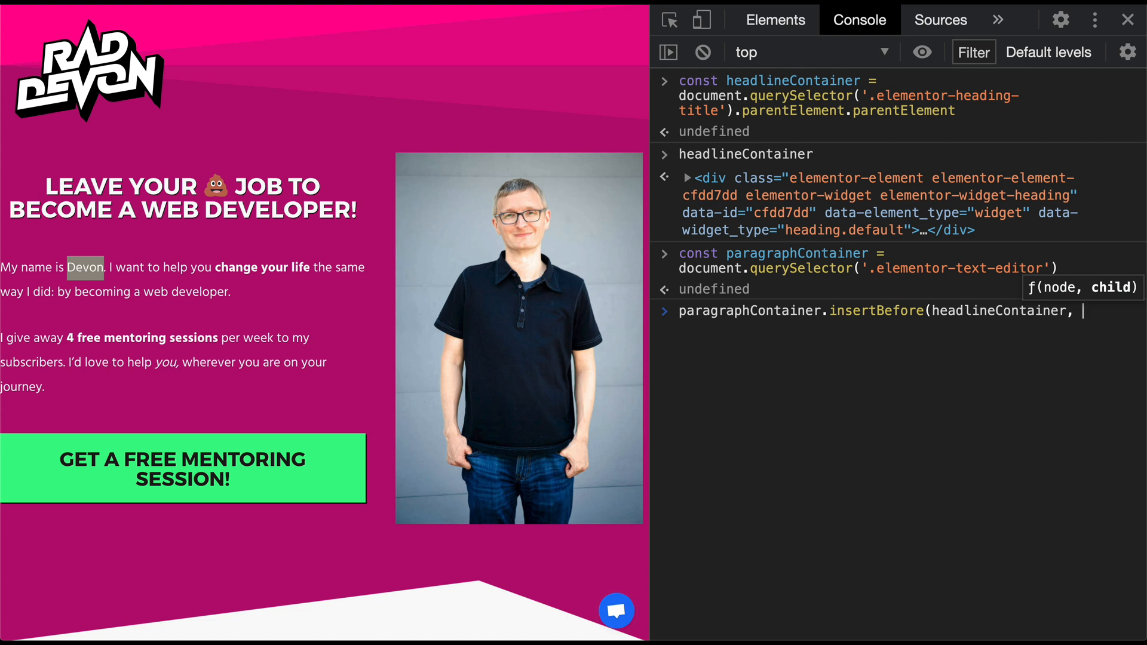
type("paragraphContainer")
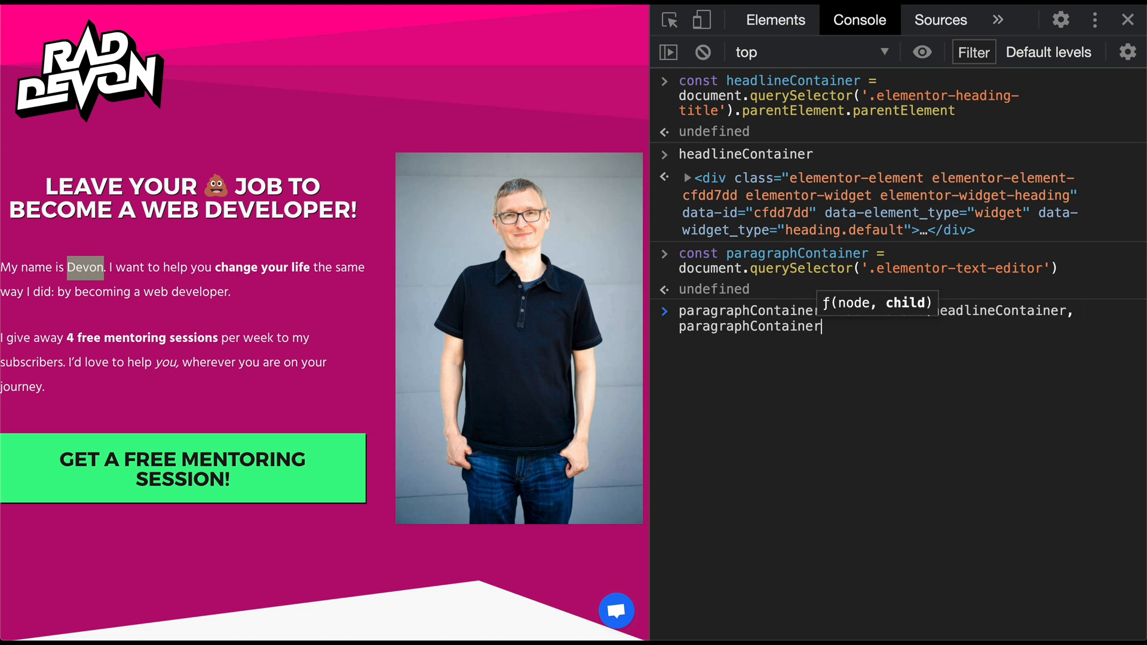
type(".childElementCount")
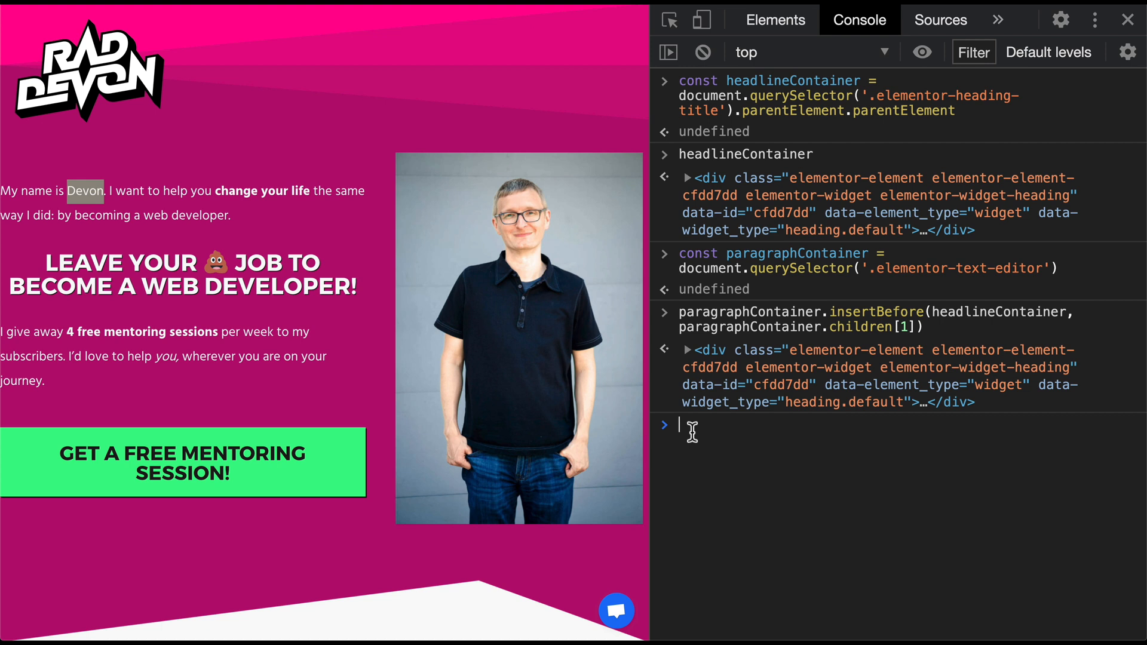
- Store document.querySelector('p:nth-of-type(2)') in a secondParagraph constant
type("const second")
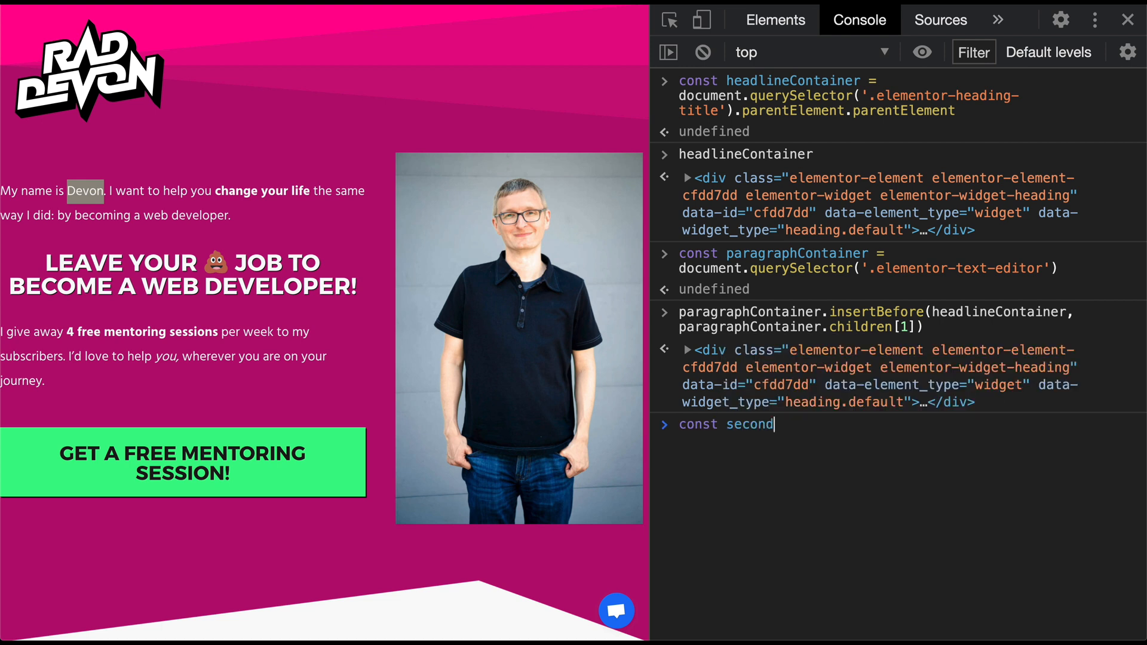
type("Paragraph = document.querySelector('")
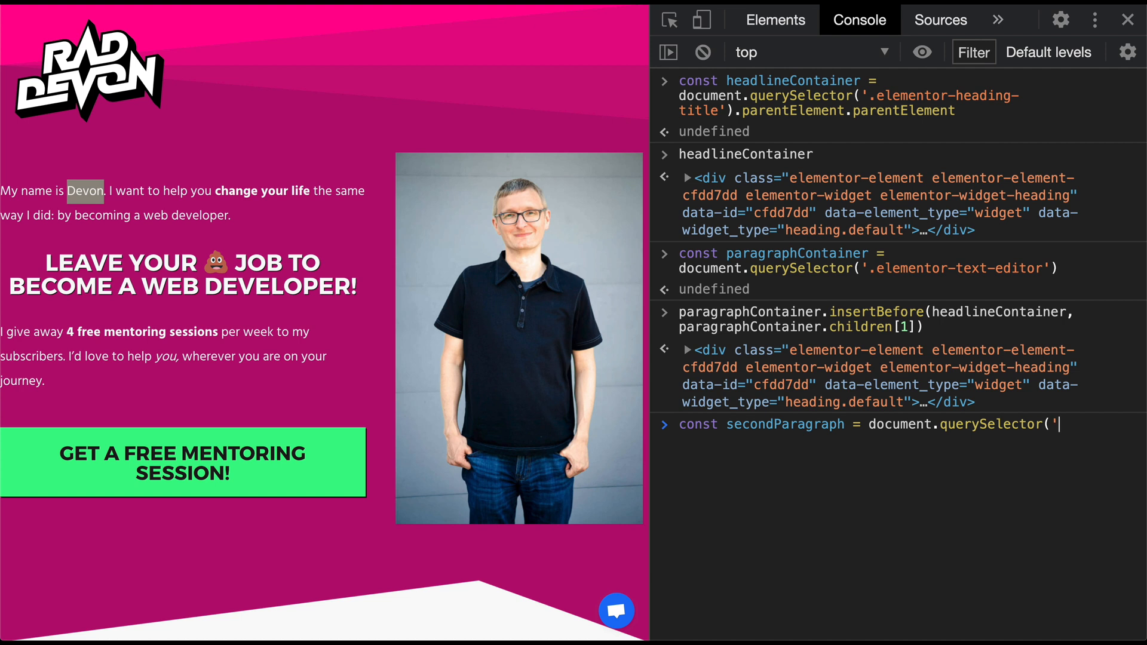
type("p:nth-")
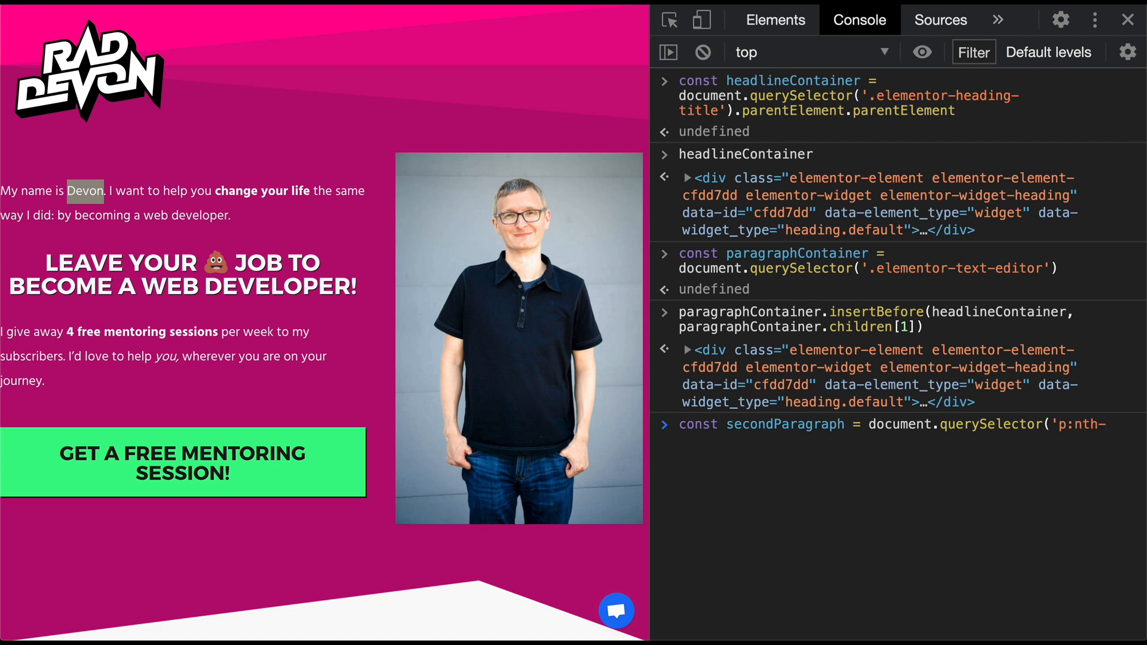
type("of-type")
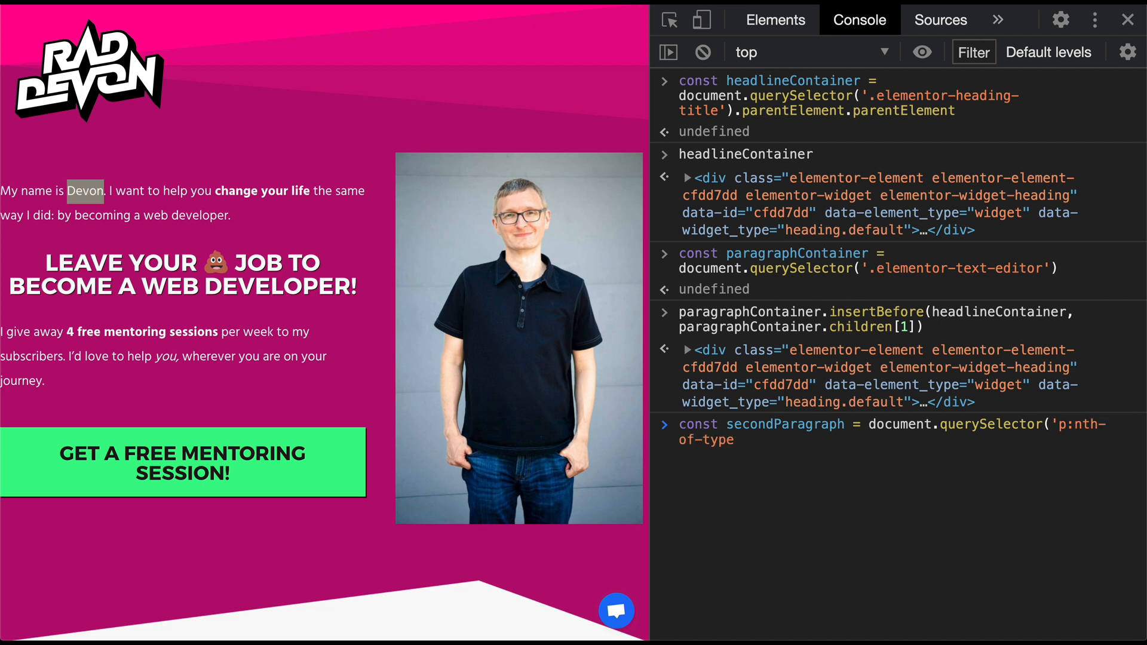
type("(2)'")
type("secondParagraph")
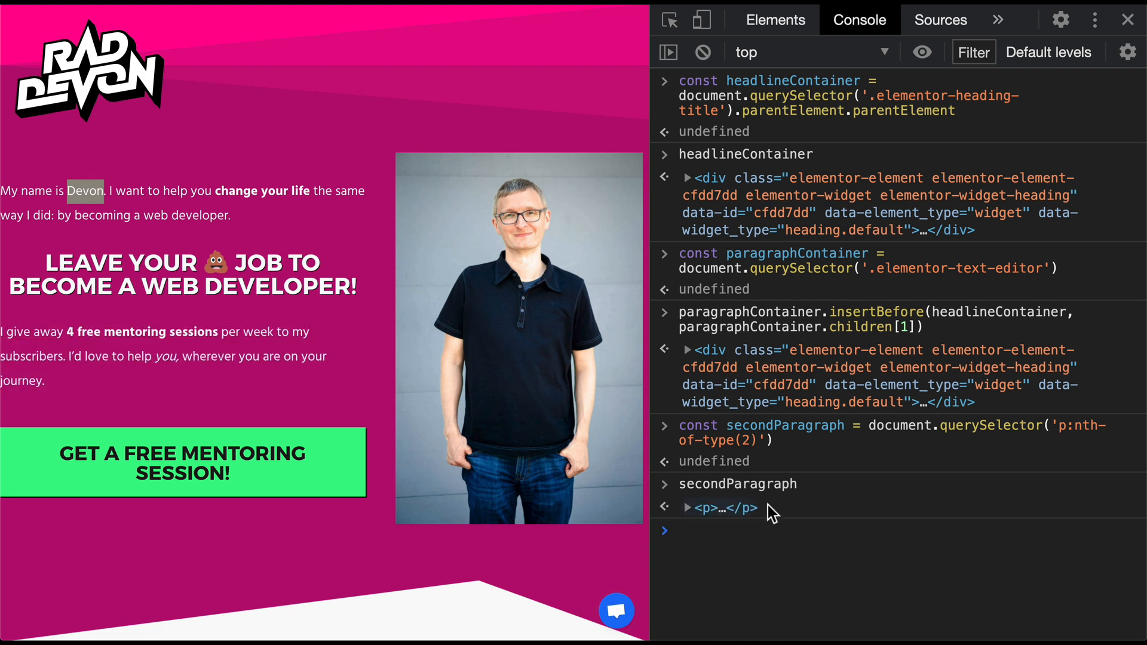
mouse_move(707, 508)
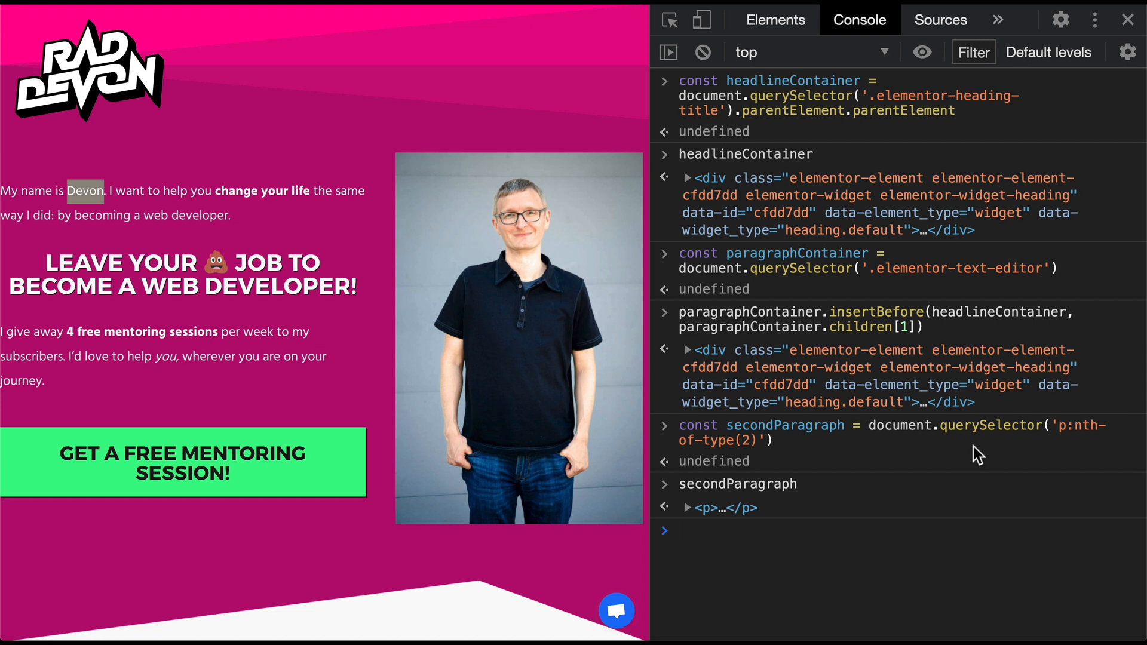
mouse_move(958, 440)
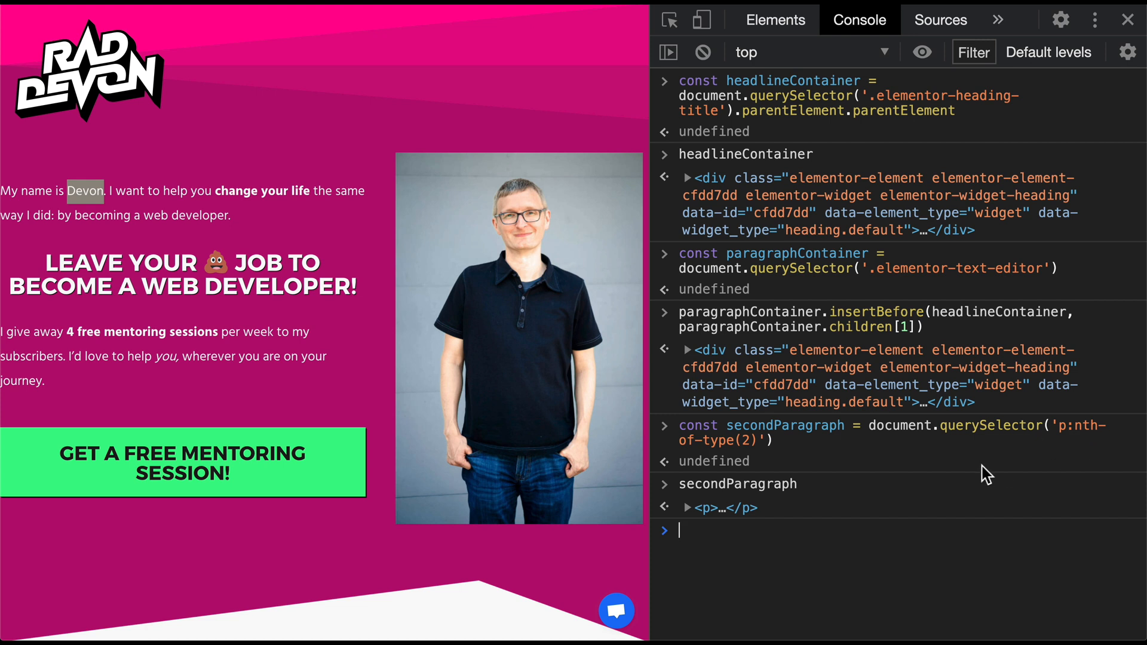
mouse_move(230, 348)
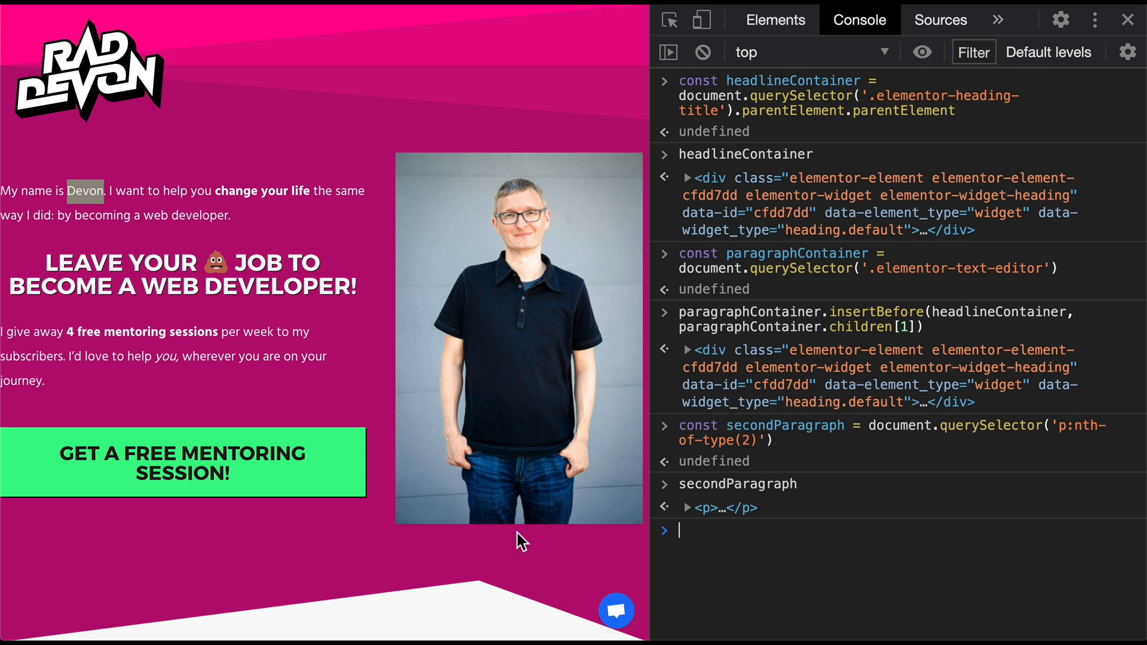
- Scroll through the logged secondParagraph output and begin another document query
scroll("down", 3)
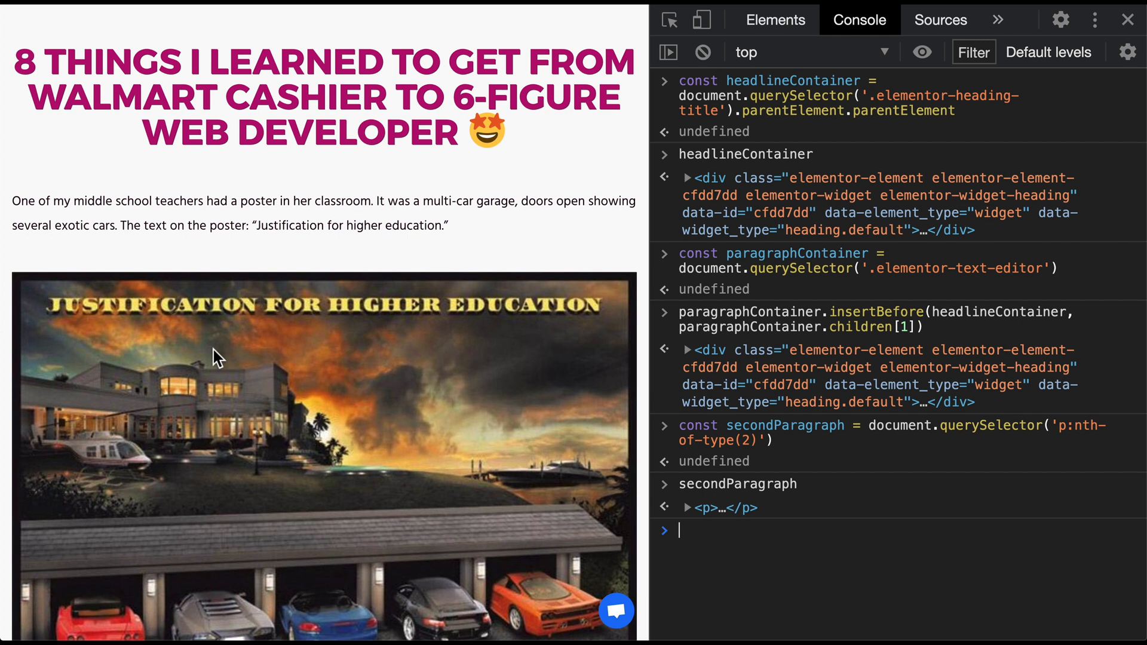
scroll("down", 3)
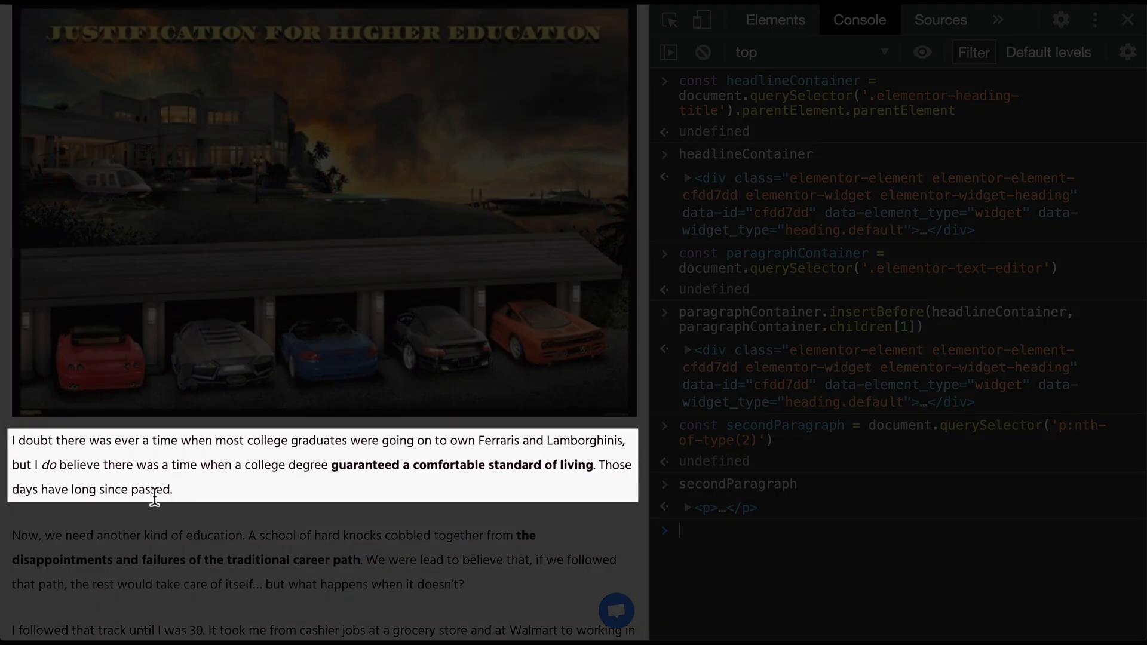
scroll("down", 3)
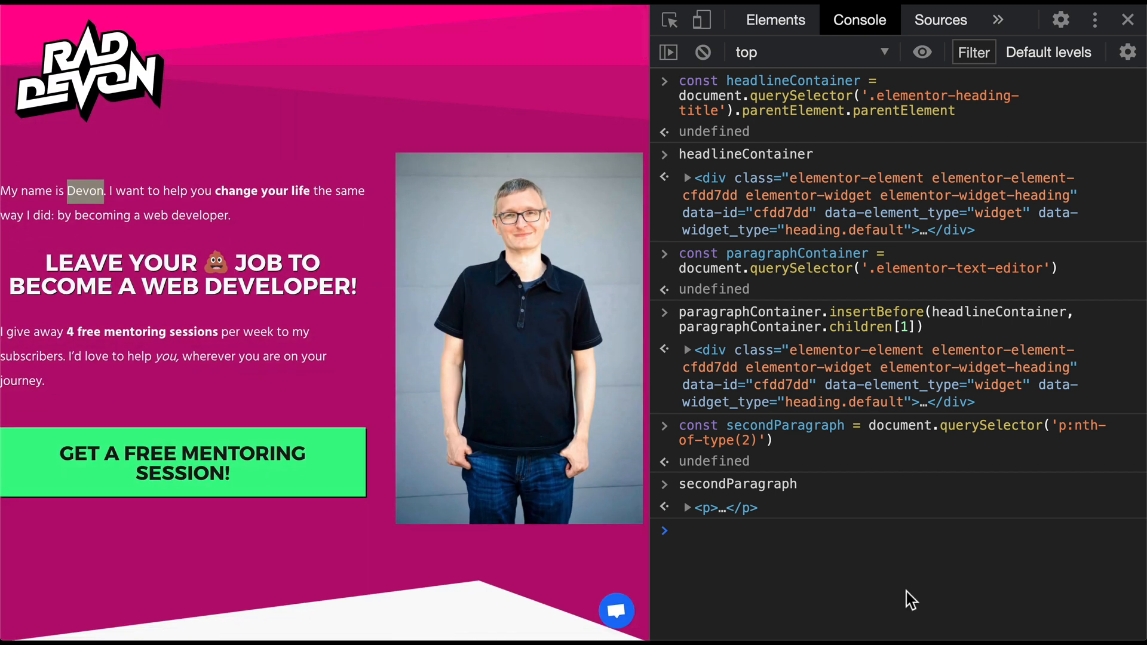
type("document.querySelector")
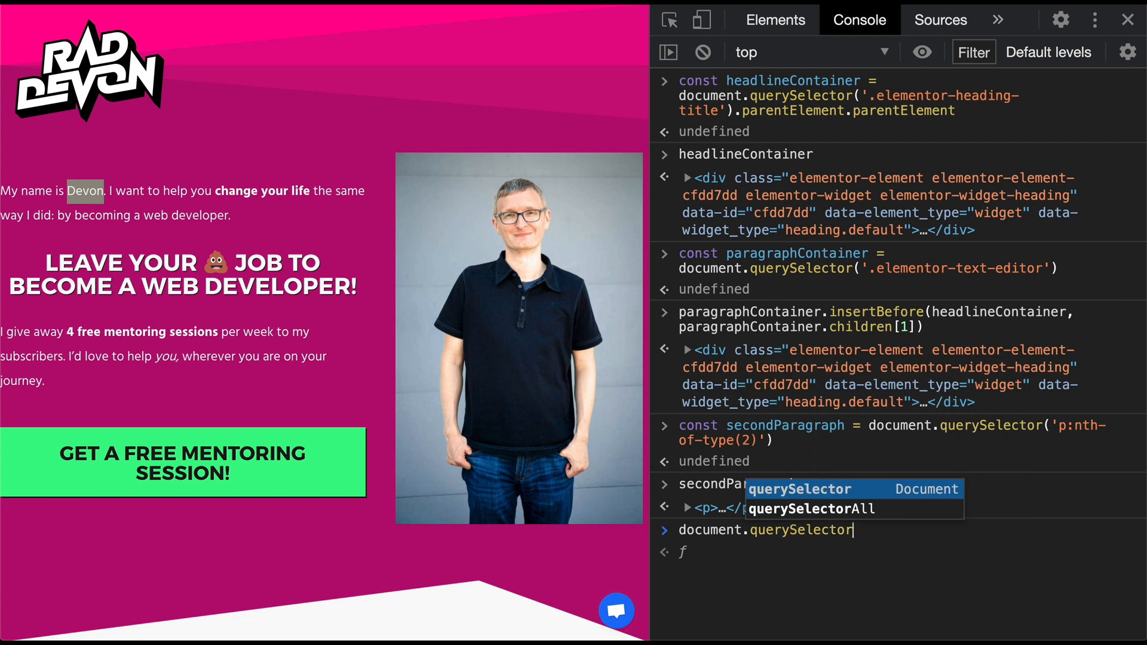
- Run querySelectorAll('p:nth-of-type(2)') and expand its three matching paragraph elements
type("All('")
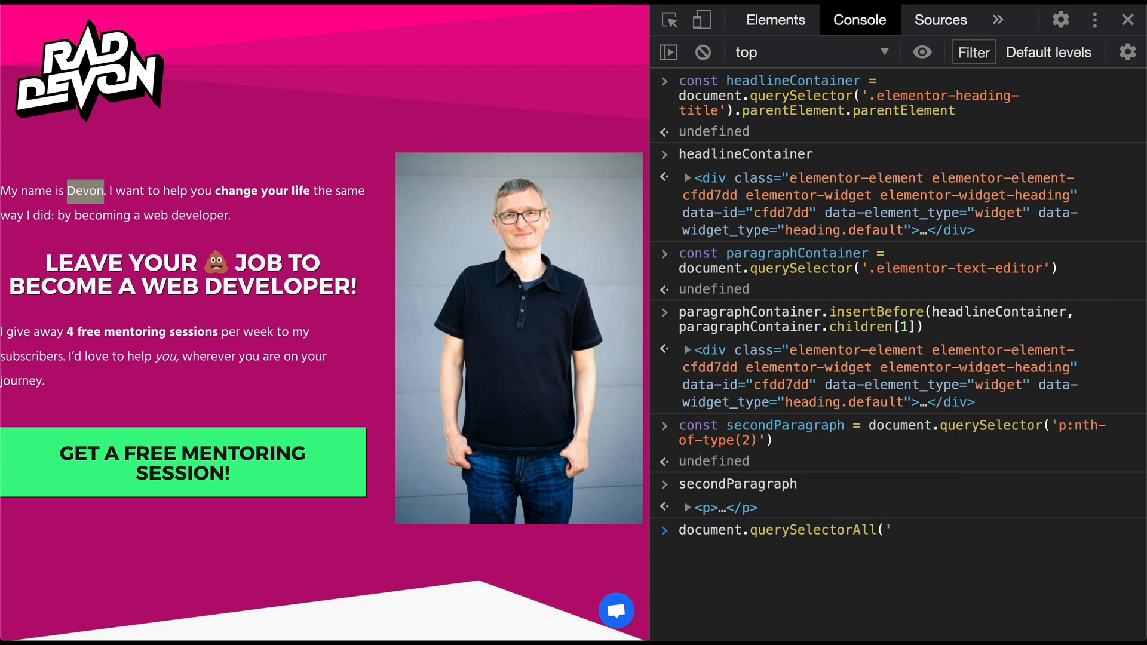
type("p:nth-of-type(2")
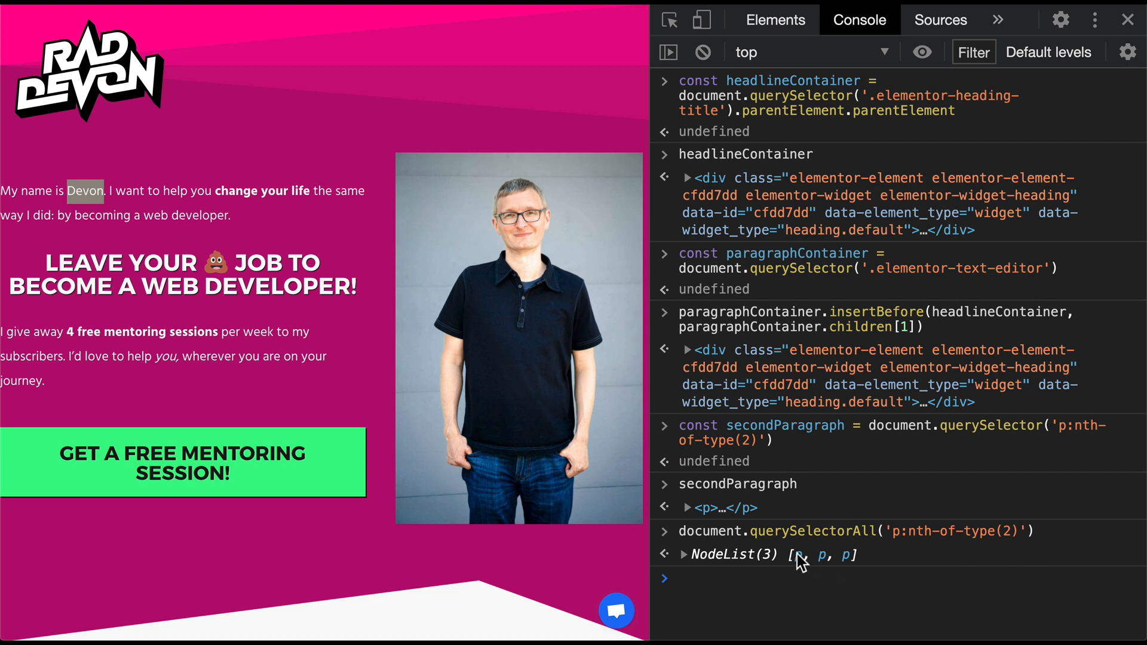
left_click(687, 554)
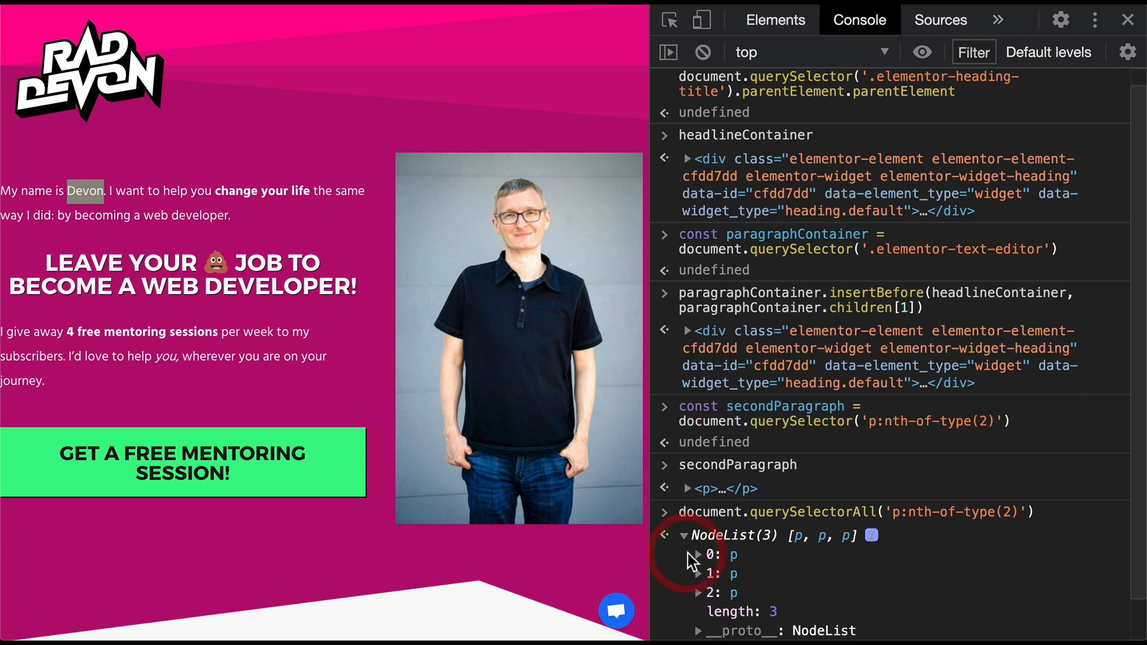
left_click(697, 554)
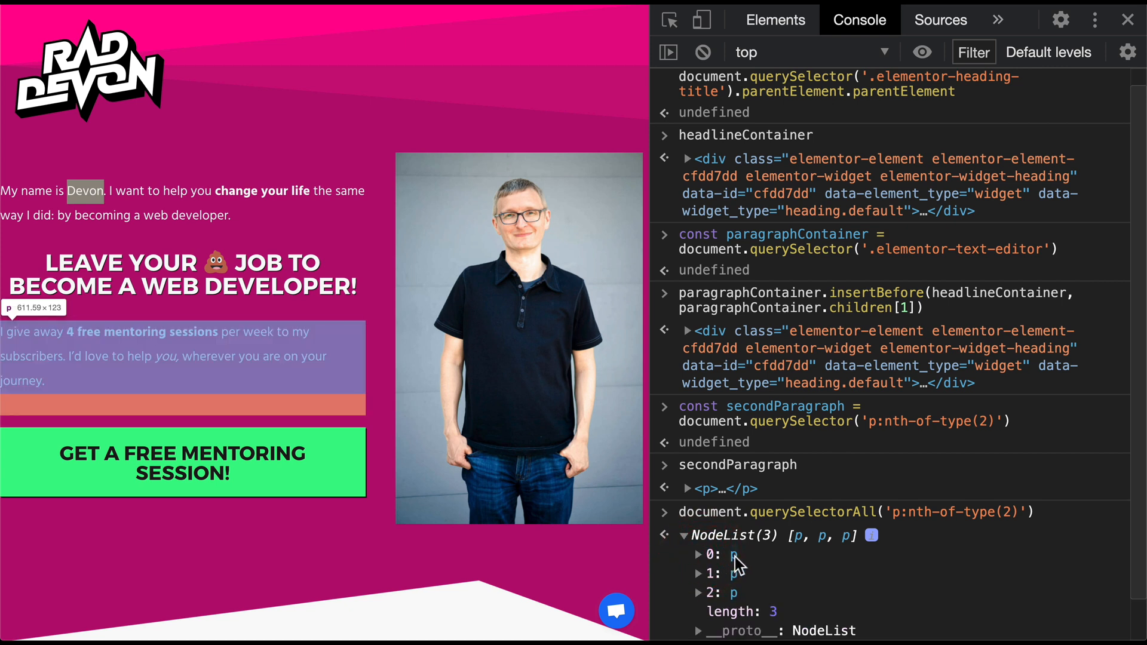
scroll("down", 3)
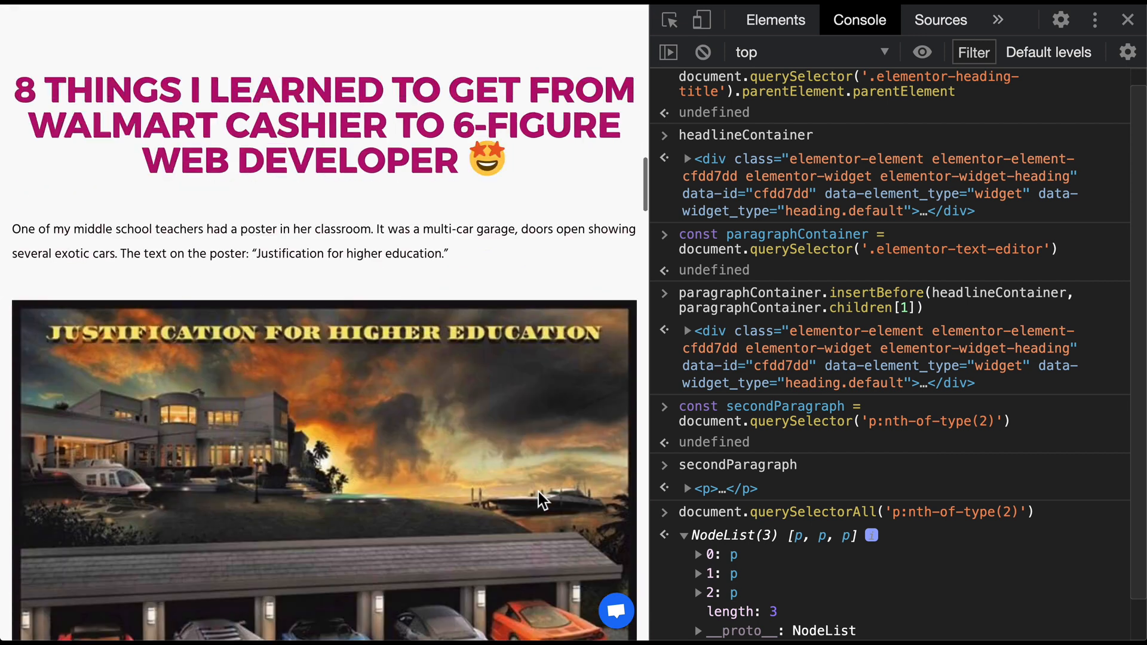
scroll("down", 3)
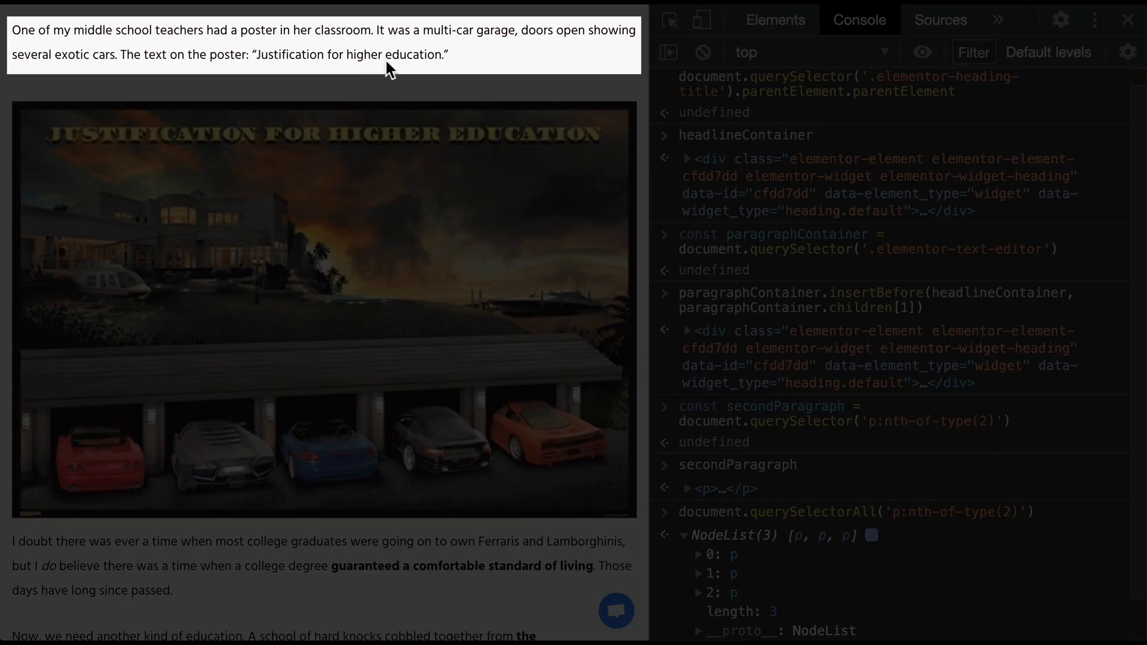
scroll("down", 3)
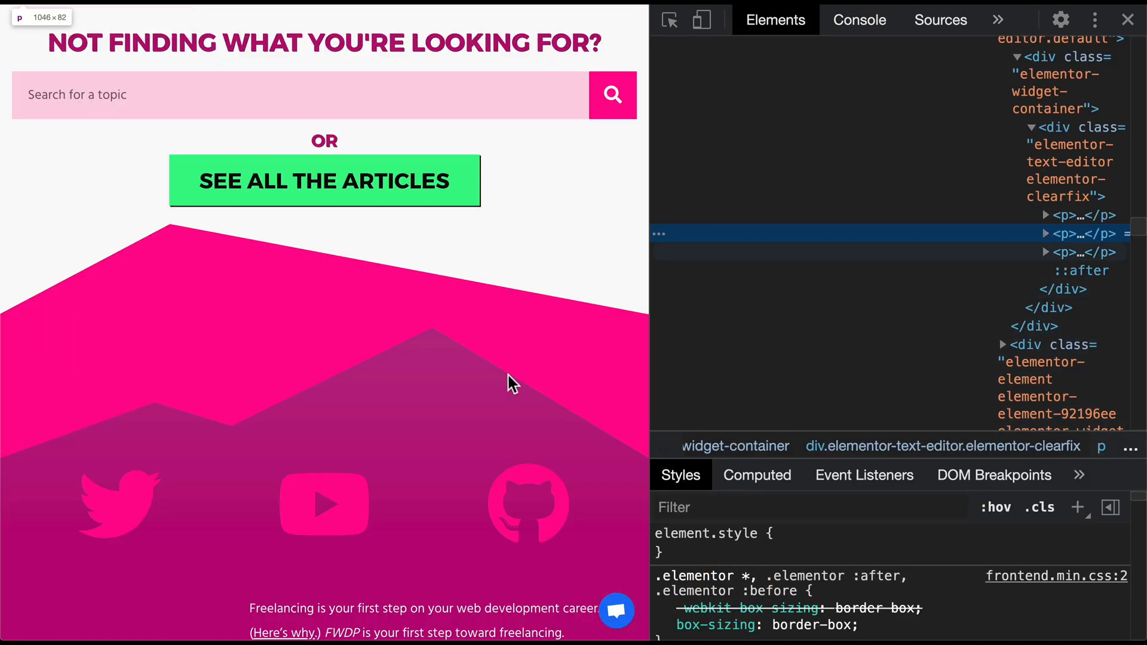
scroll("down", 3)
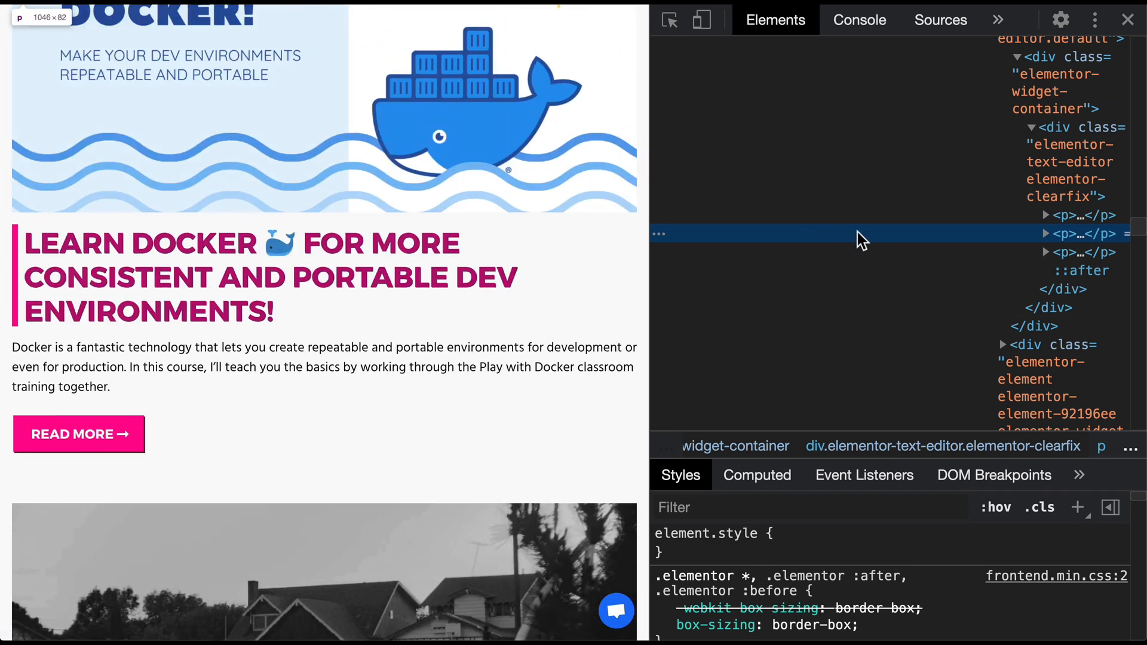
scroll("down", 3)
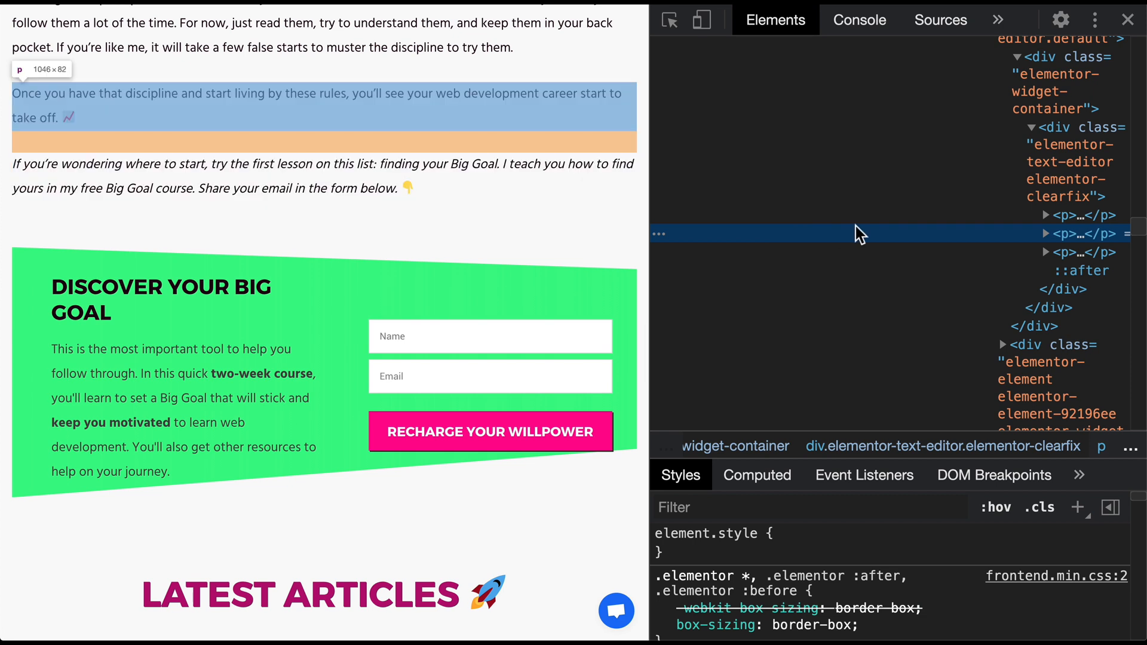
mouse_move(878, 248)
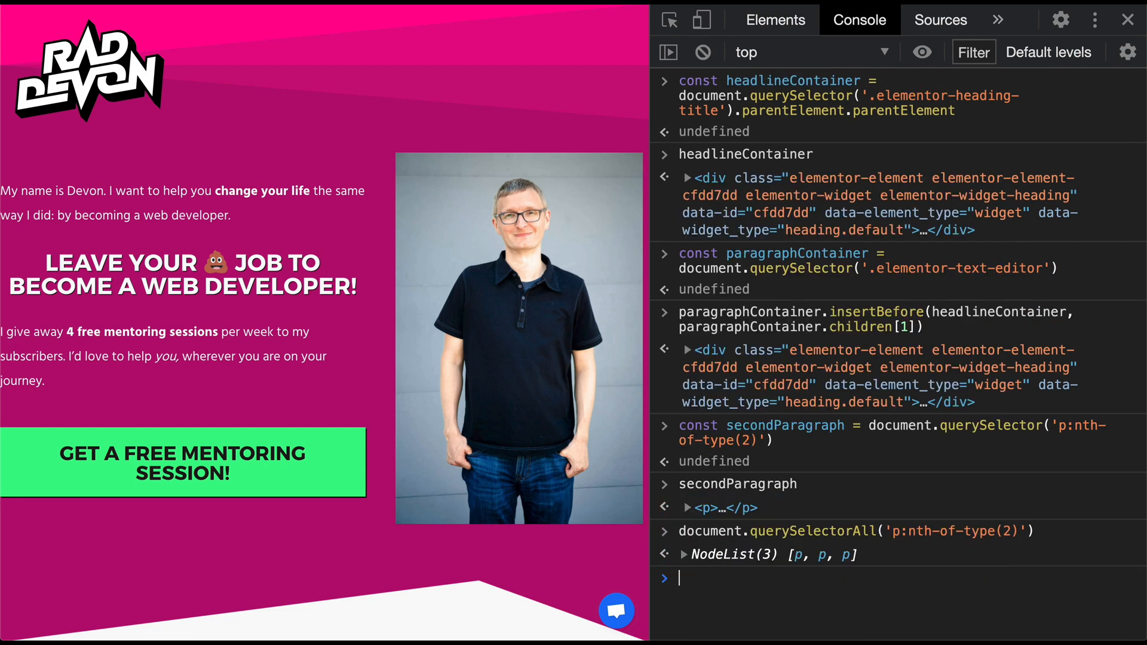
- Set secondParagraph.textContent to the thanks message, with <strong> tags appearing literally
type("secondParagraph.textContent =")
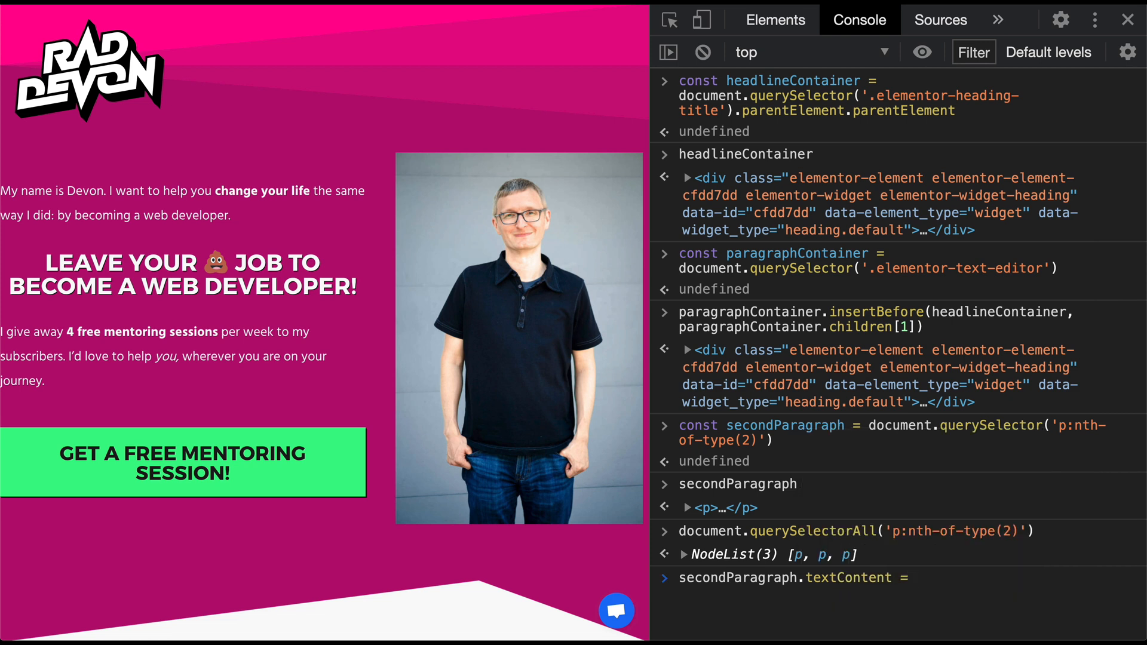
type("\"Thanks for watchin")
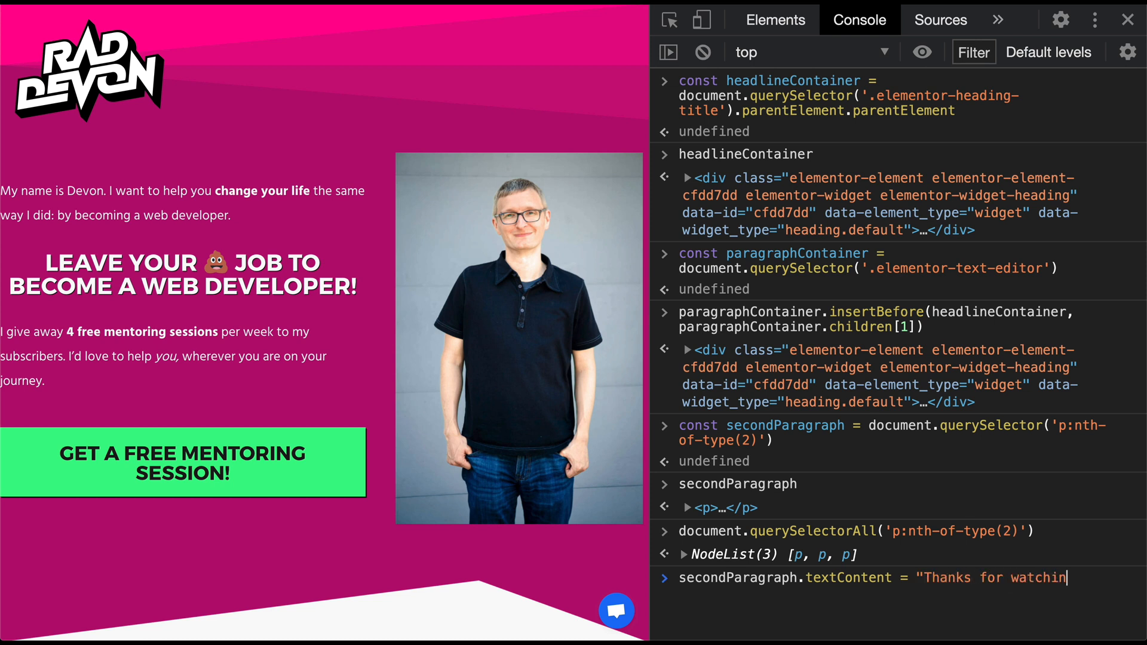
type("this video. Please li")
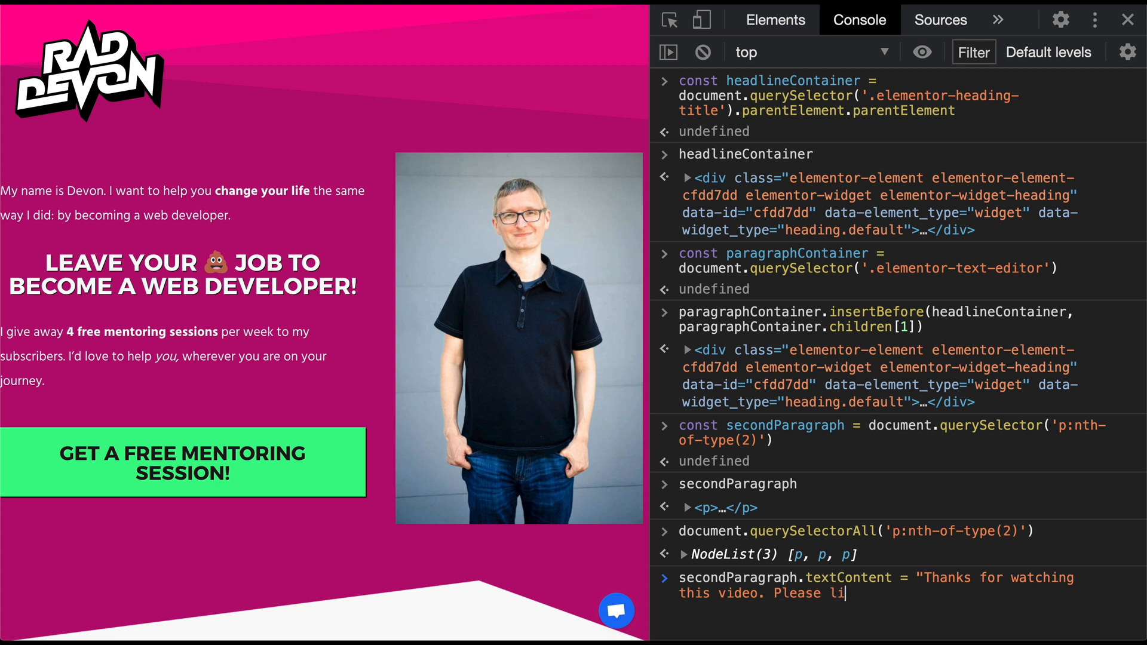
type("ke and")
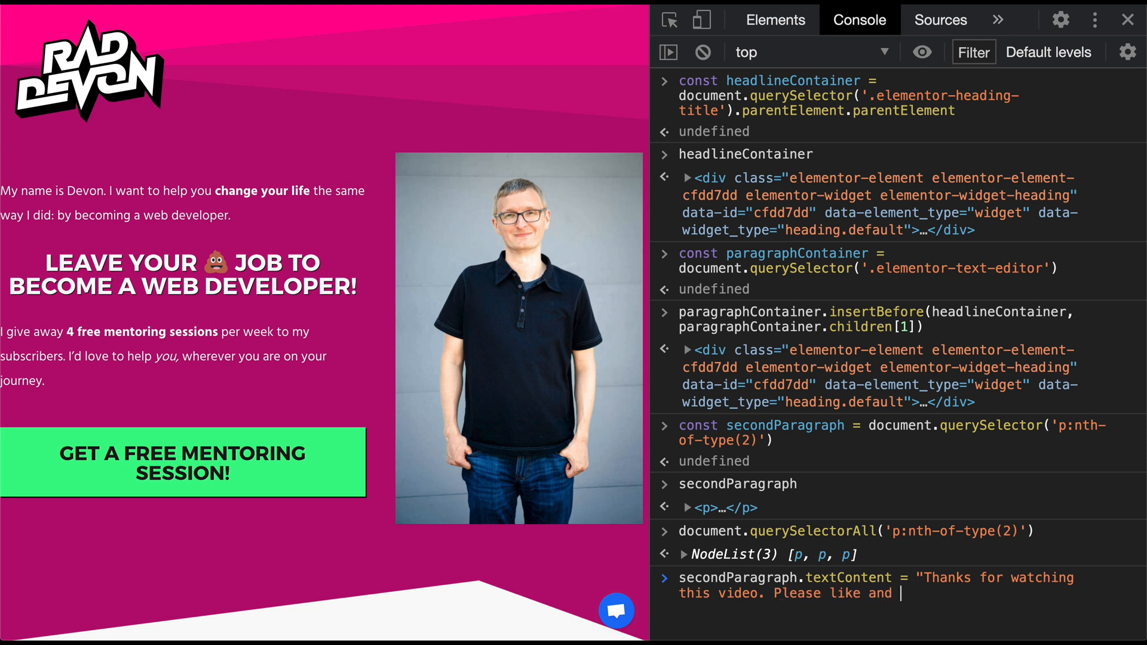
type("subscribe.")
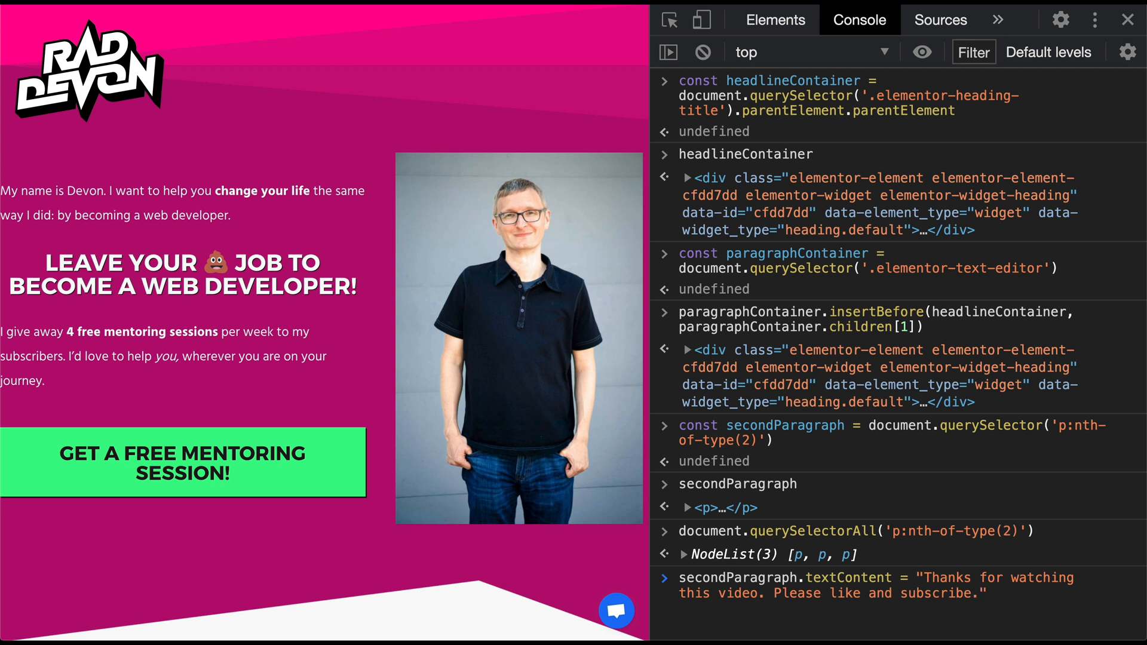
type("<strong>")
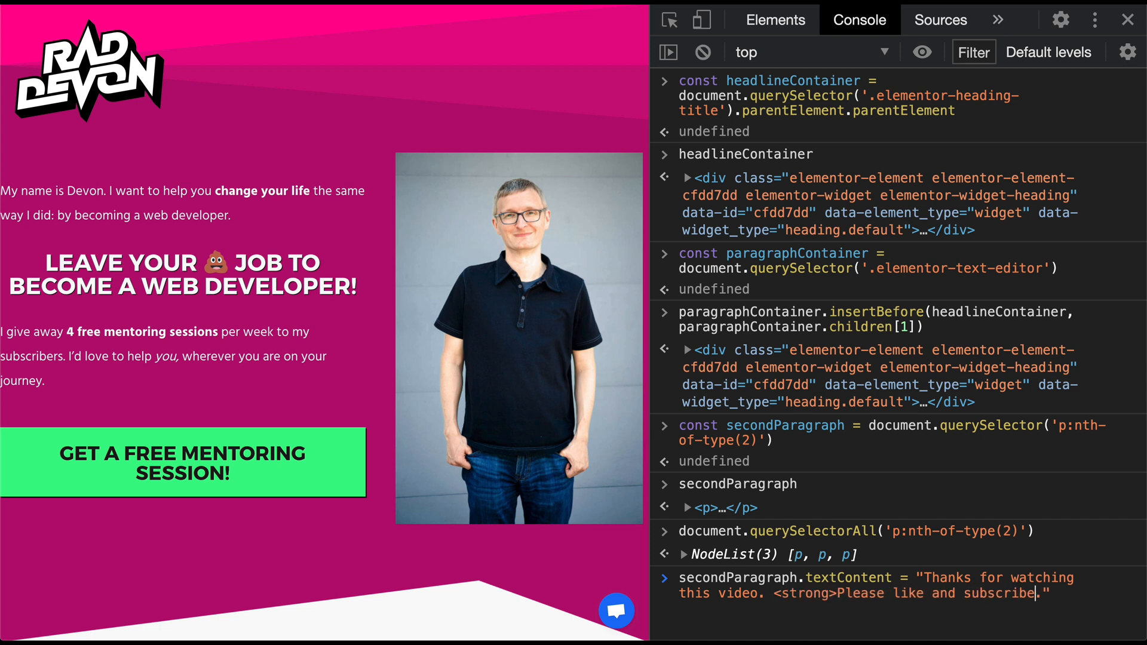
type("</strong>")
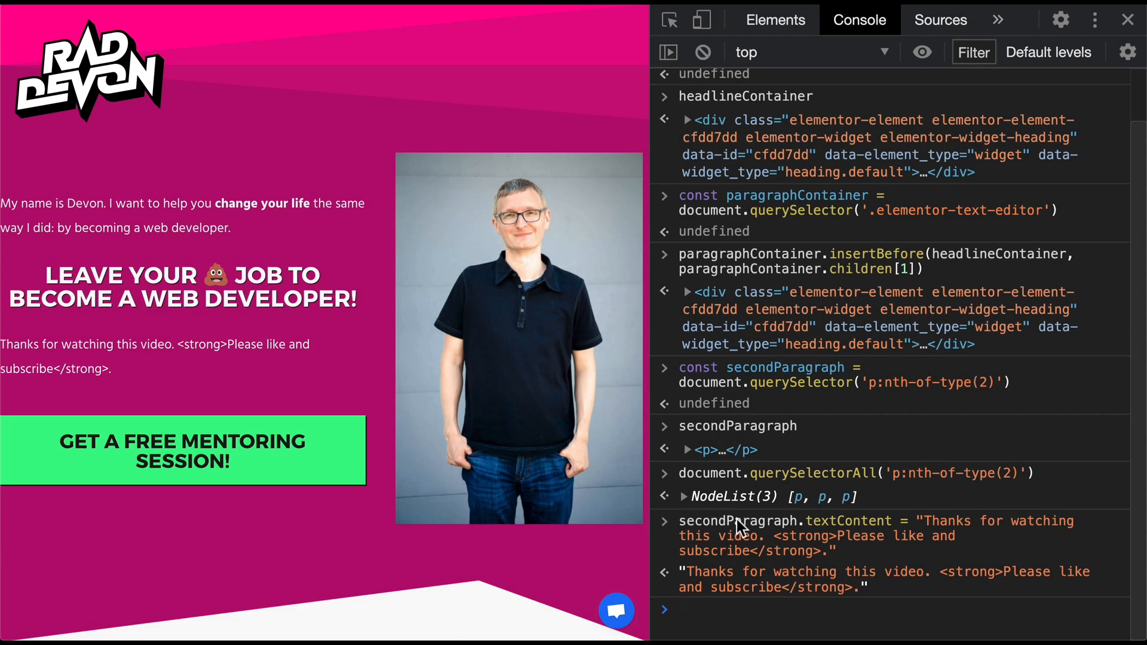
mouse_move(819, 529)
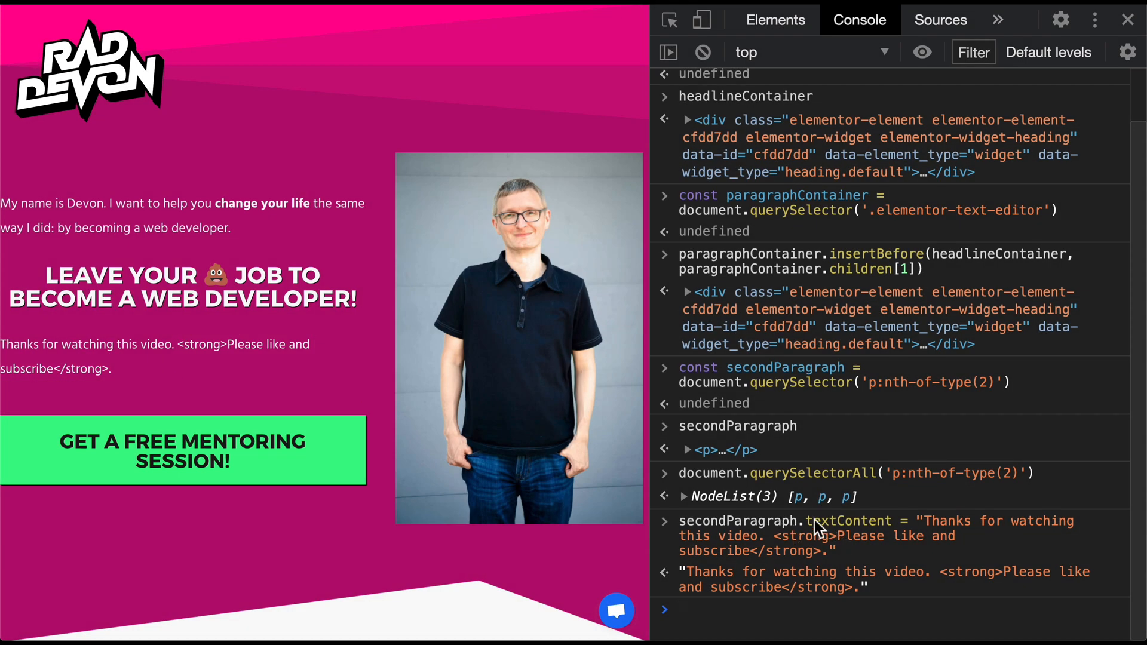
mouse_move(889, 530)
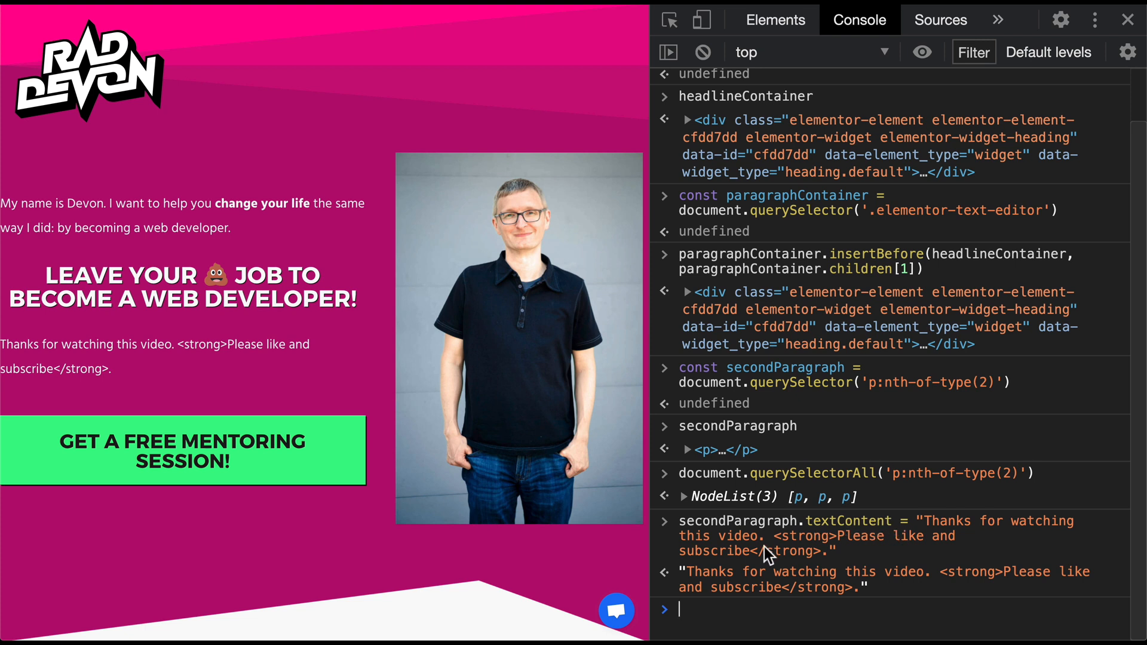
- Set secondParagraph.innerHTML so 'Please like and subscribe' renders in bold
type("secondParagraph.innerHTML")
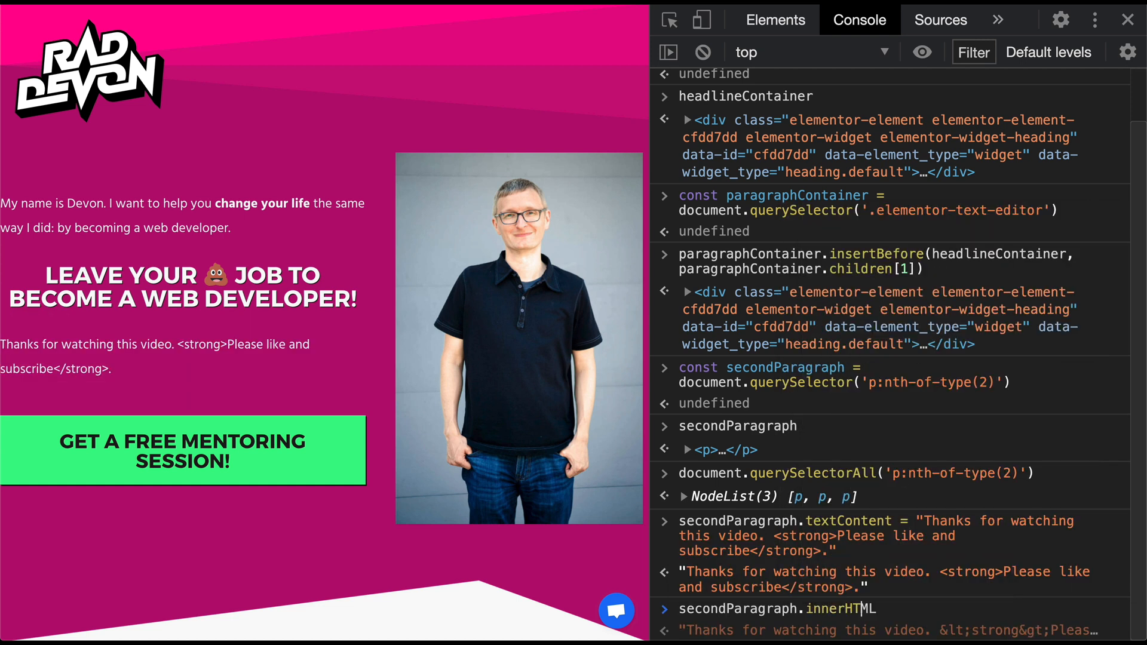
type("= \"")
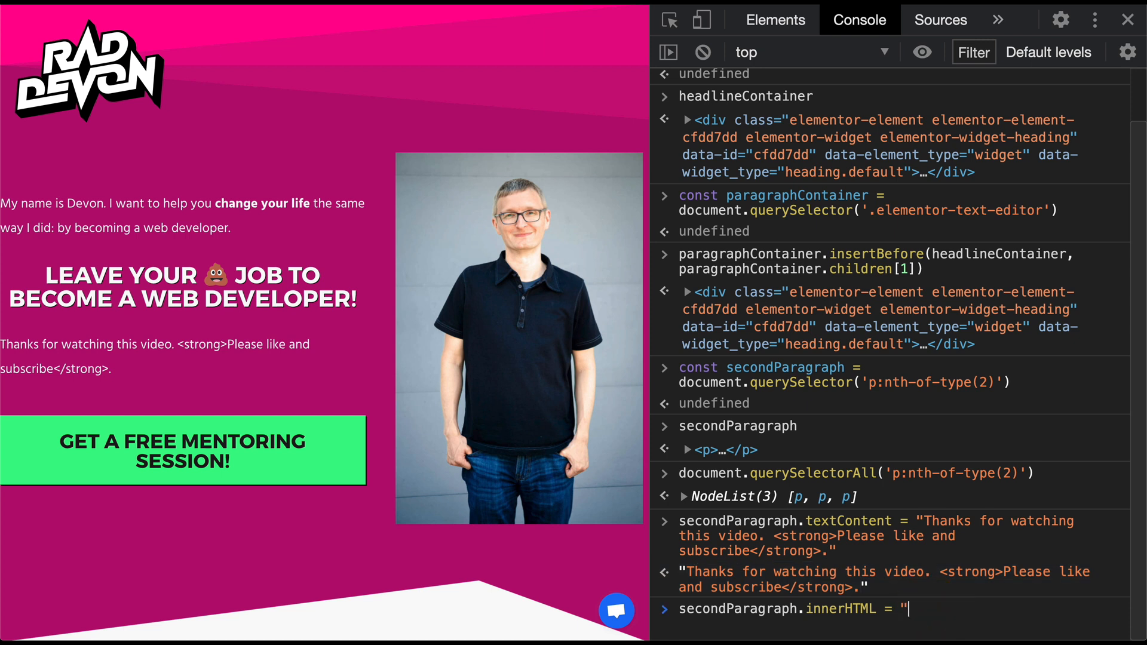
type("Thanks for watching this video. <strong>Please like and subscribe</strong>.\"")
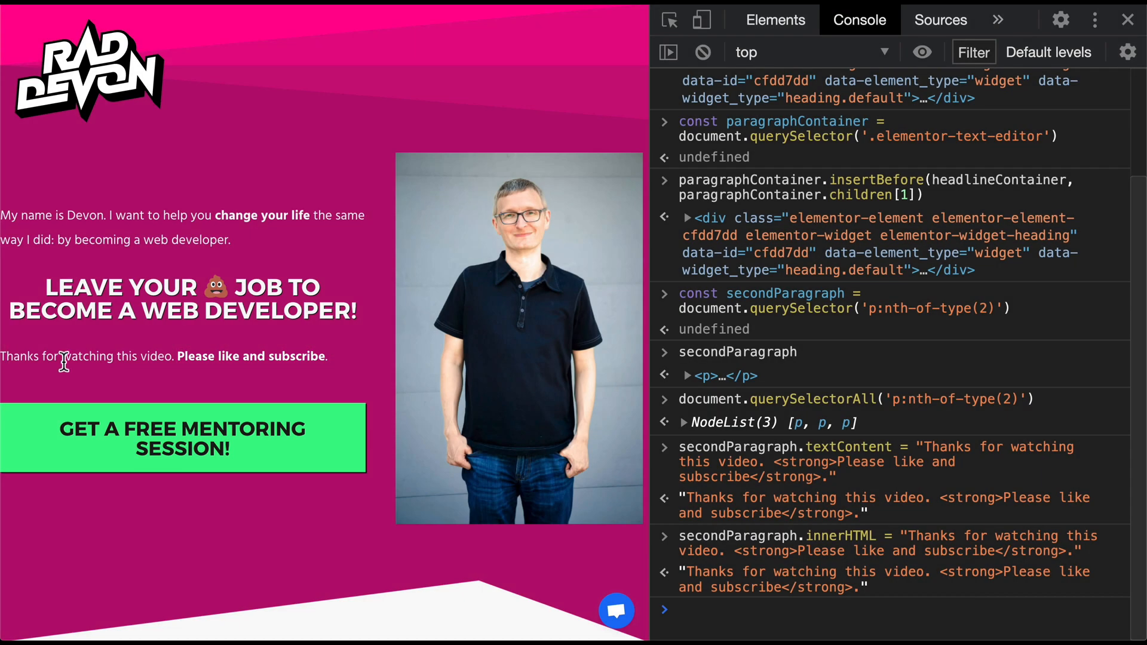
mouse_move(150, 359)
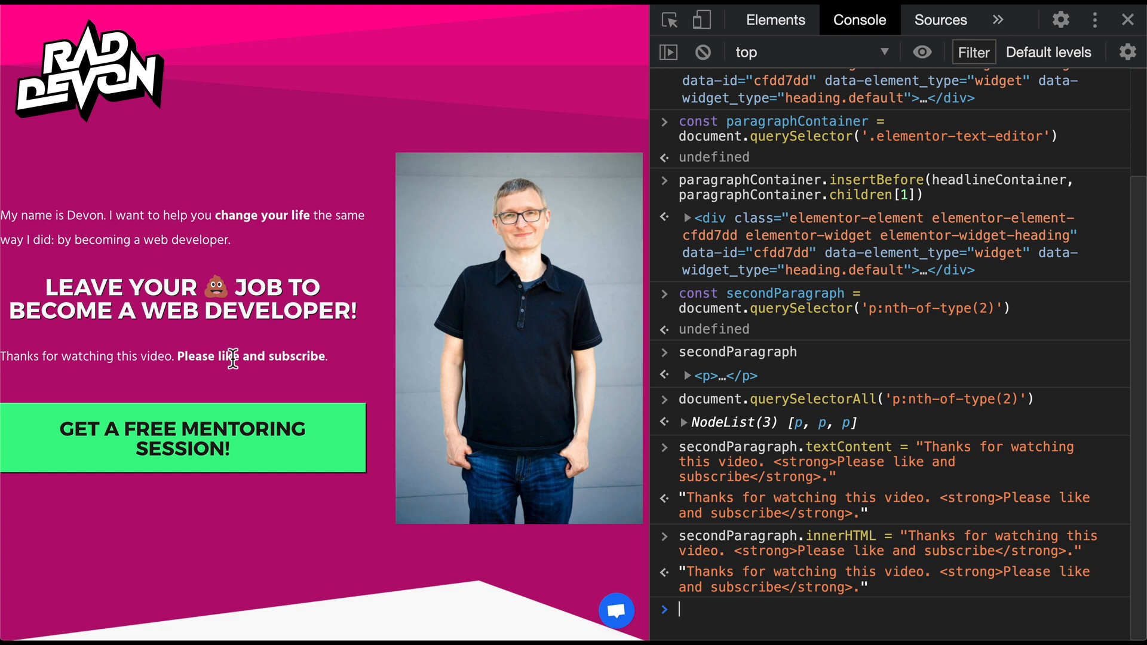
mouse_move(451, 414)
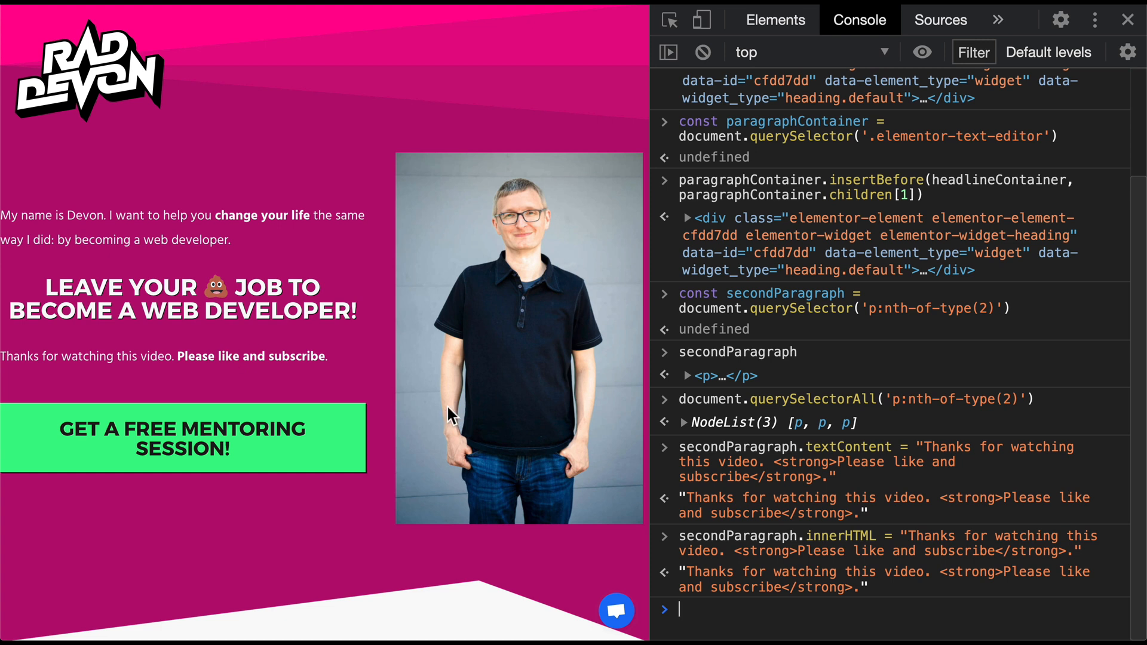
mouse_move(844, 549)
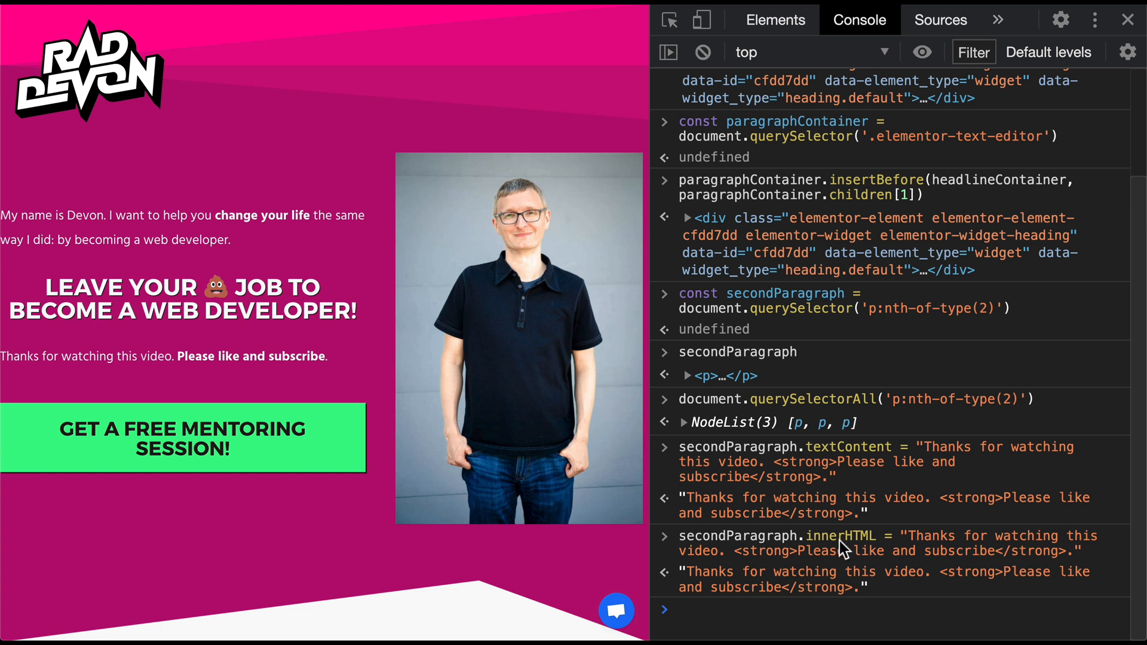
mouse_move(893, 580)
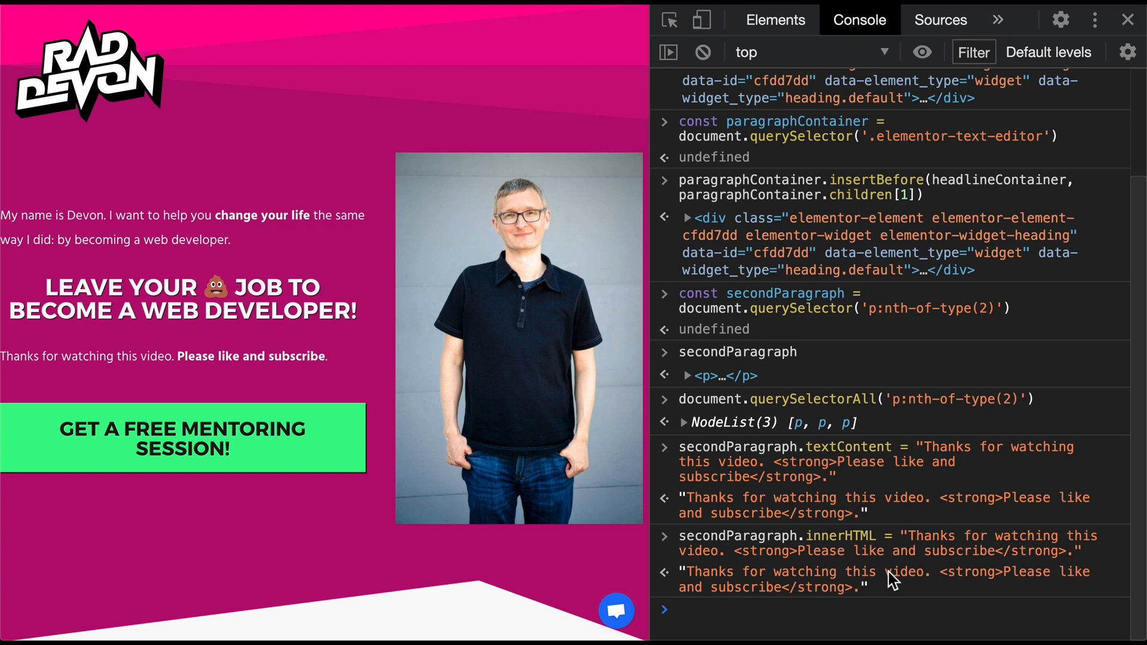
mouse_move(839, 550)
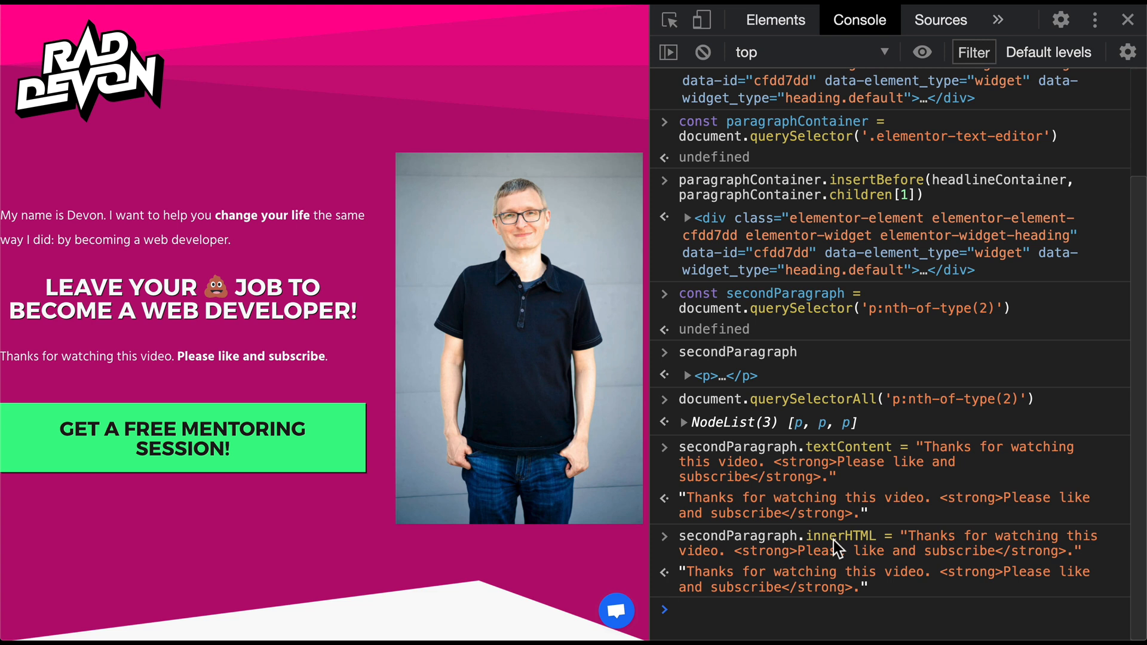
mouse_move(969, 563)
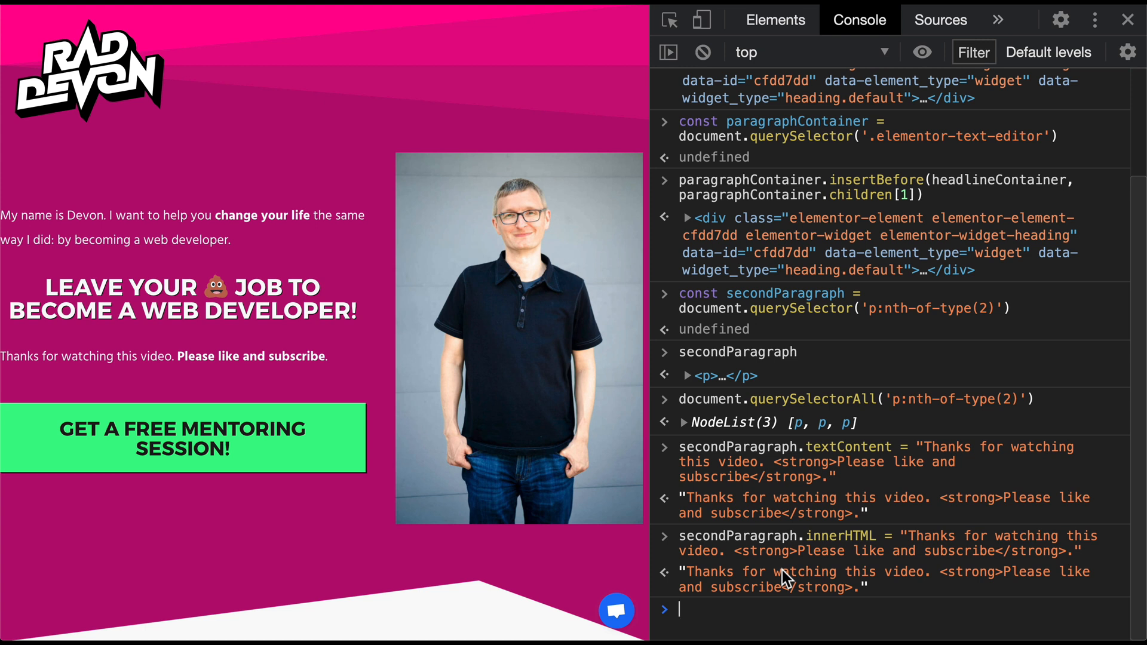
mouse_move(944, 599)
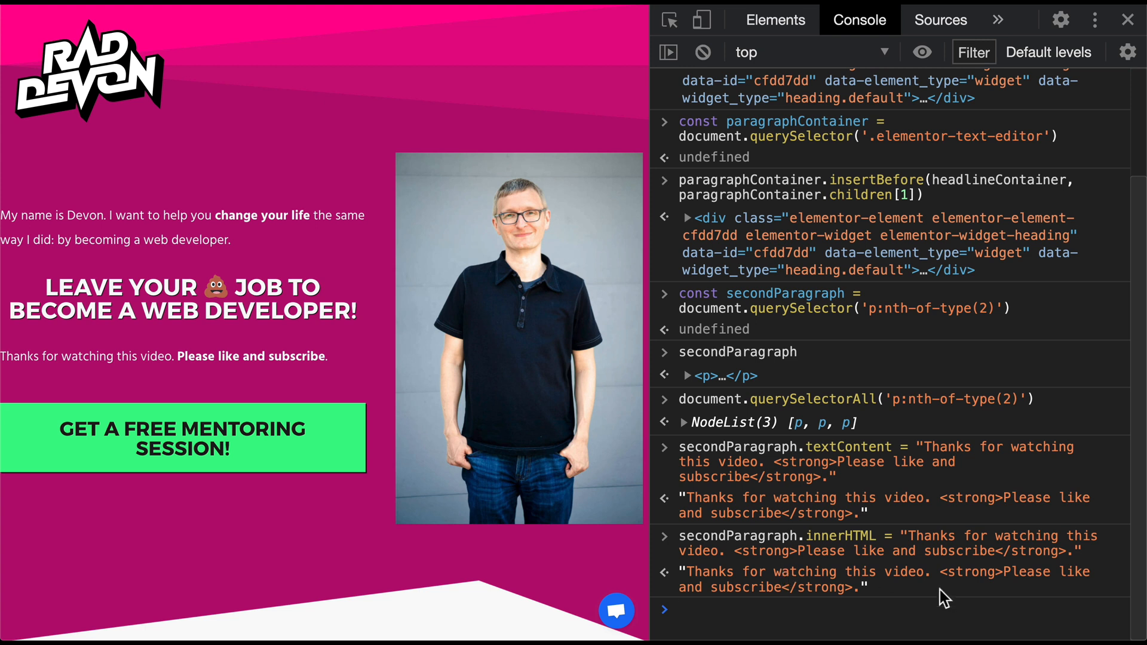
mouse_move(827, 580)
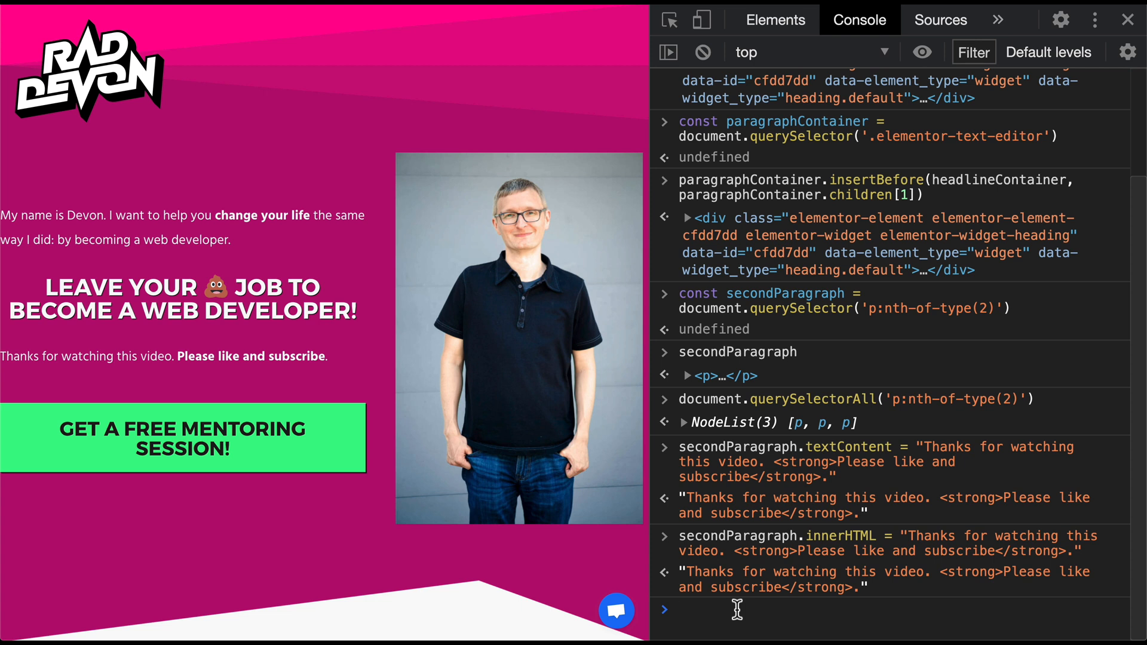
left_click(680, 610)
type("const newE")
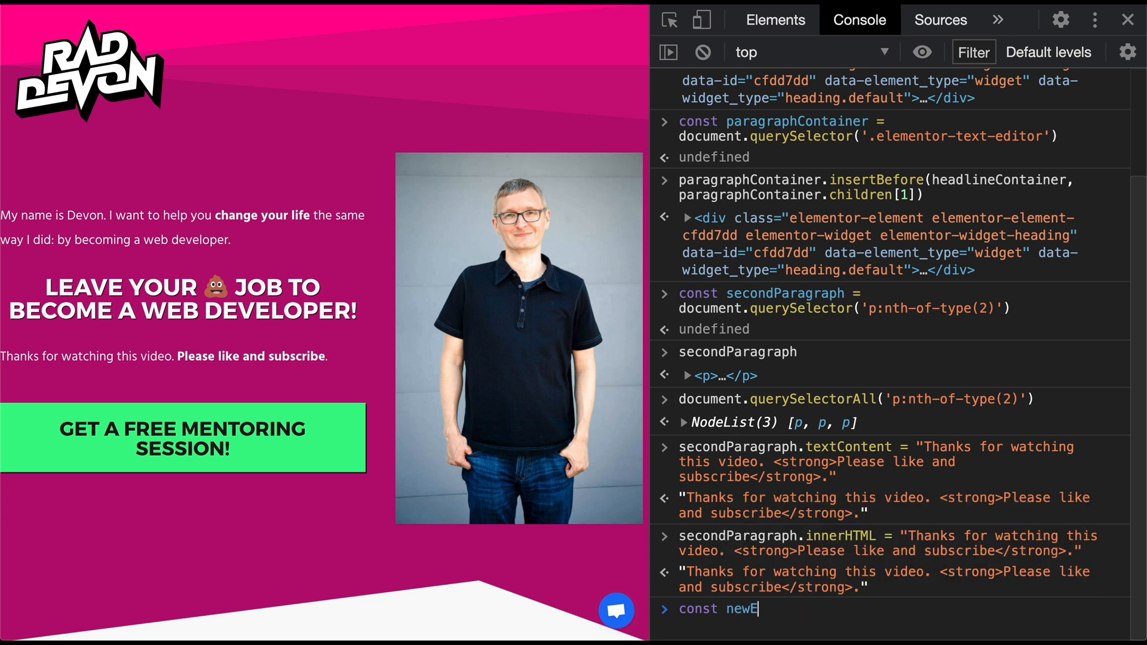
- Create an empty element with document.createElement('em') as newEm and log it
type("m =")
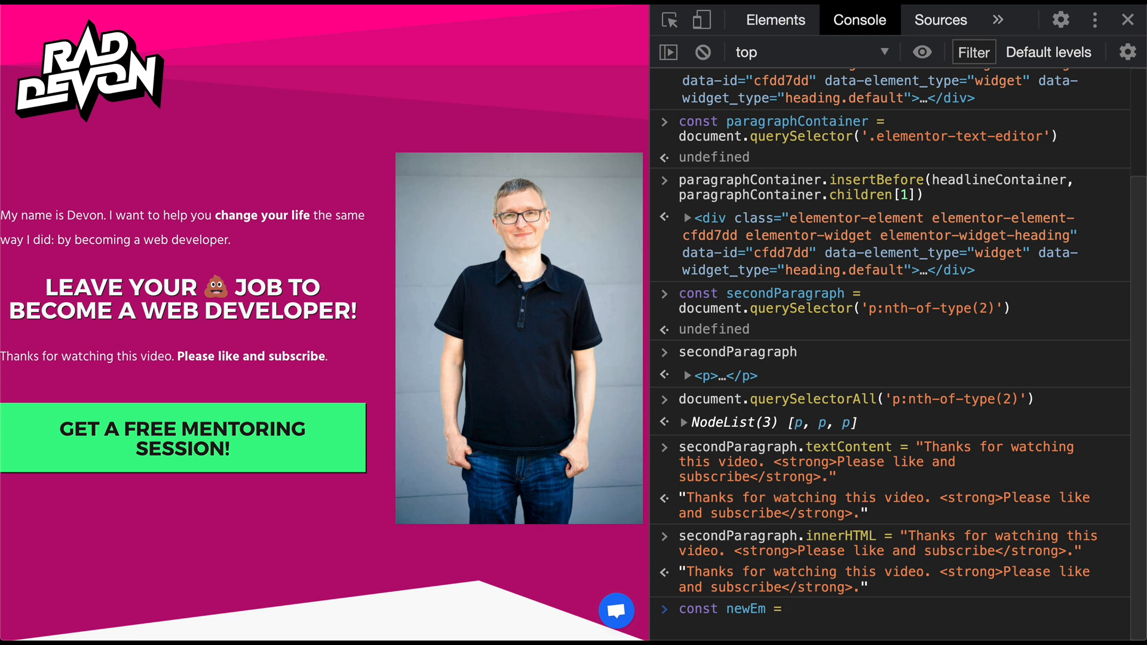
type("document")
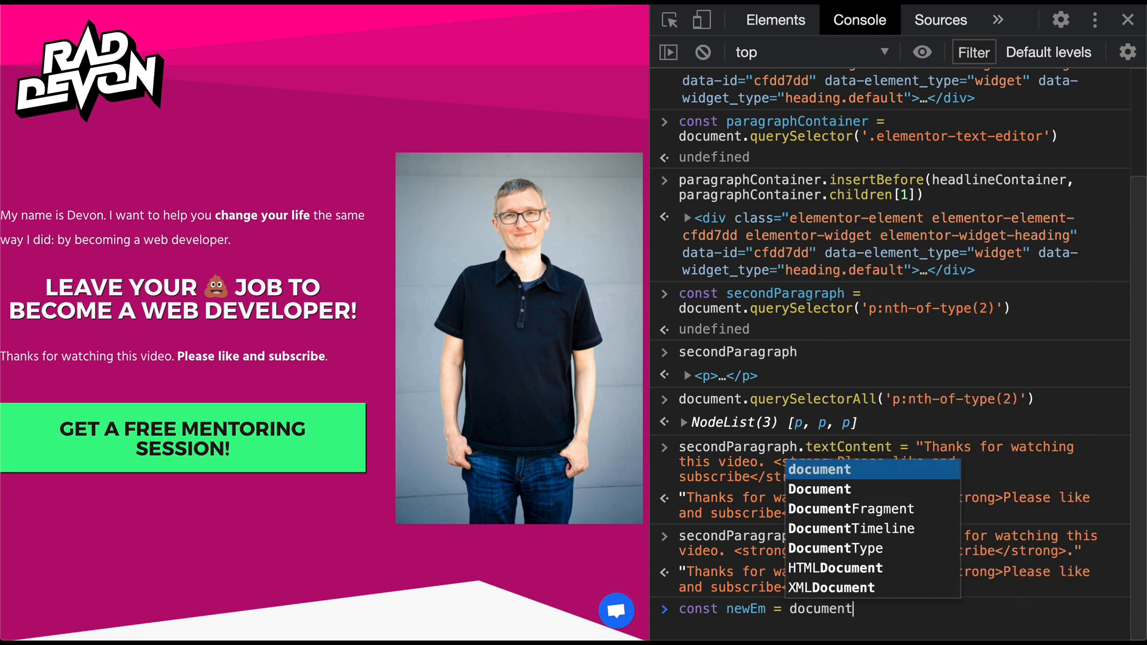
type(".createAttribute")
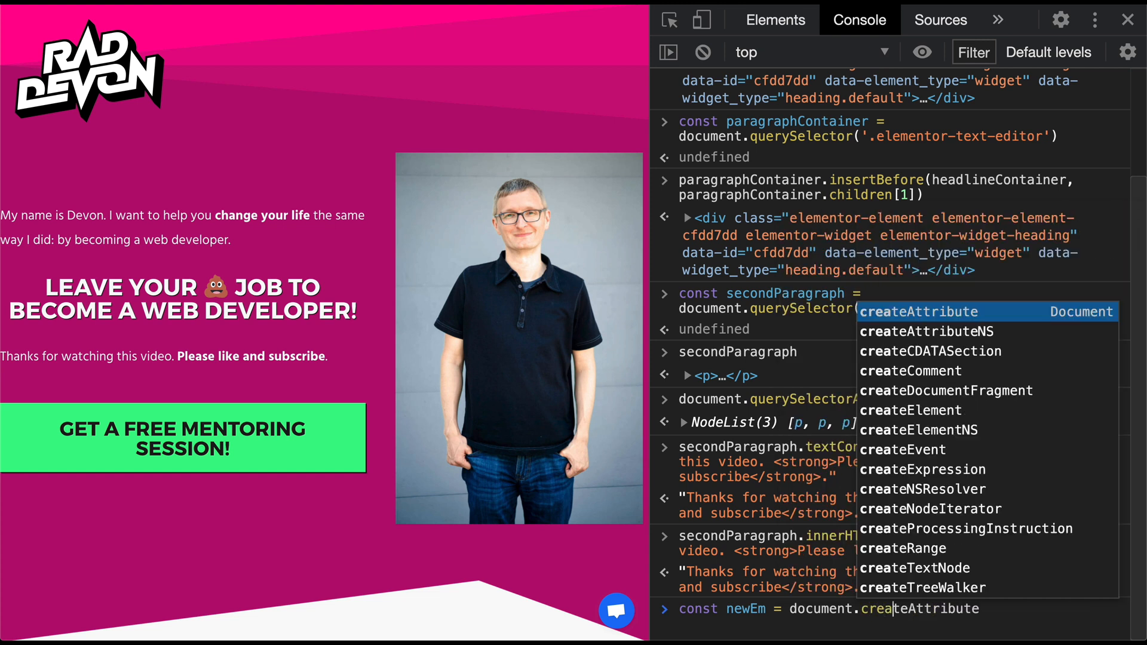
type("lement")
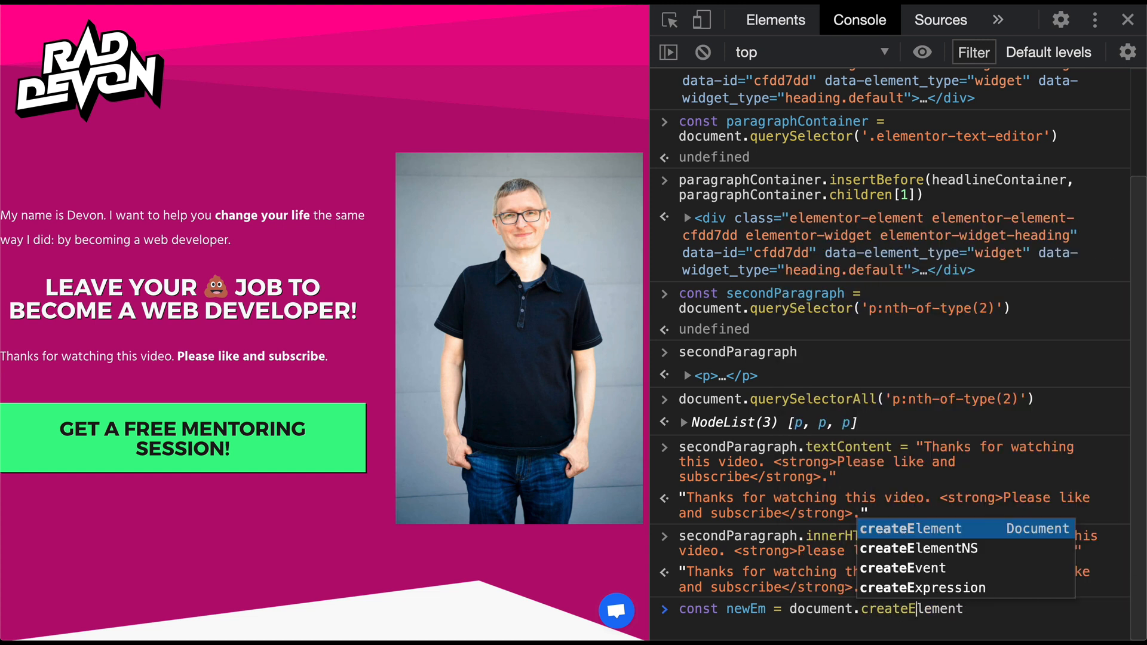
type("('")
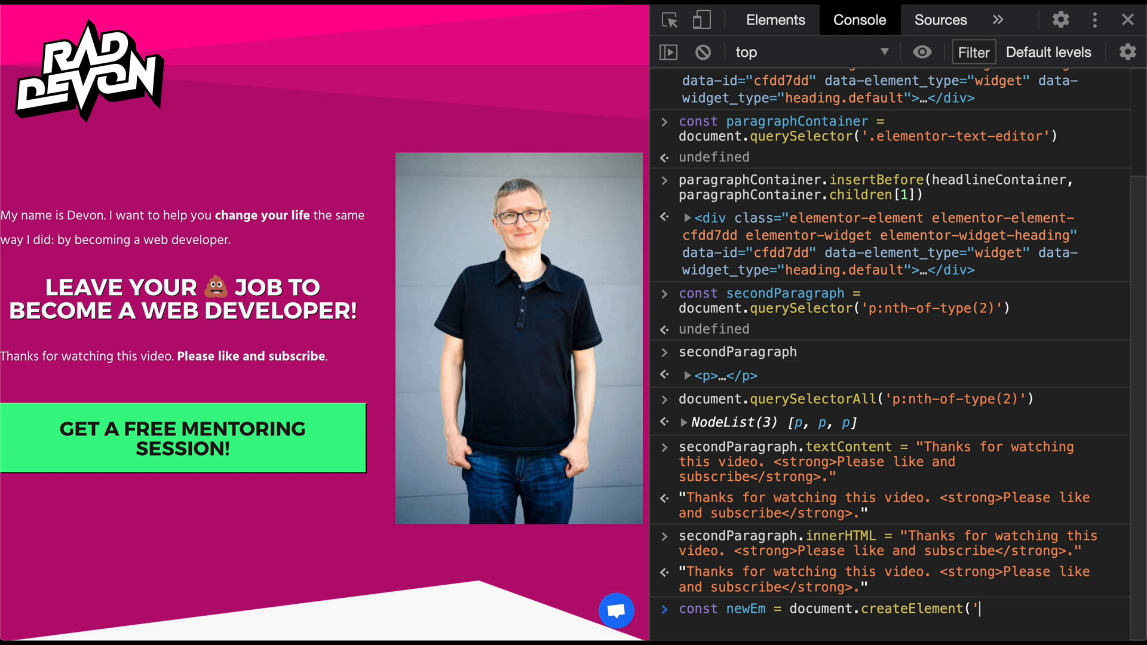
type("em')")
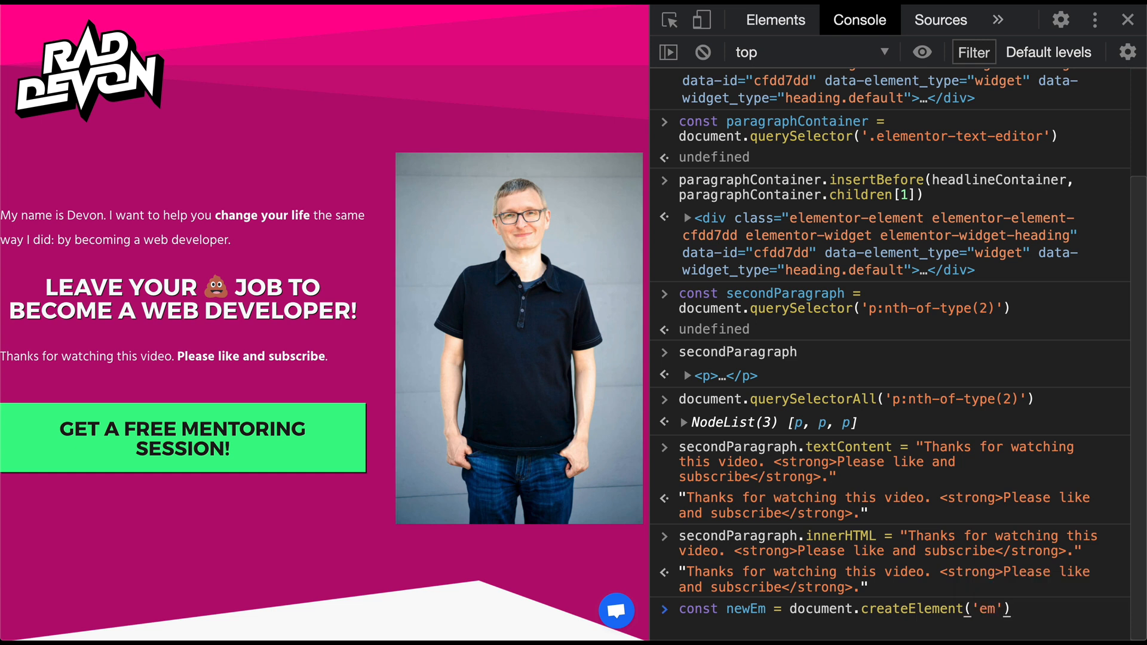
type("newEm")
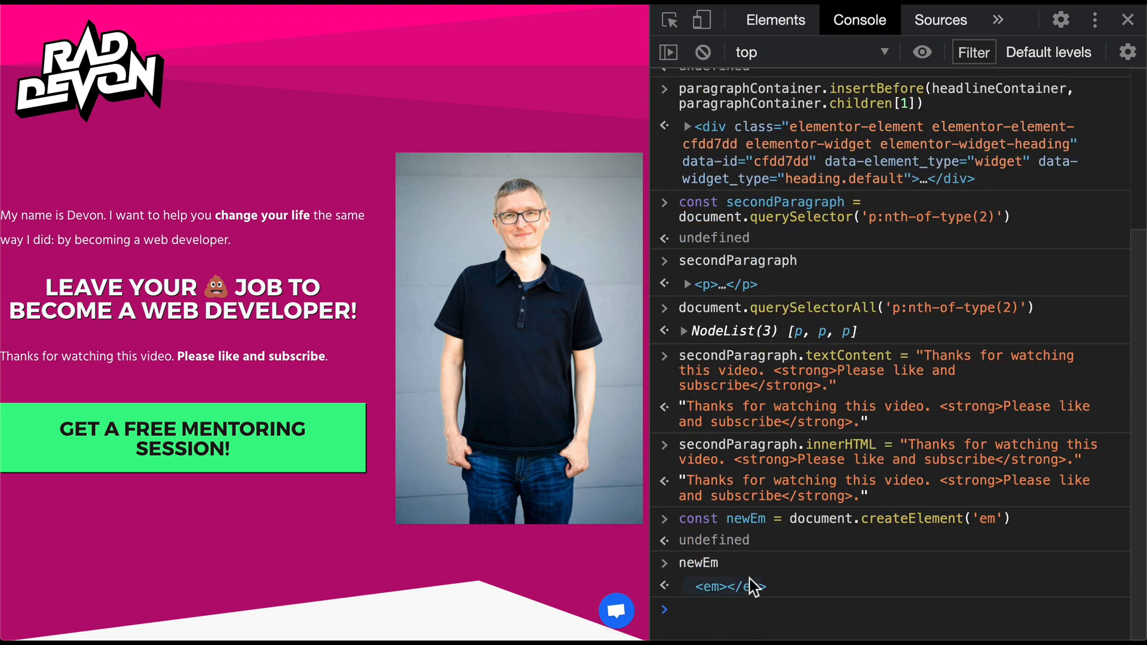
mouse_move(717, 631)
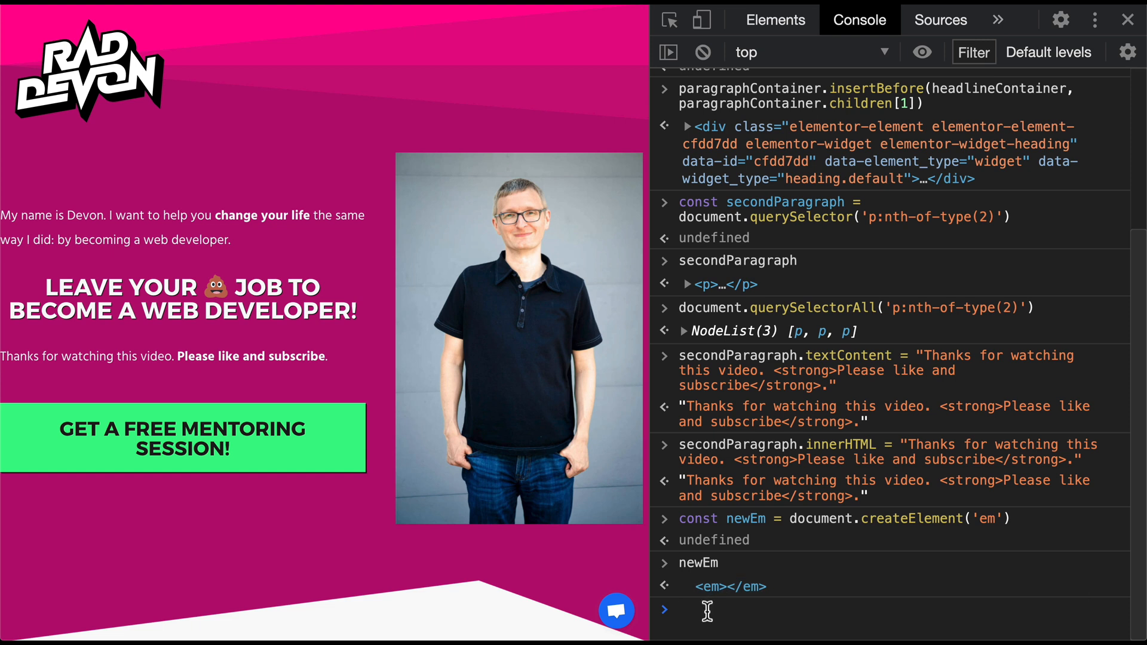
- Set newEm.textContent to 'Don't forget to ring the bell.' and log newEm
type("newEm")
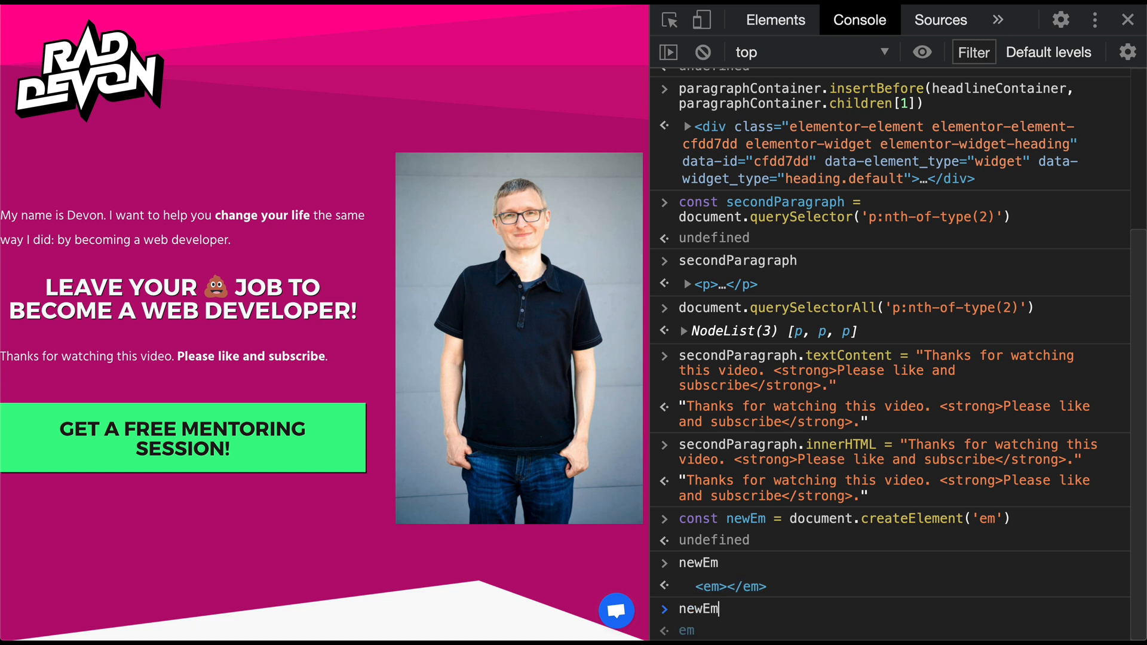
type(".textContent =")
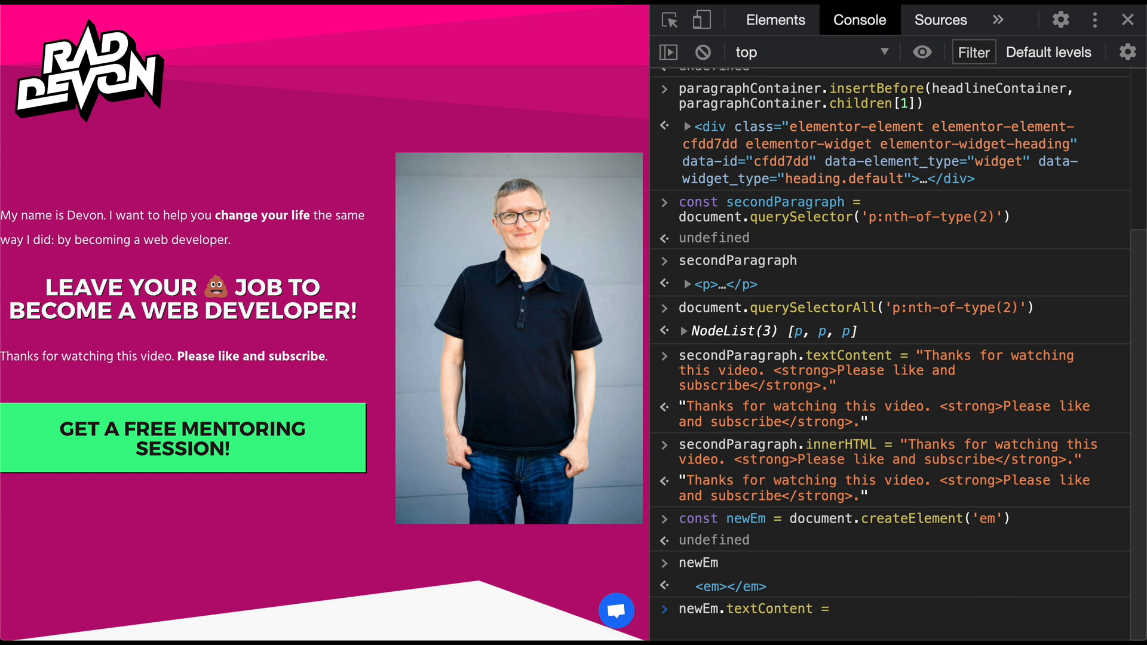
type("'D")
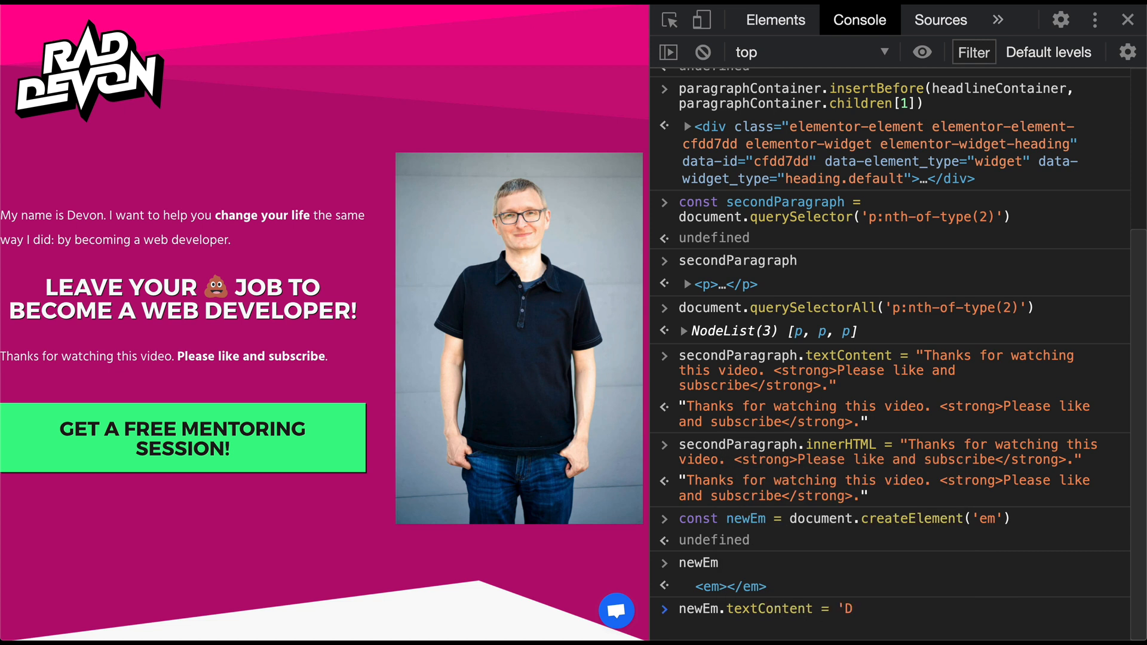
type("ont")
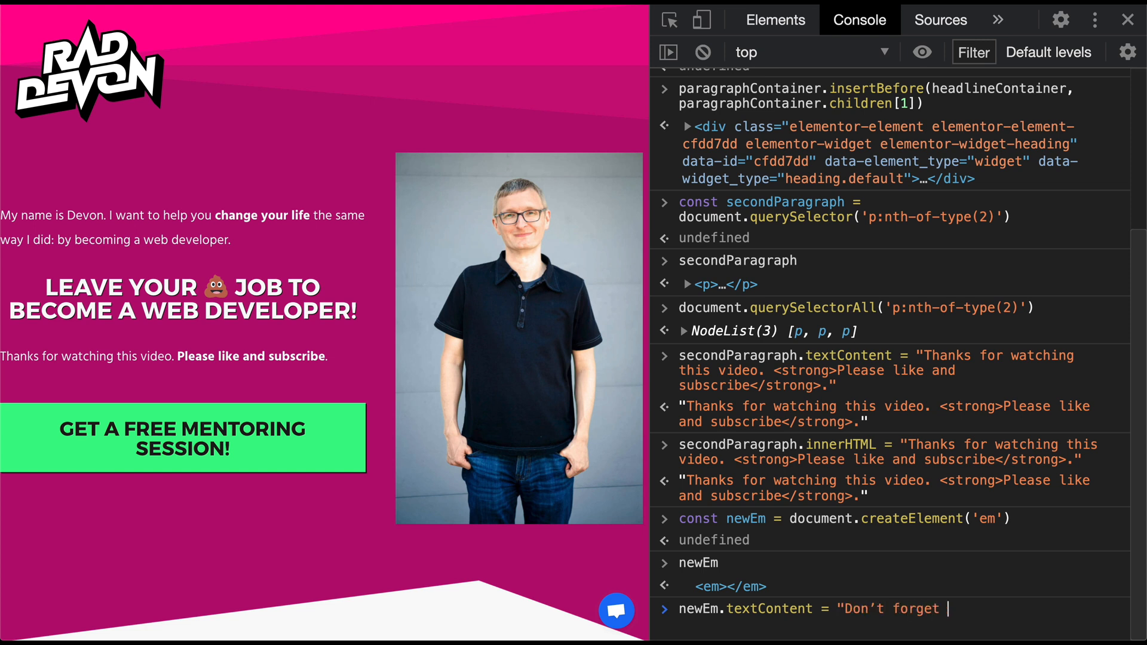
type("to ring the bell.\"")
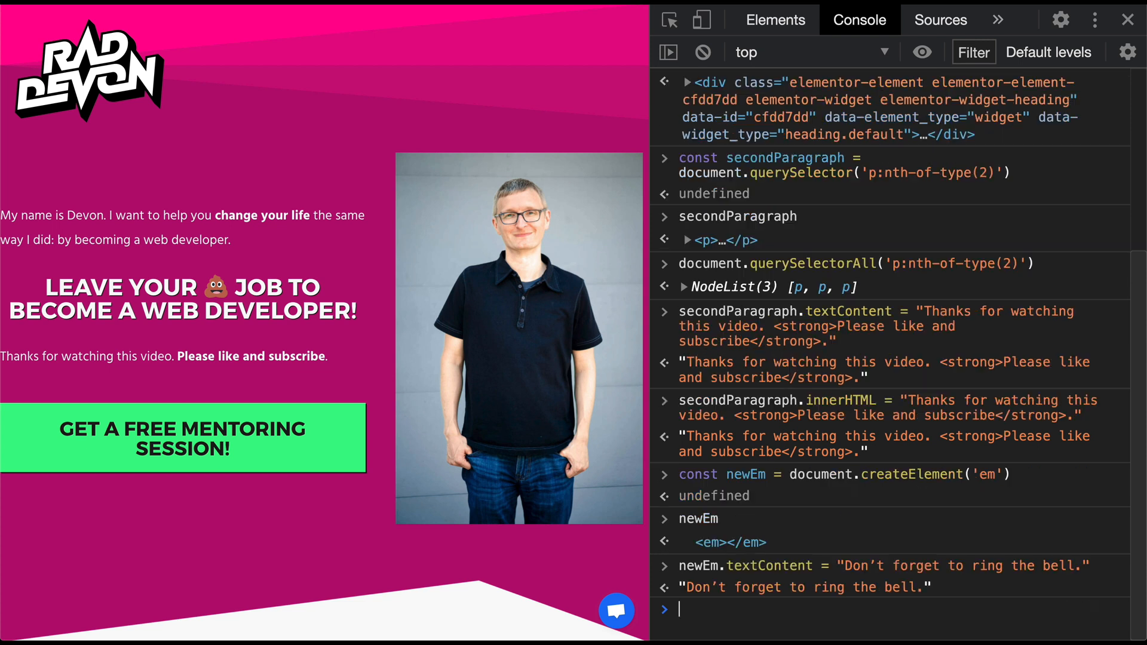
type("new")
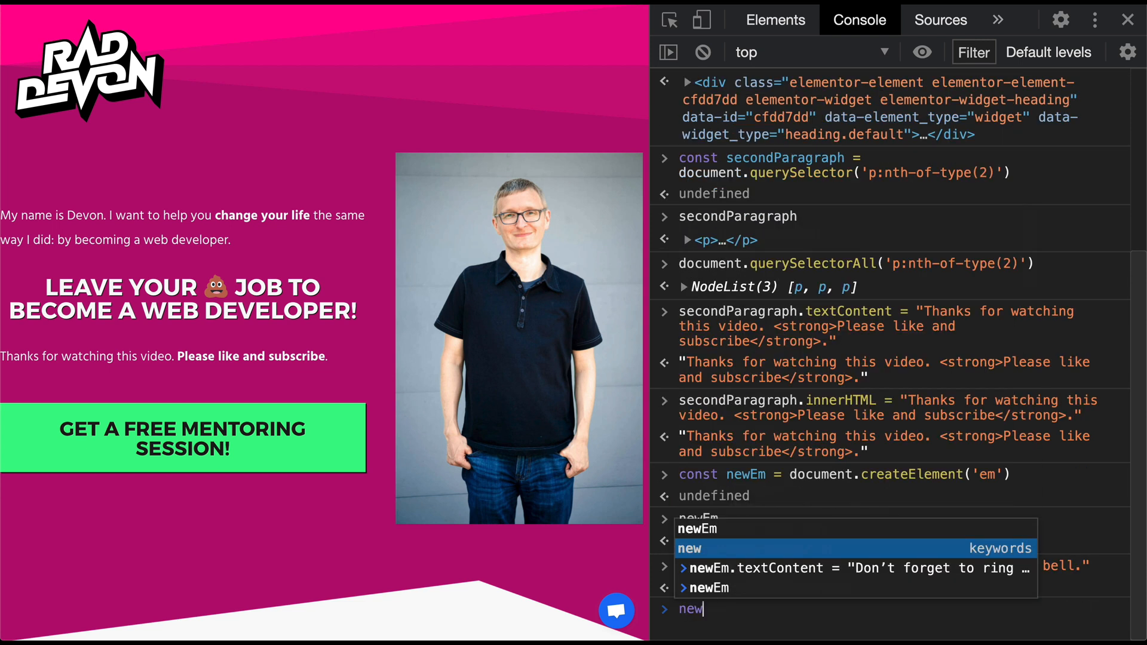
key("Enter")
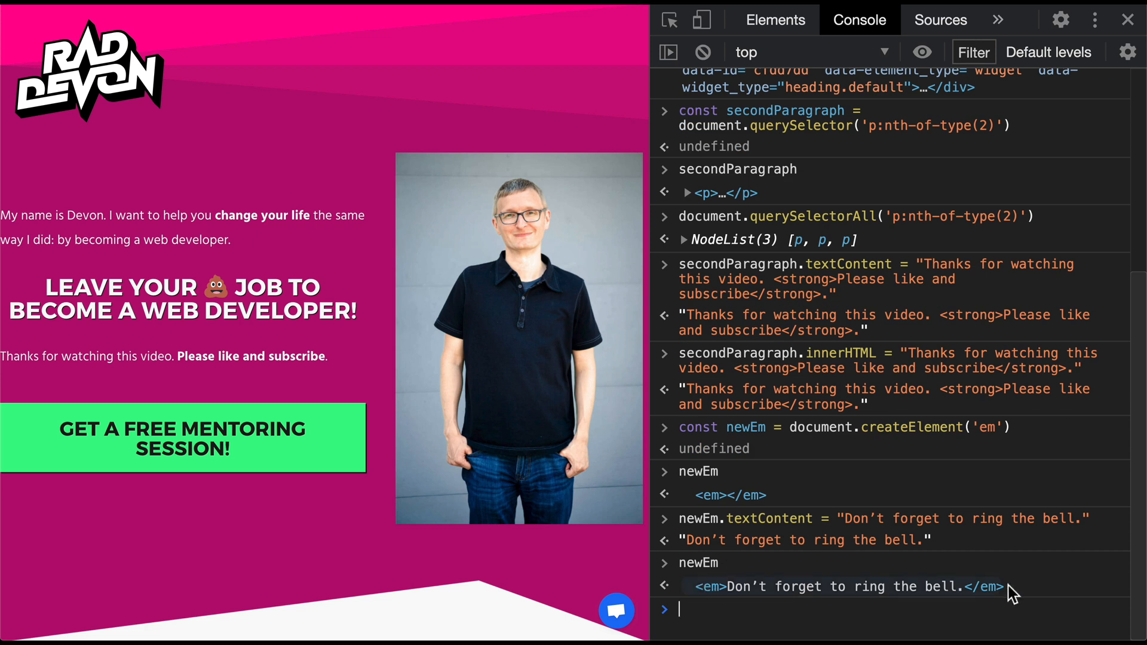
mouse_move(784, 615)
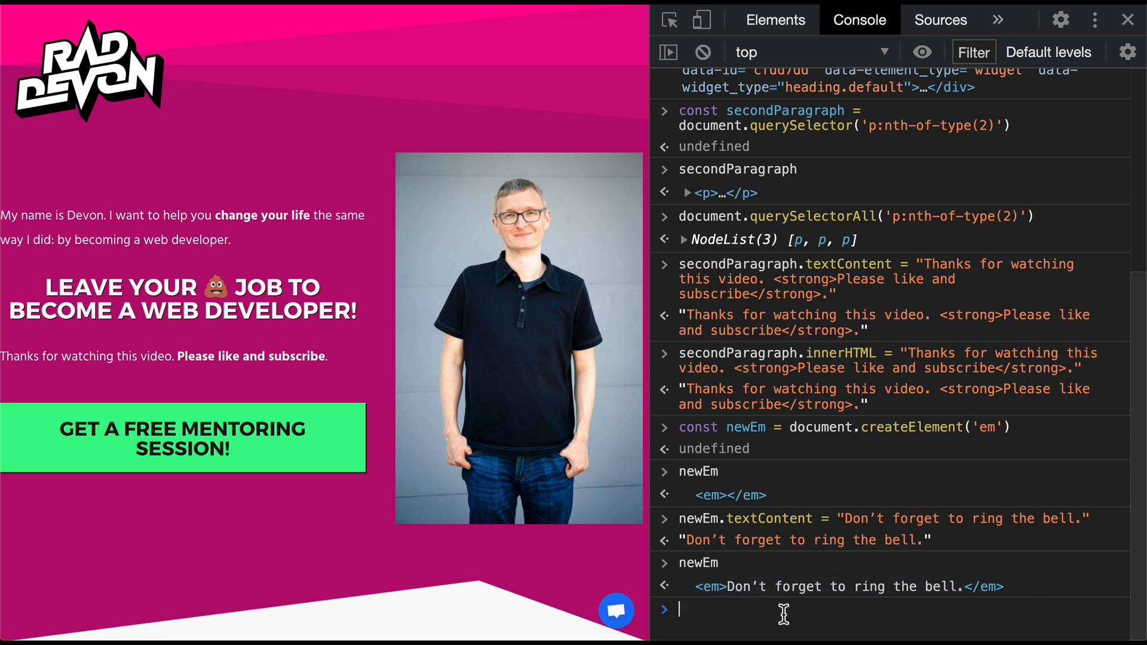
type("secondParagraph.appendChild")
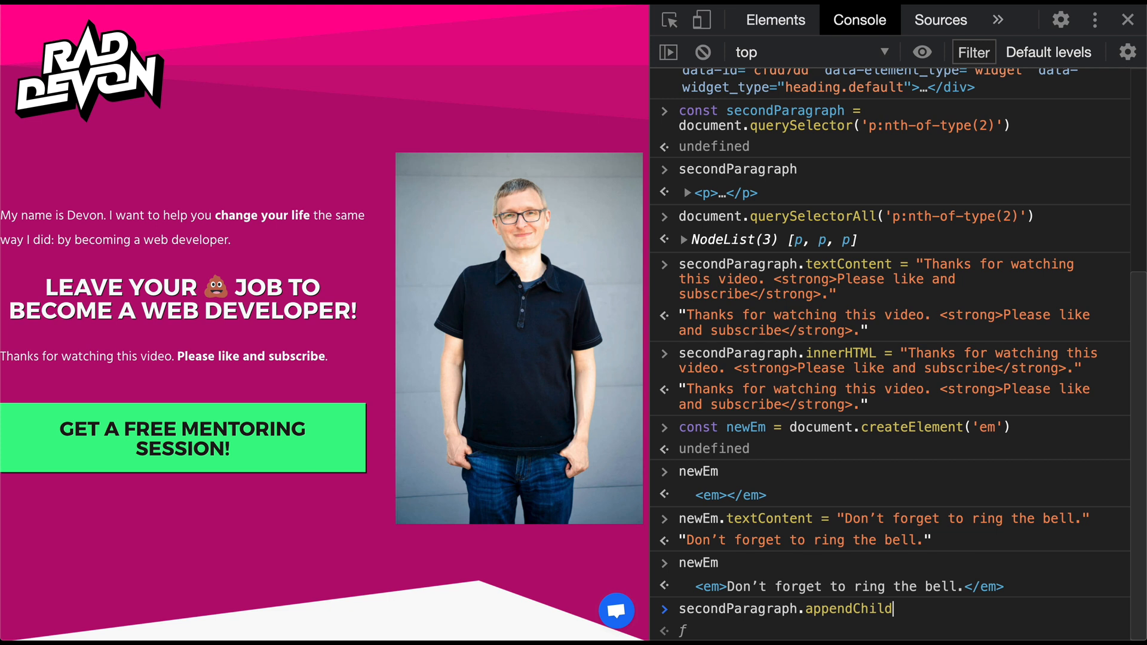
- Run secondParagraph.appendChild(newEm) to add the italic bell sentence to the paragraph
type("(")
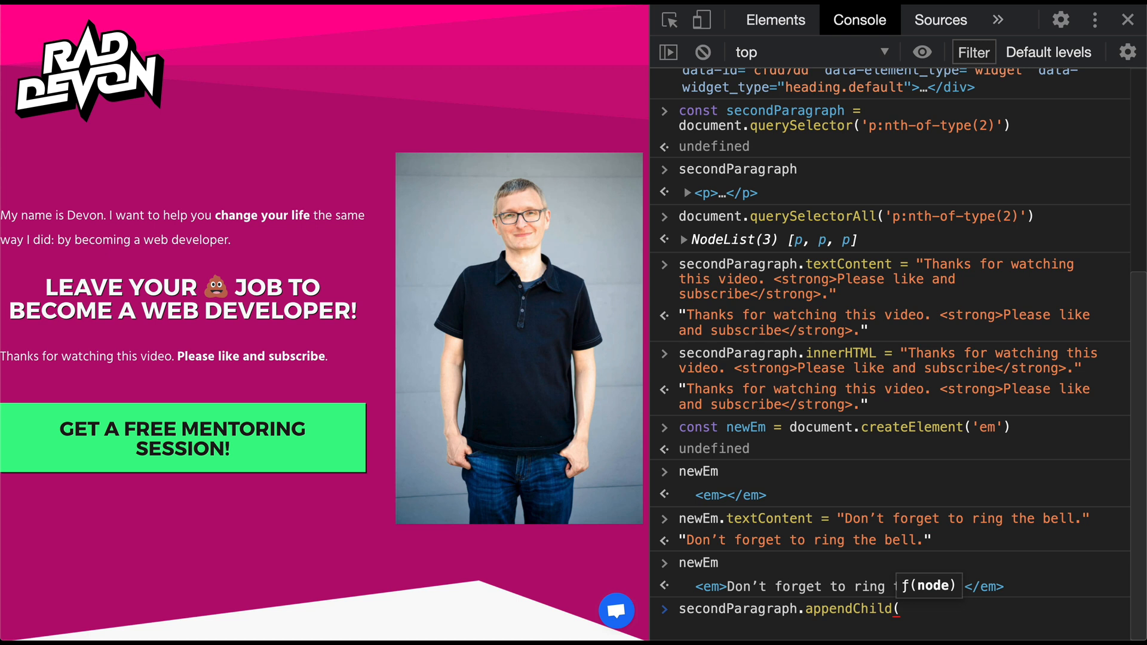
type("newEm")
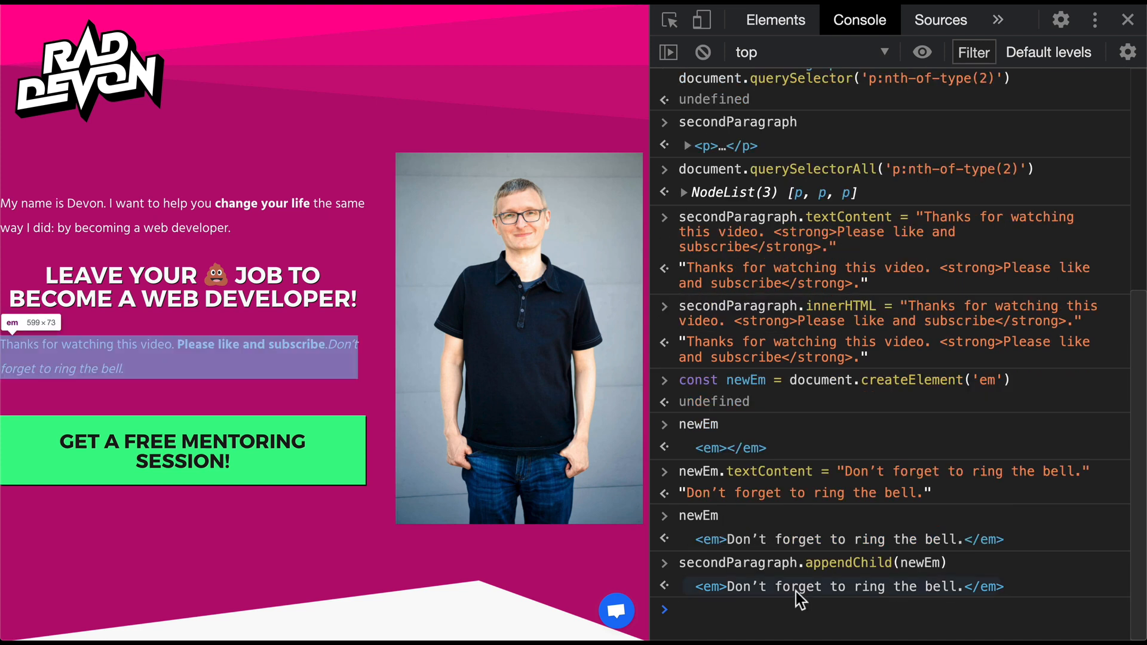
mouse_move(300, 373)
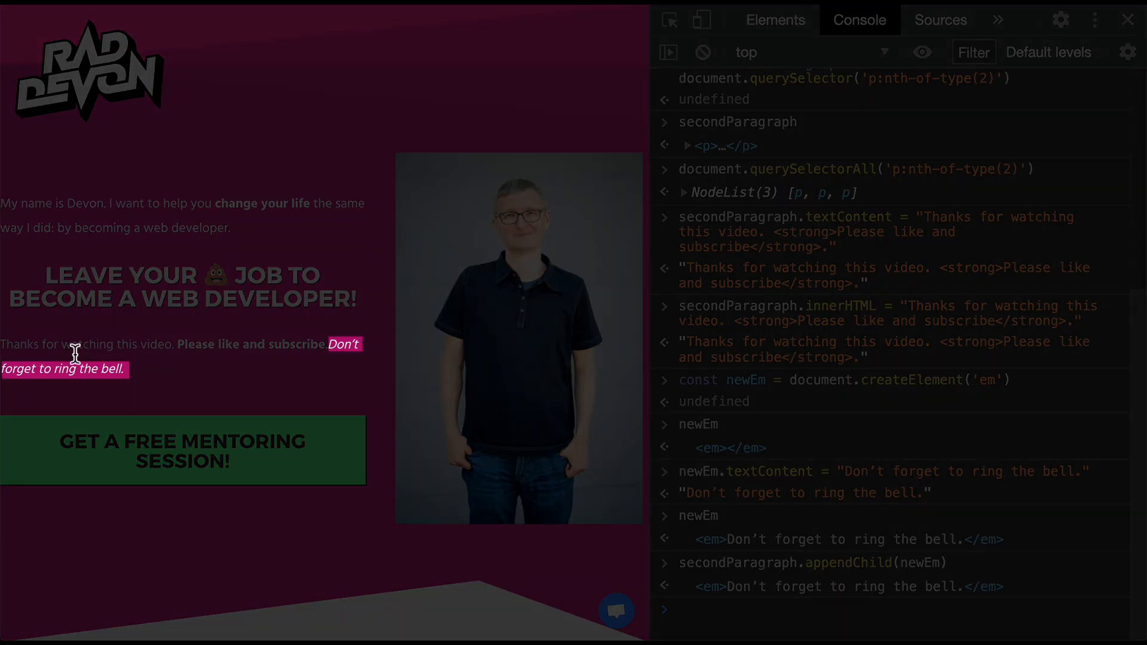
mouse_move(330, 345)
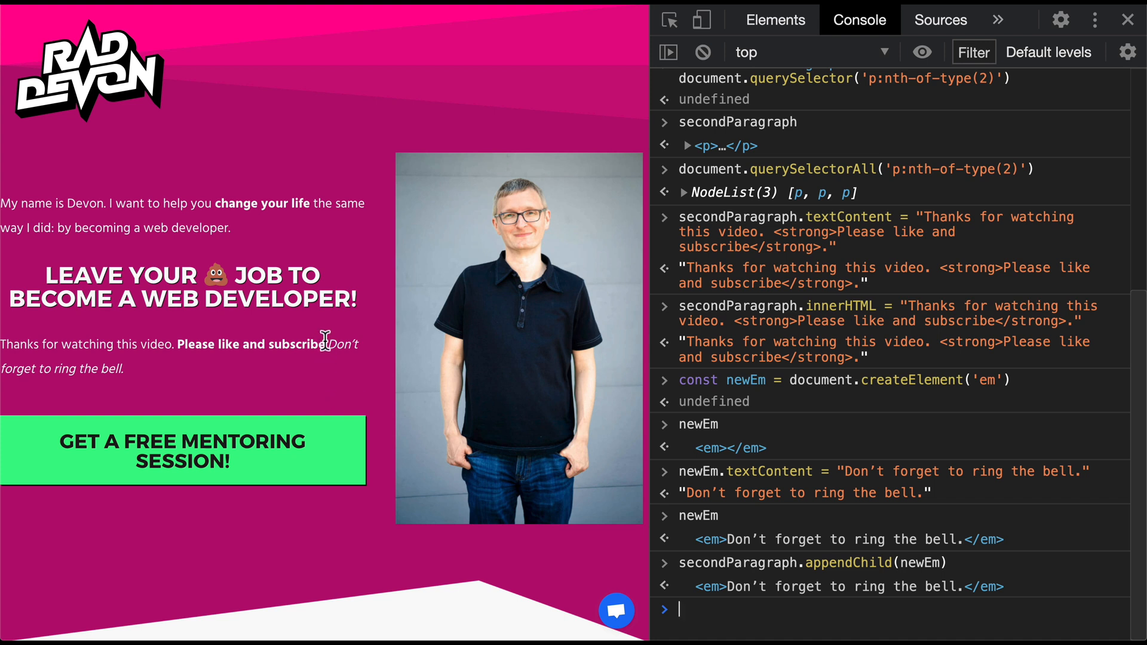
mouse_move(372, 355)
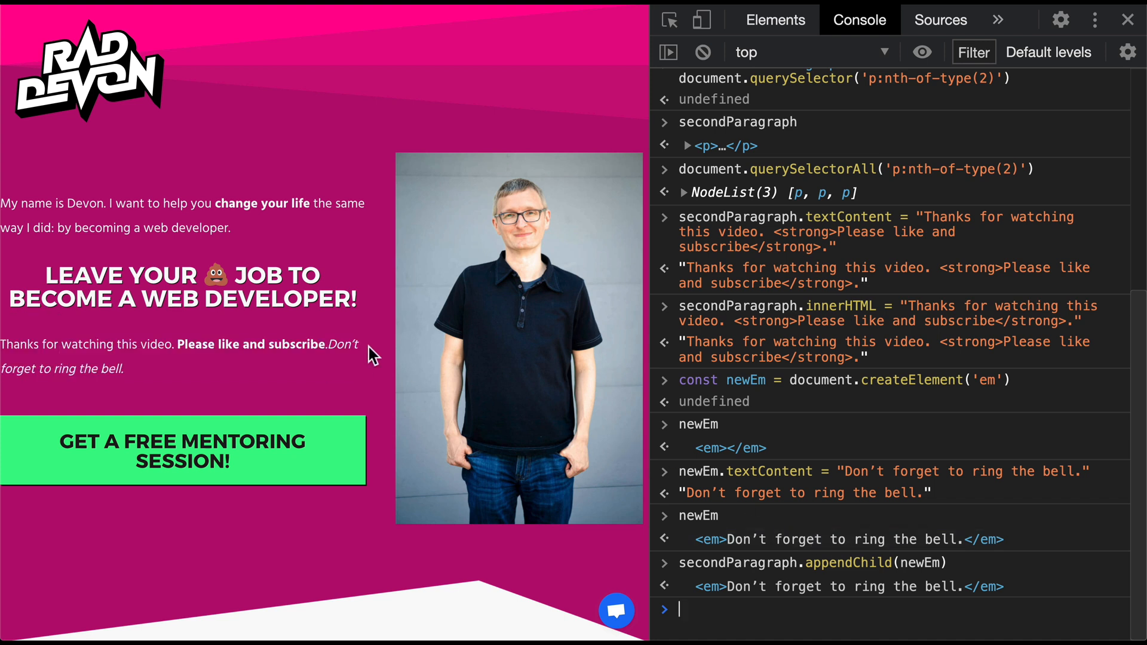
mouse_move(810, 587)
type("newEm")
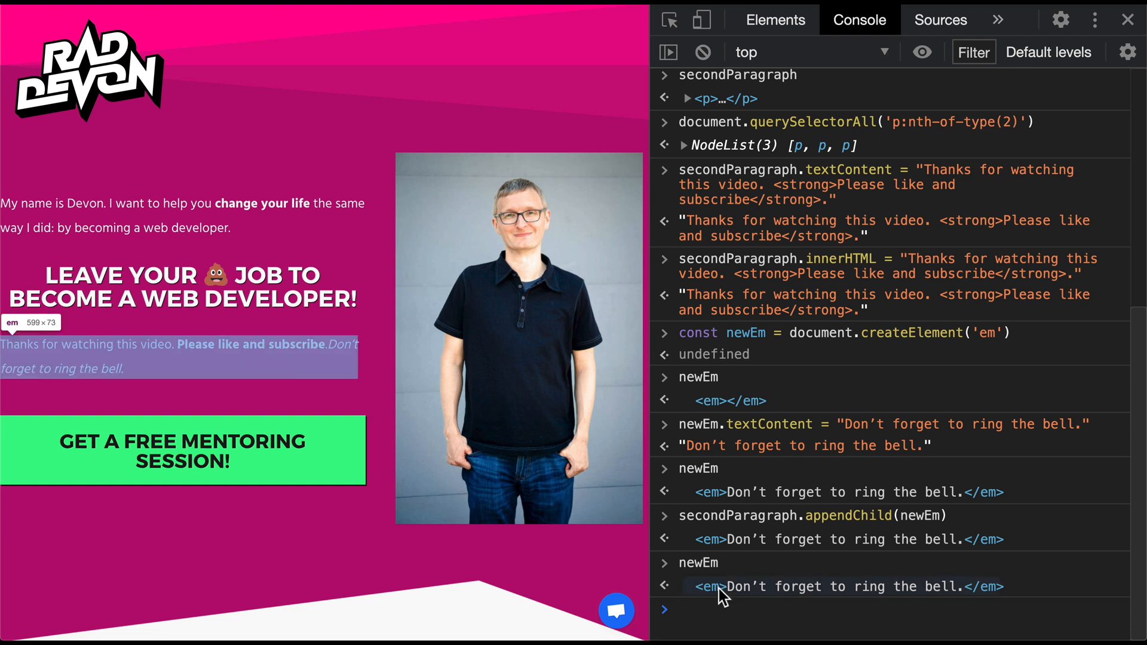
left_click(678, 610)
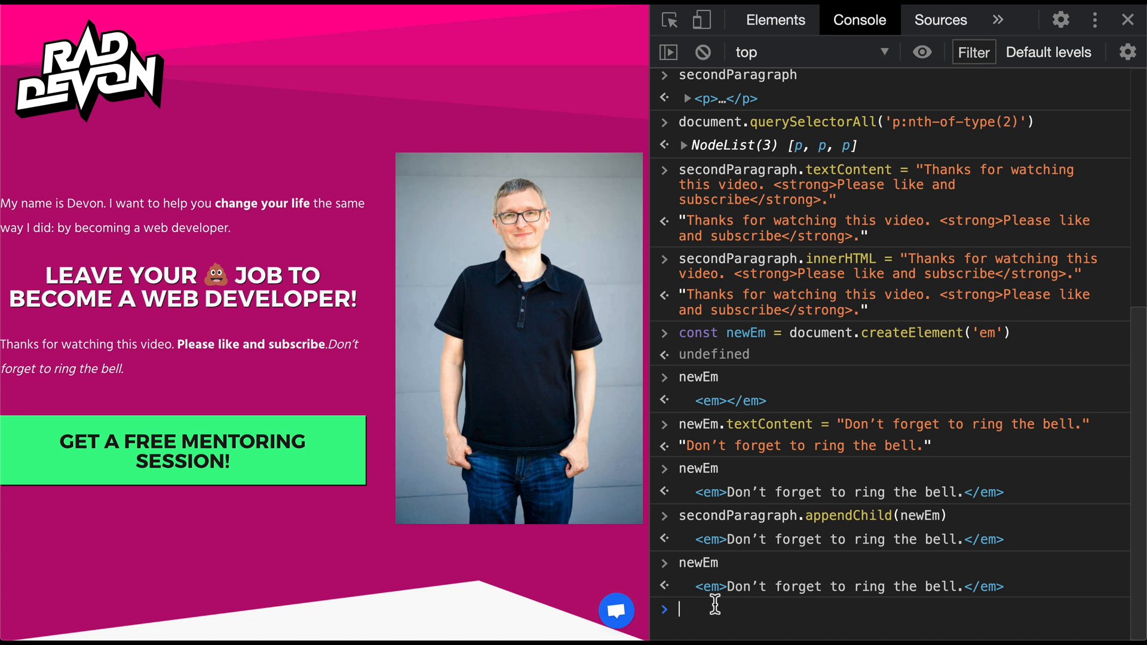
- Run newEm.remove(), then log newEm and scroll the page to verify removal
type("new")
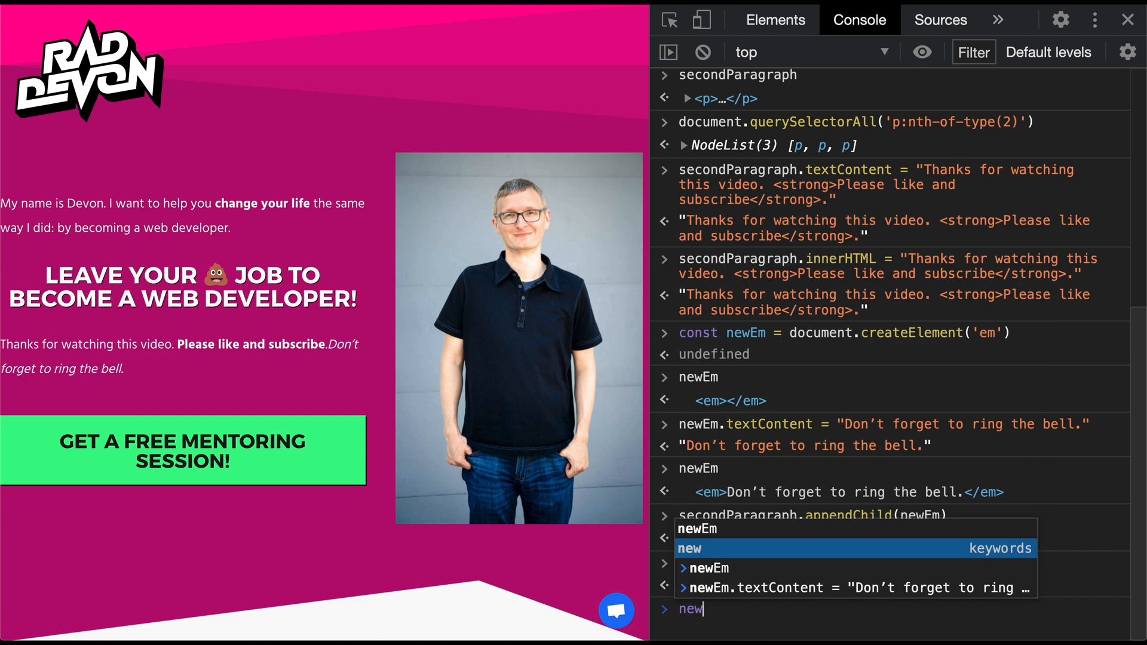
type("Em")
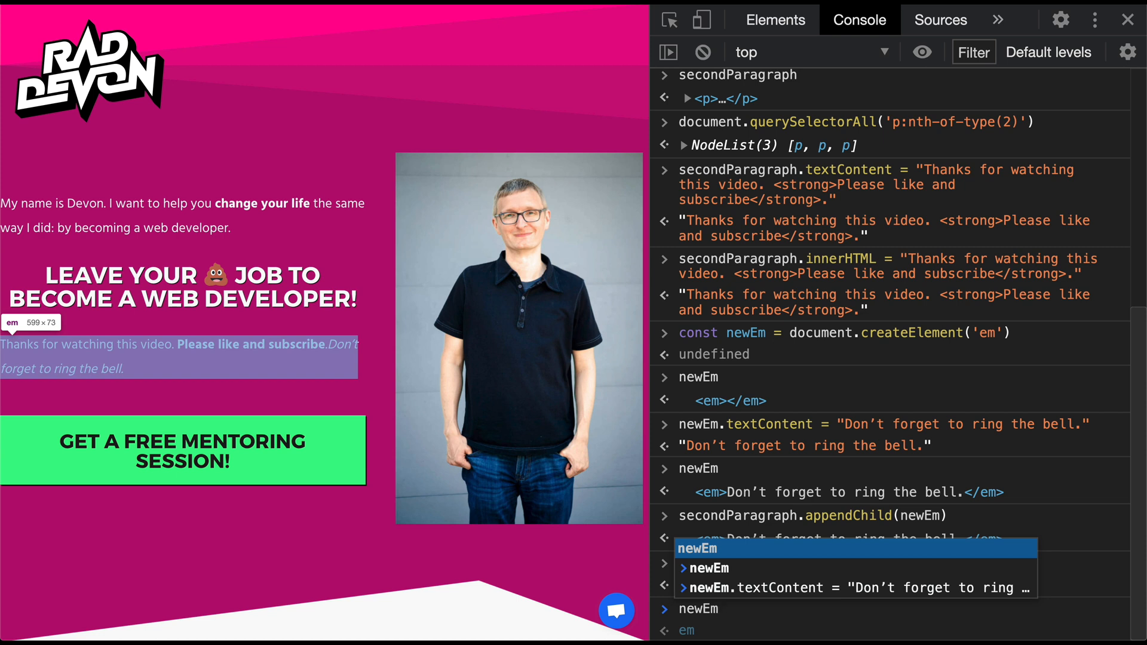
type("newEm.r")
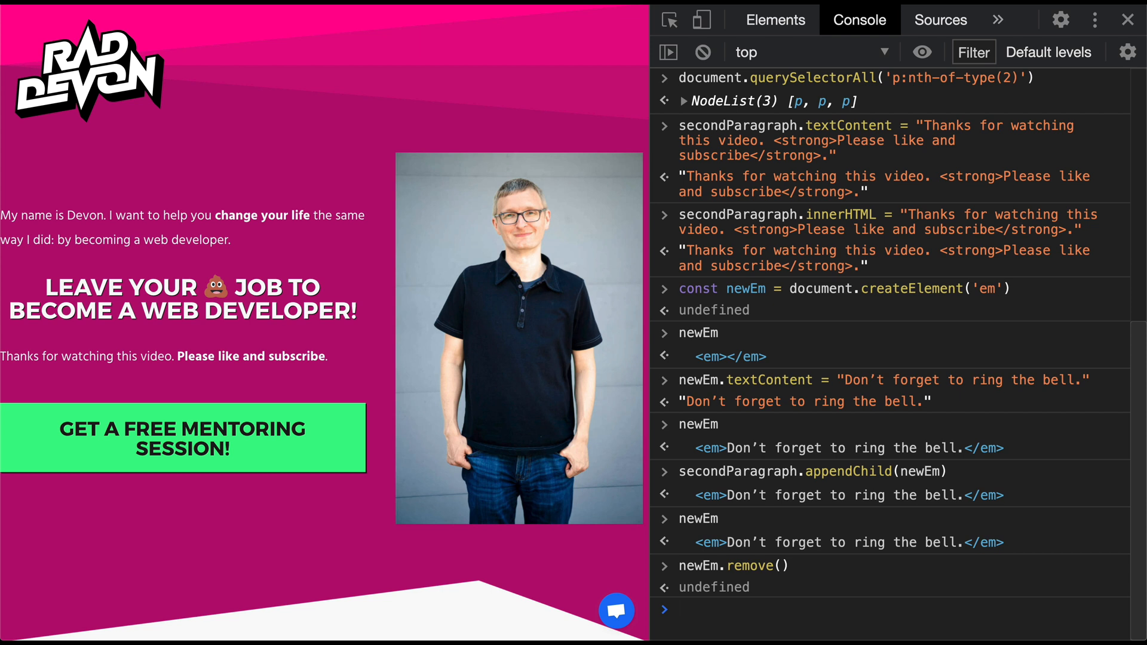
type("newEm")
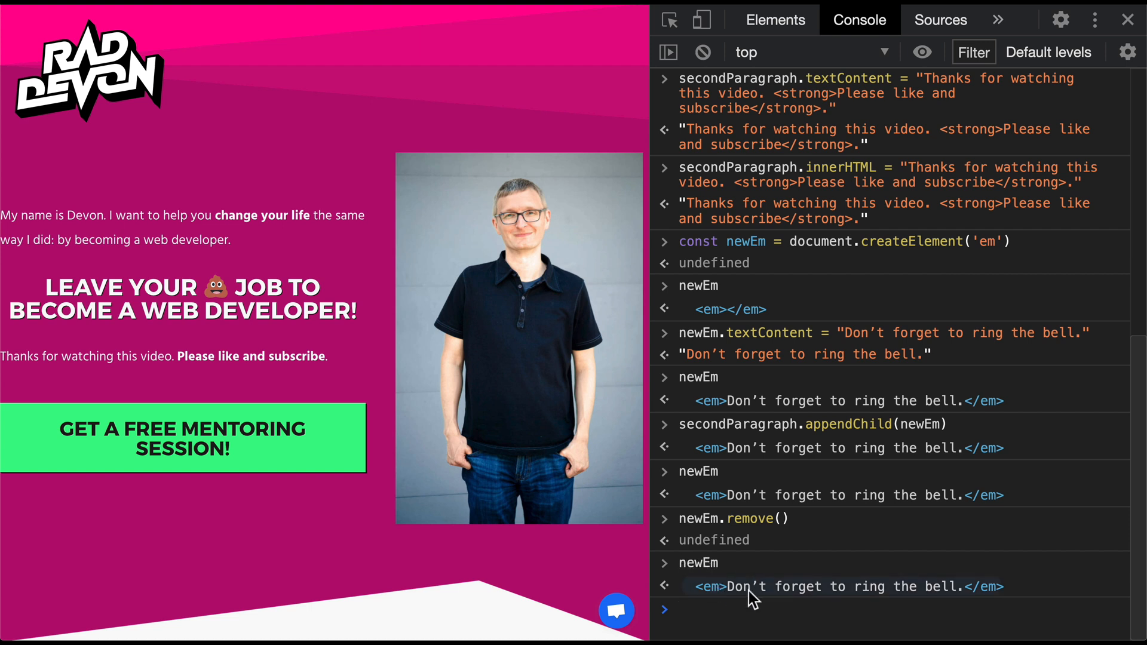
mouse_move(446, 523)
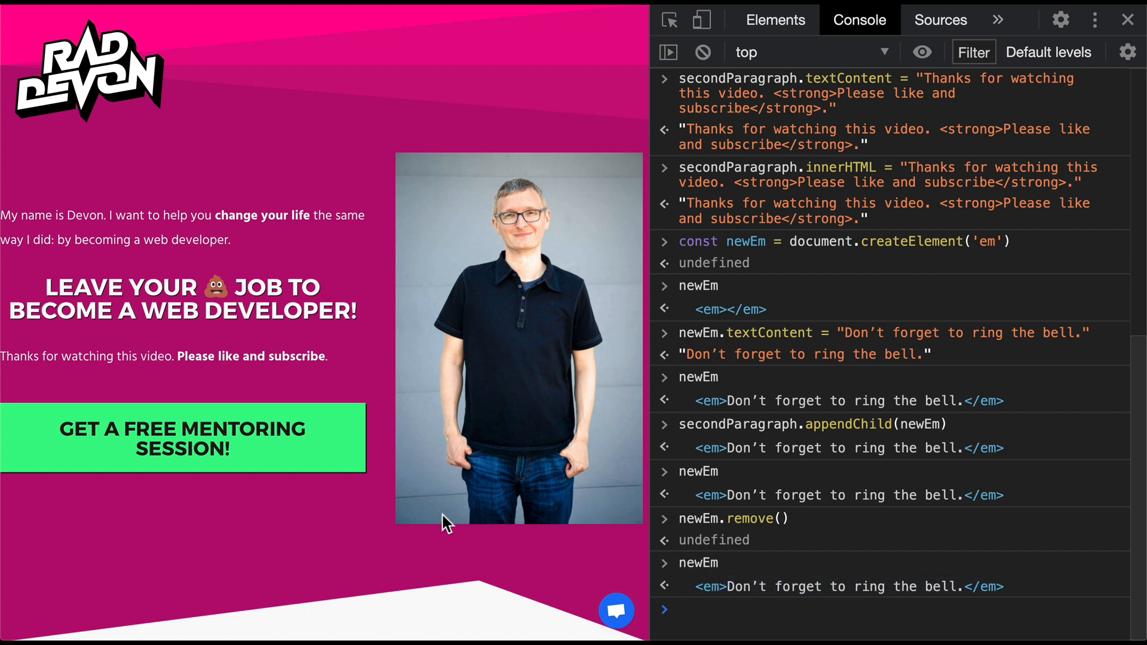
scroll("down", 3)
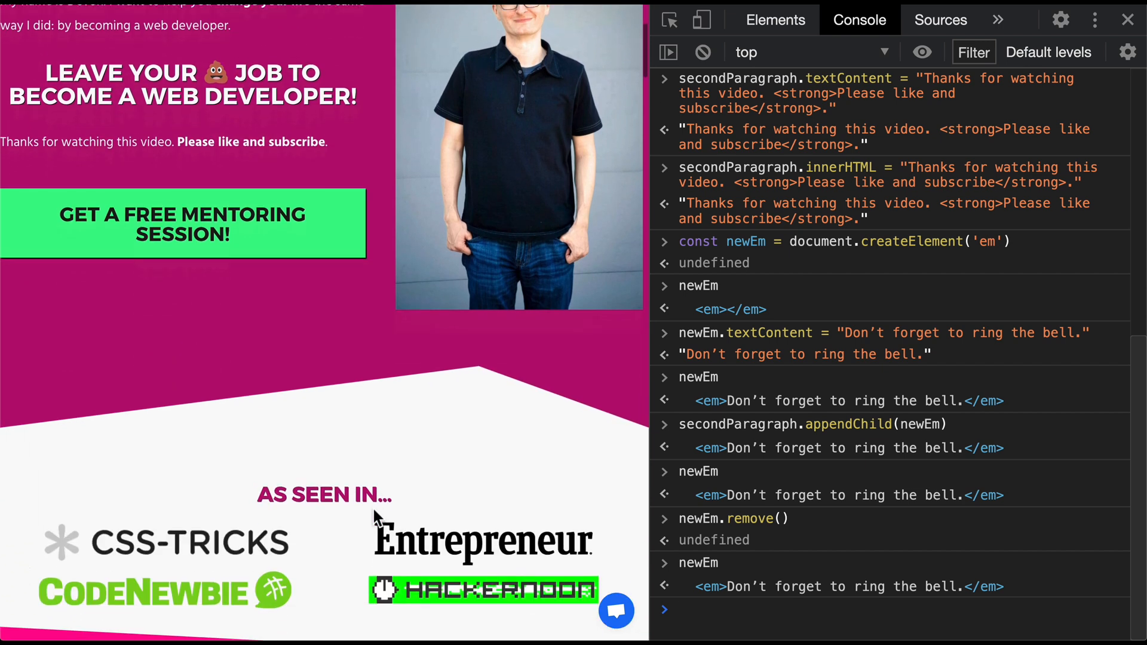